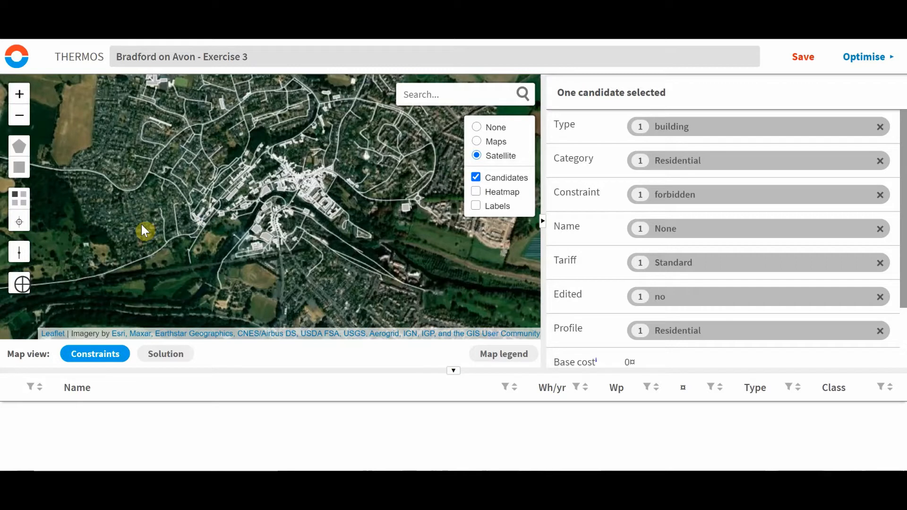
mouse_move(146, 240)
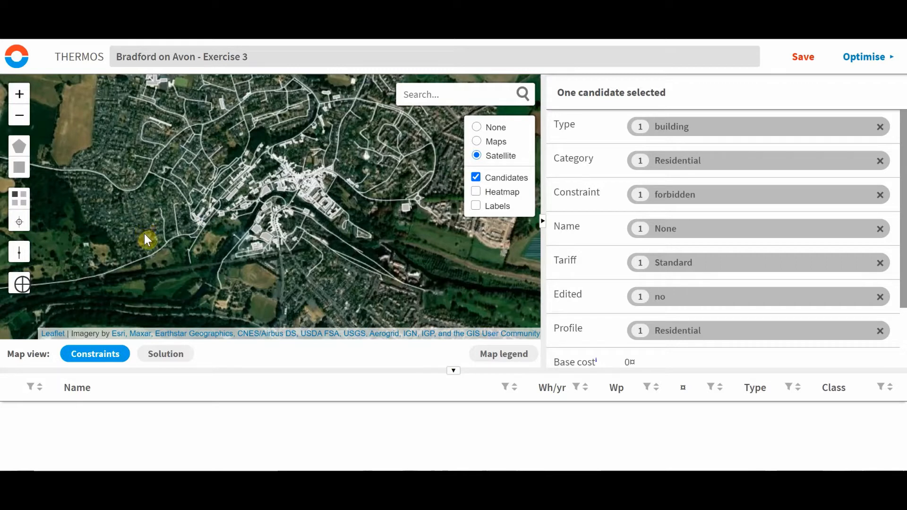
mouse_move(154, 236)
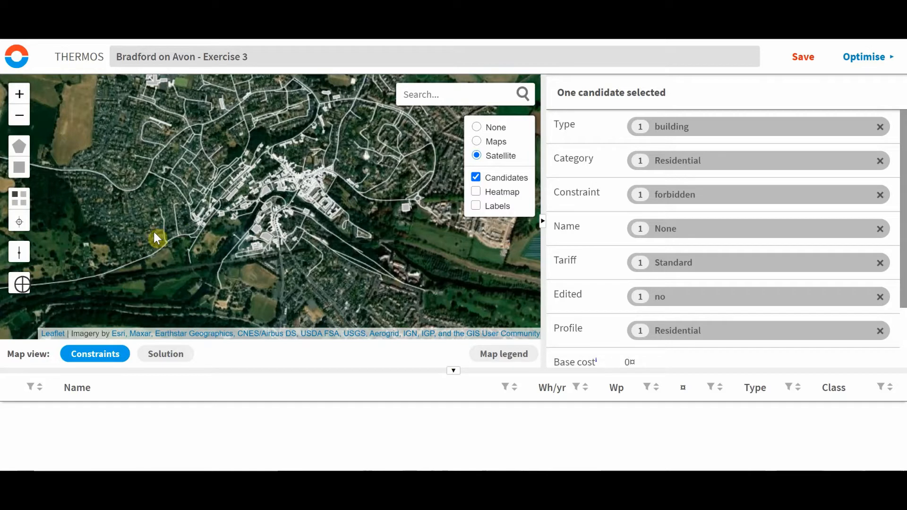
mouse_move(164, 231)
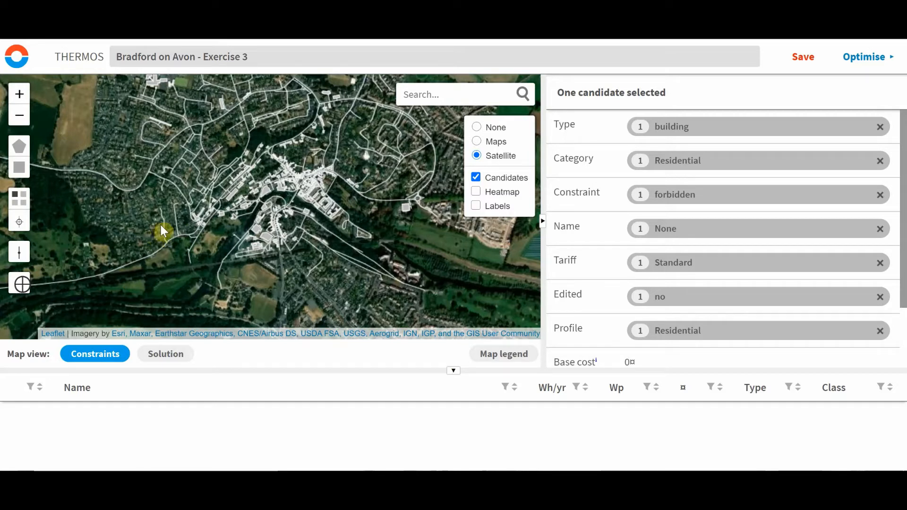
mouse_move(163, 245)
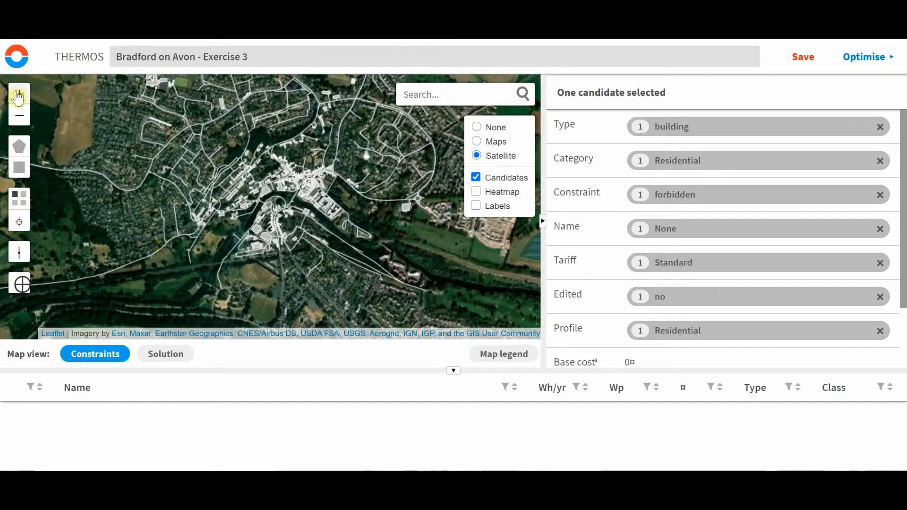
Zoom to the riverside and select the unclassified building (223.78 MWh/yr, 132.9 kWp peak).
click(18, 94)
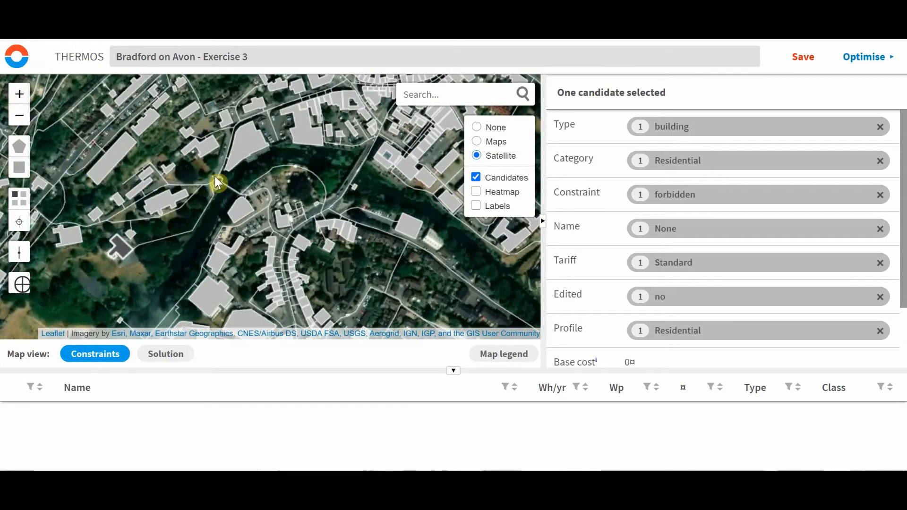
drag(217, 182, 257, 221)
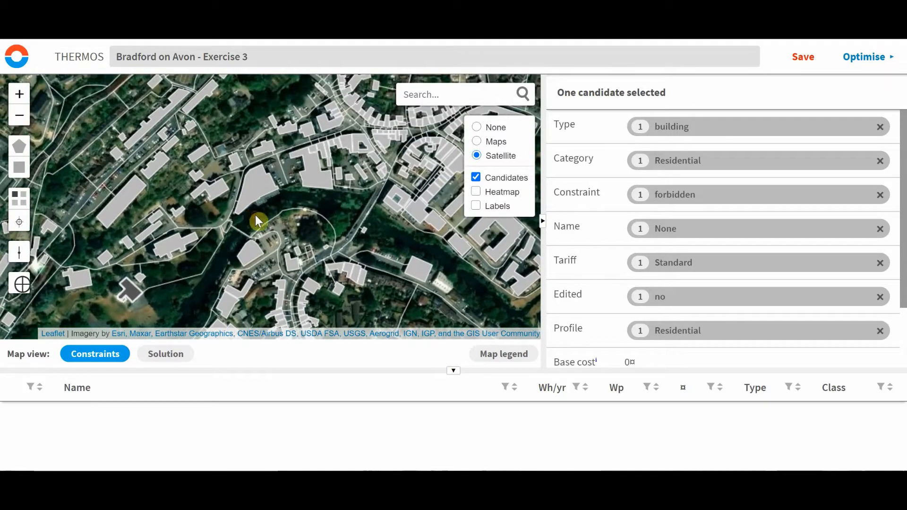
click(266, 191)
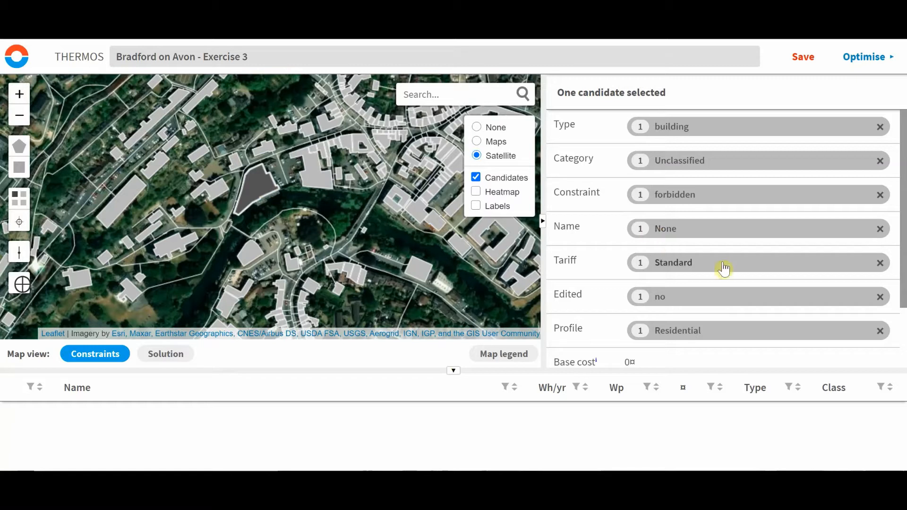
mouse_move(680, 129)
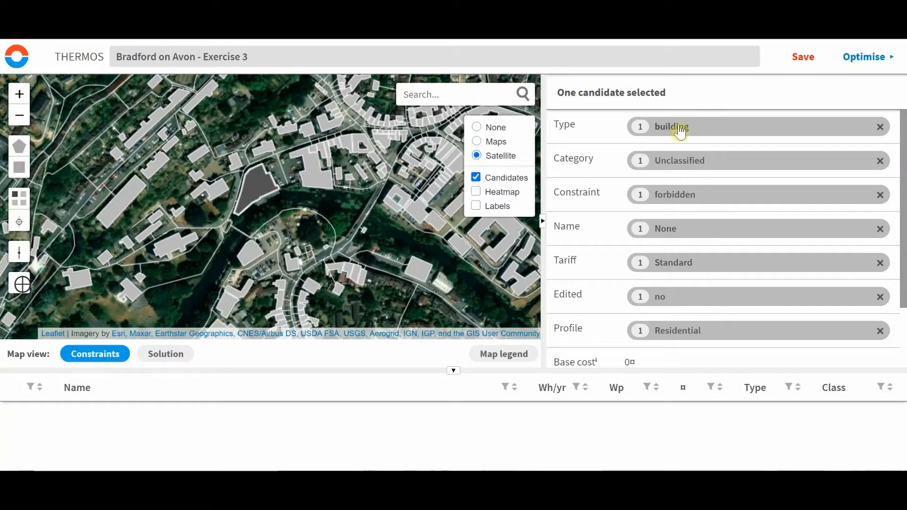
scroll(down, 3)
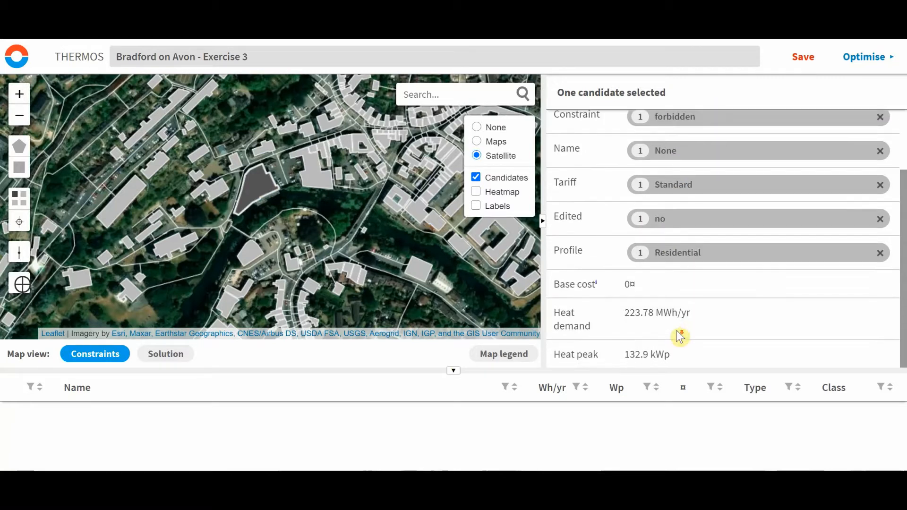
mouse_move(677, 334)
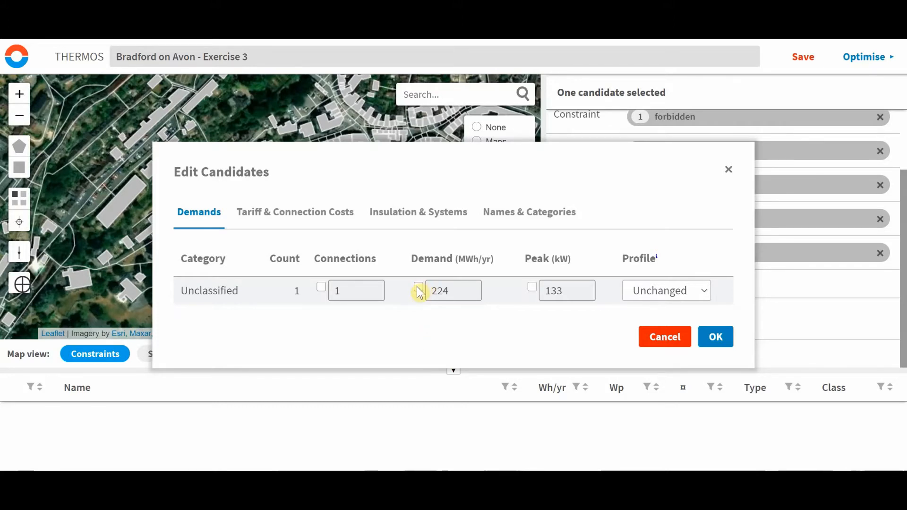
Override the riverside building's demand to 300 MWh/yr and peak to 150 kWp.
click(418, 286)
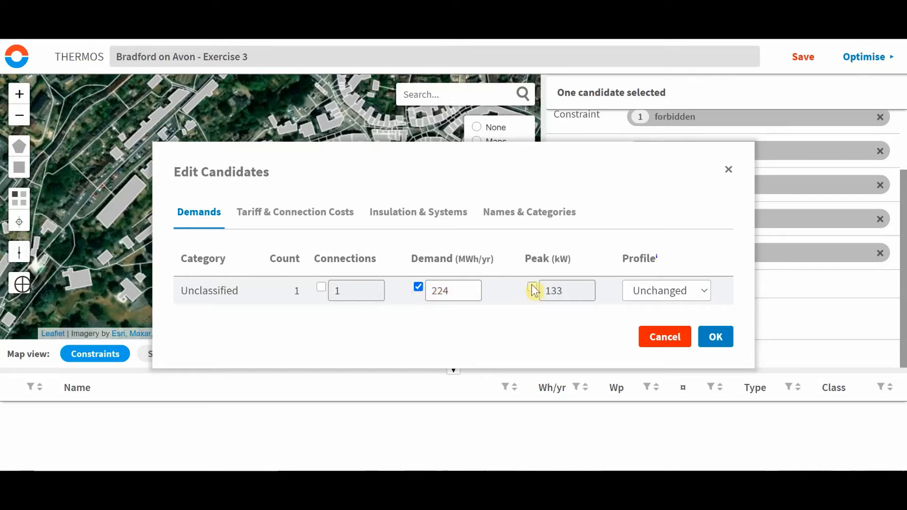
click(533, 286)
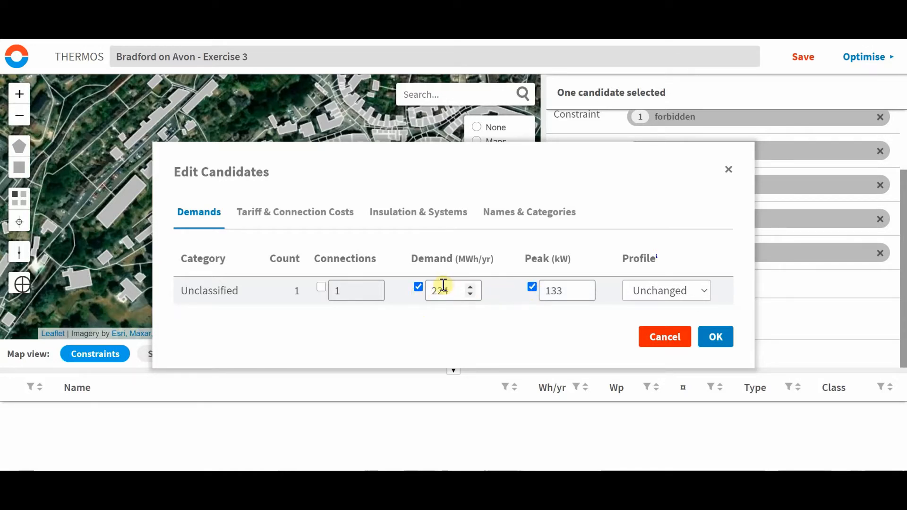
text(300)
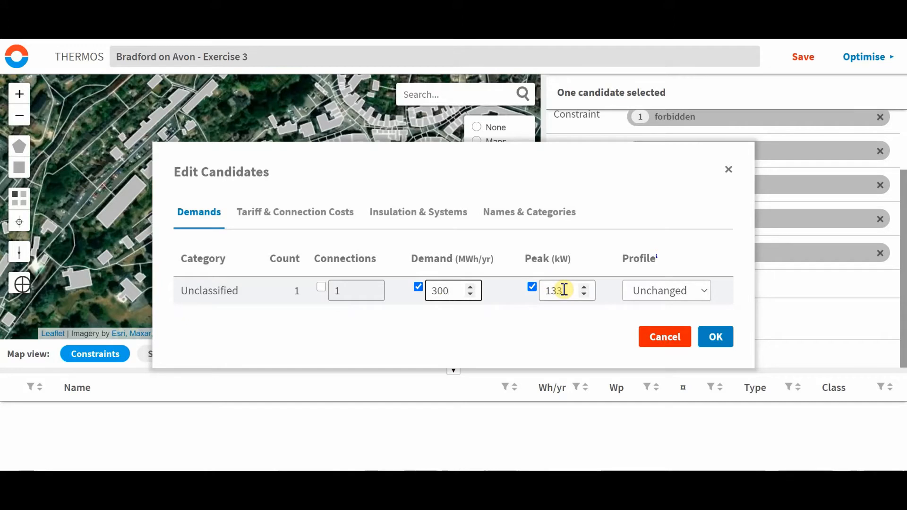
text(150)
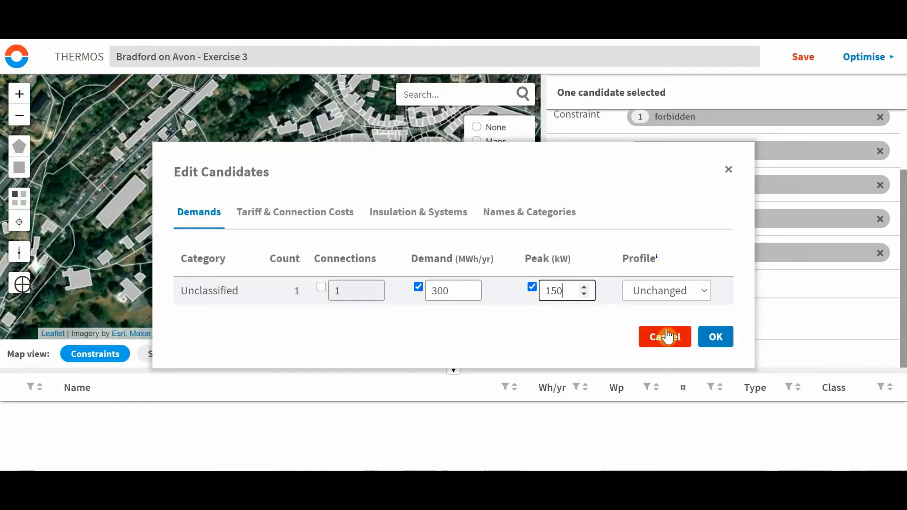
click(714, 337)
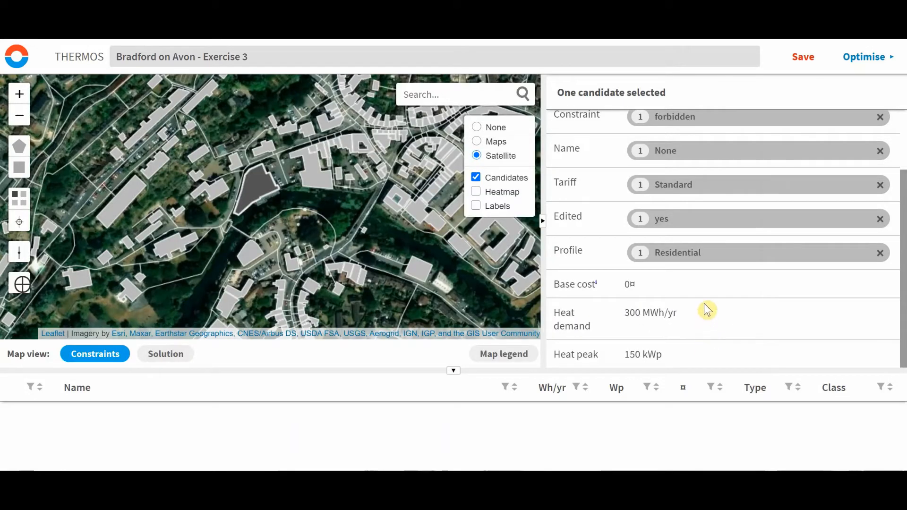
mouse_move(642, 353)
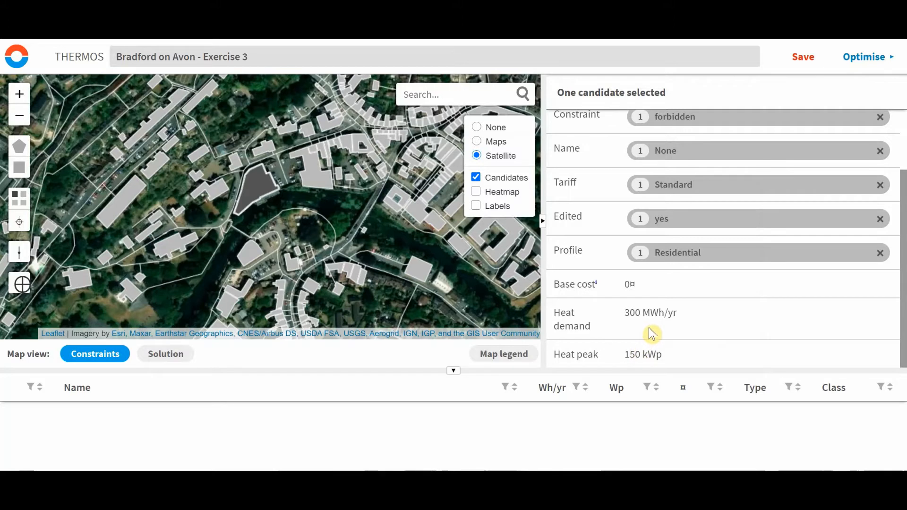
mouse_move(649, 312)
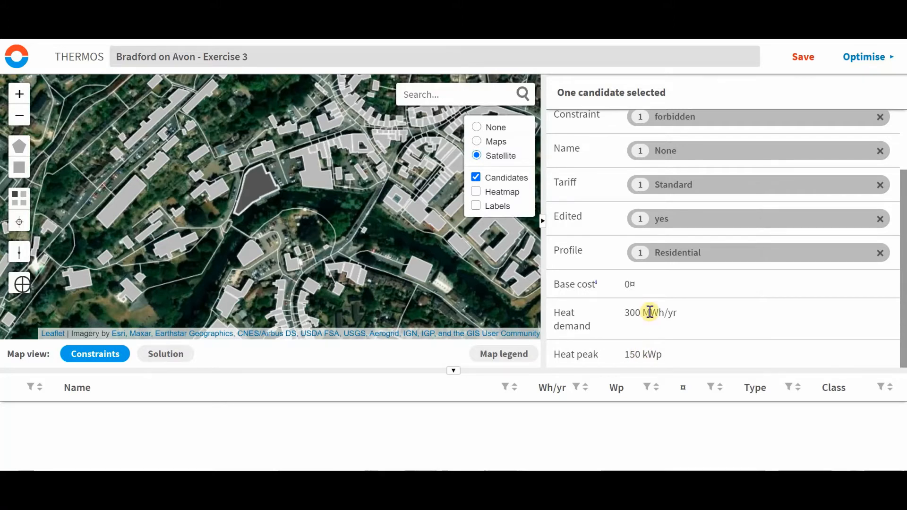
mouse_move(142, 263)
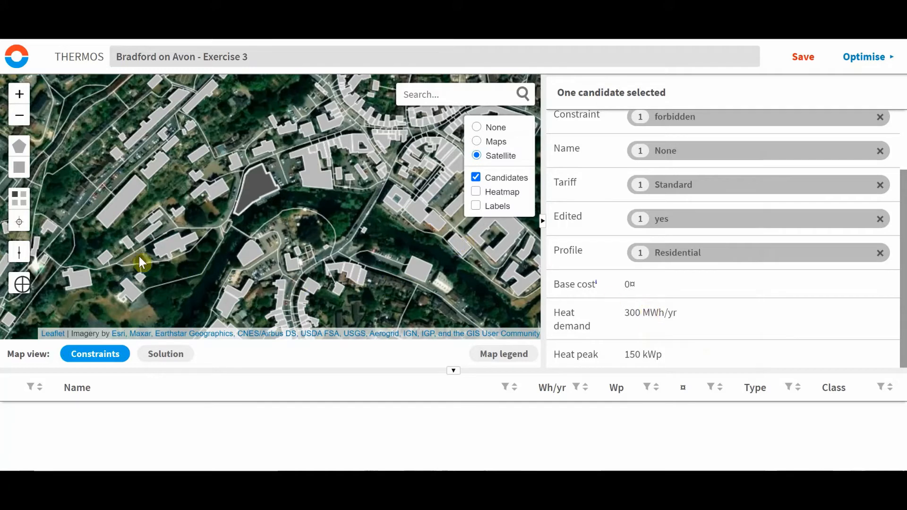
mouse_move(41, 195)
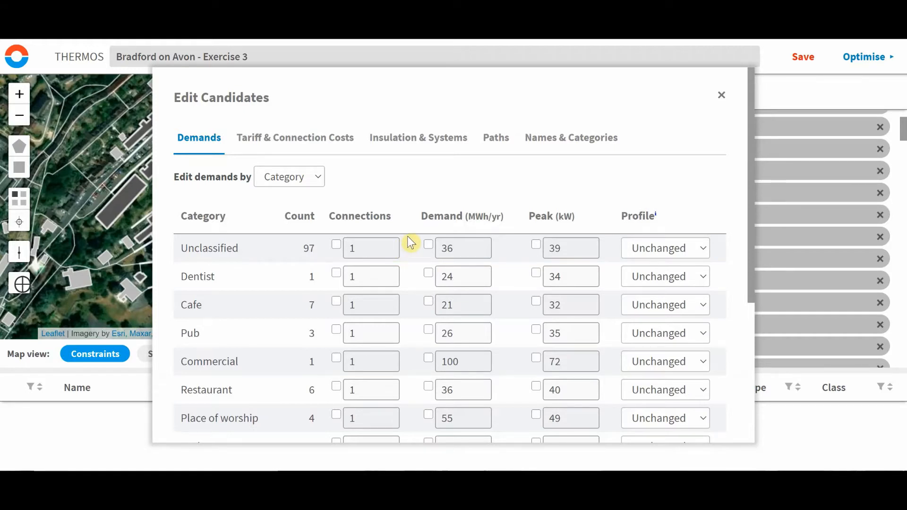
mouse_move(410, 237)
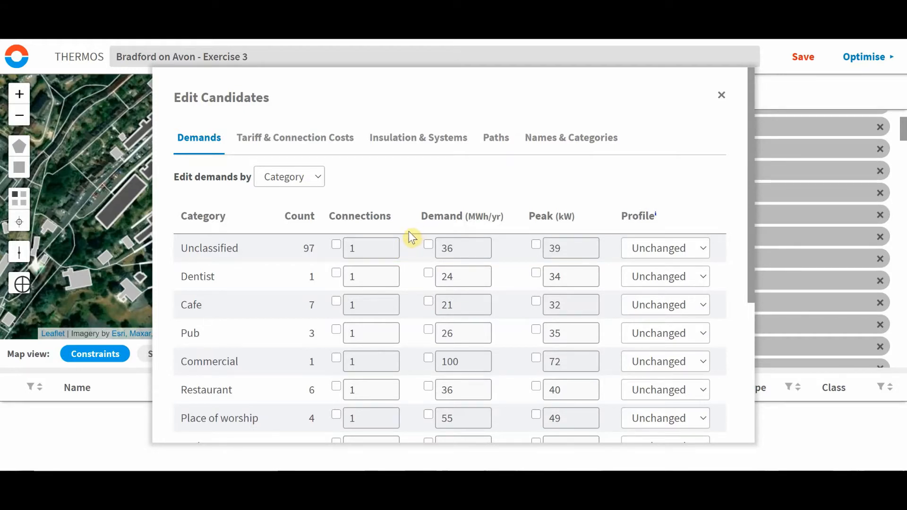
mouse_move(331, 231)
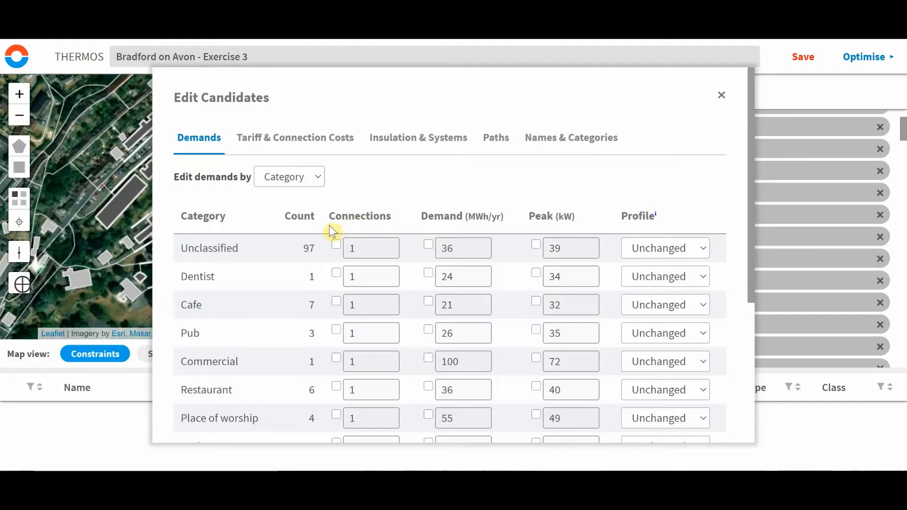
mouse_move(328, 191)
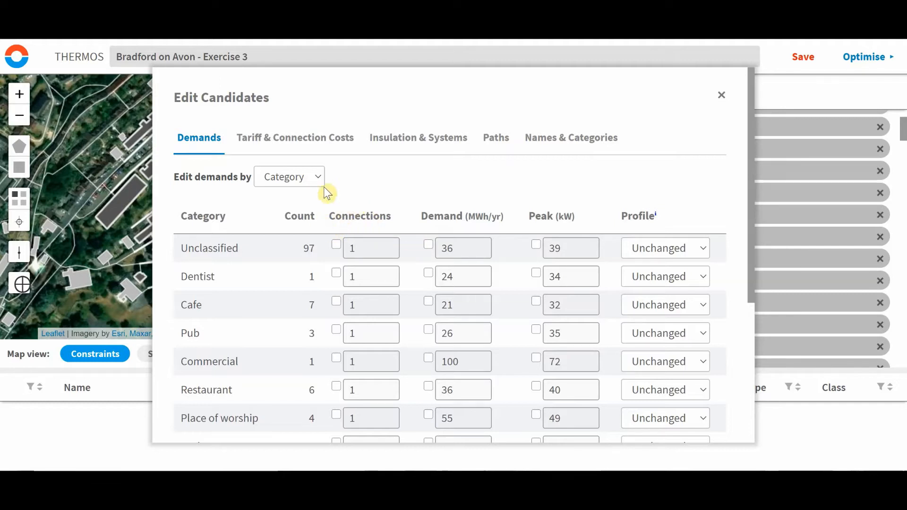
mouse_move(256, 186)
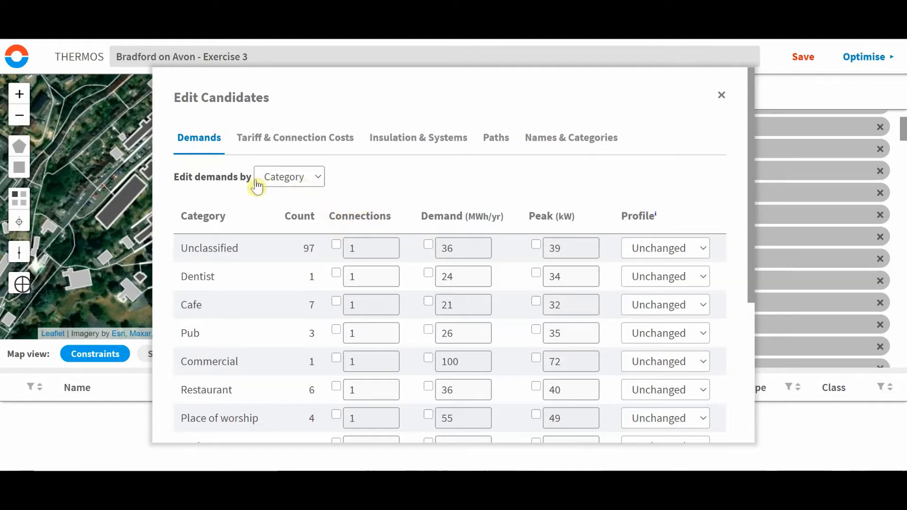
mouse_move(300, 179)
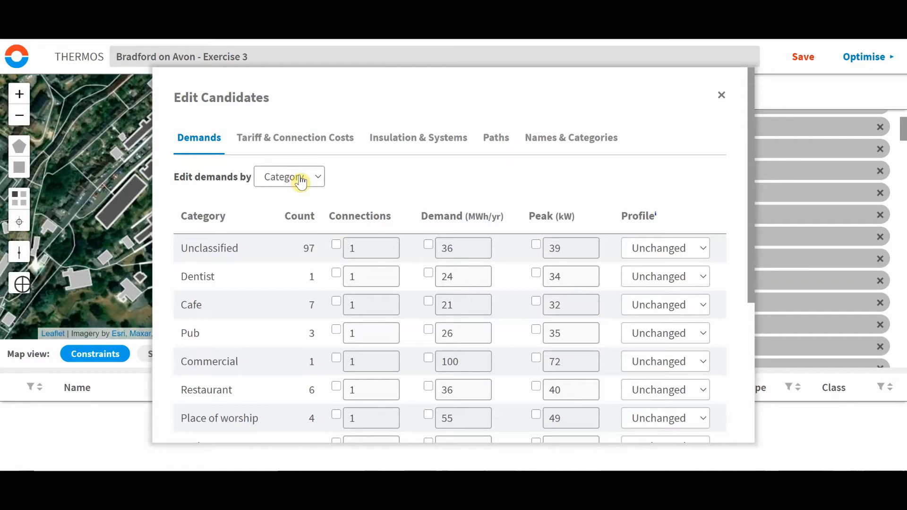
Set the 'Edit demands by' grouping to Category after briefly trying Name.
click(288, 176)
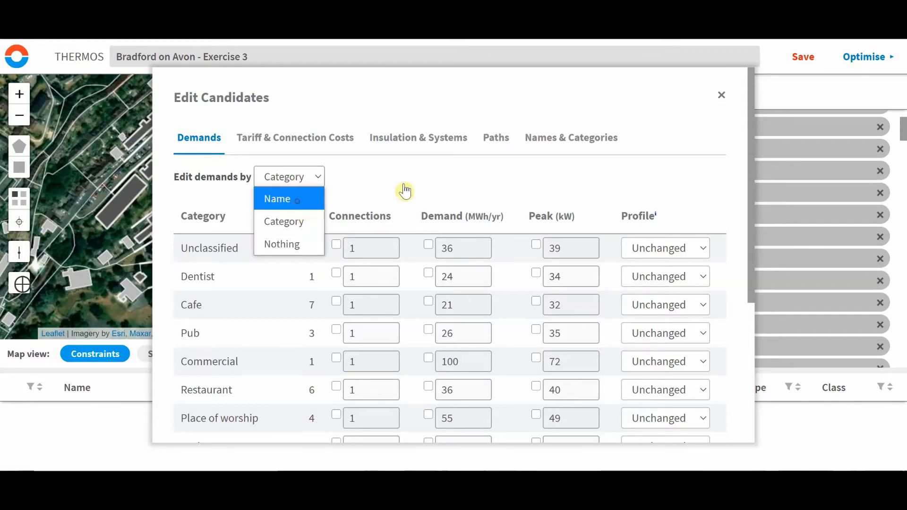
click(276, 199)
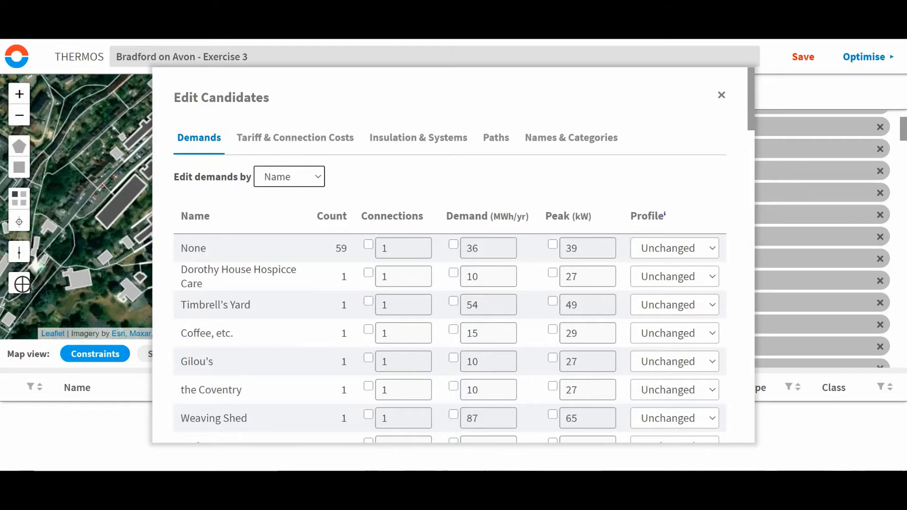
mouse_move(421, 232)
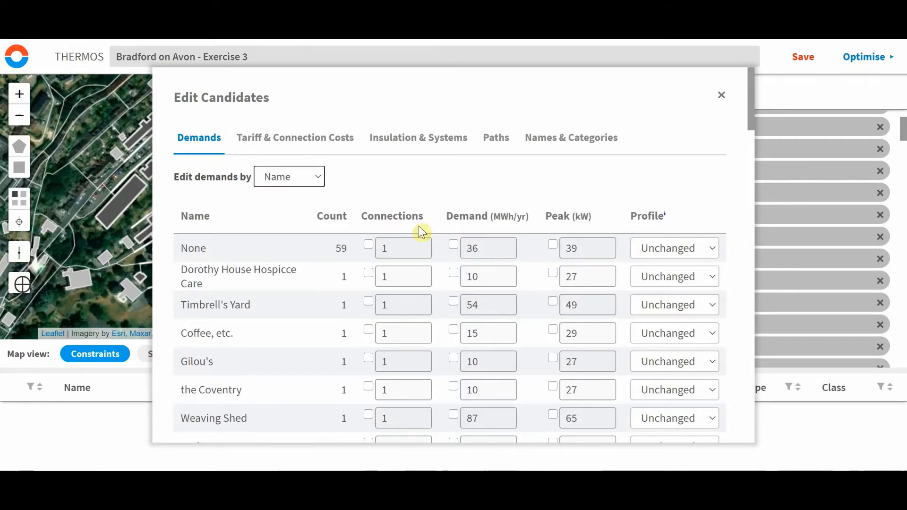
mouse_move(307, 193)
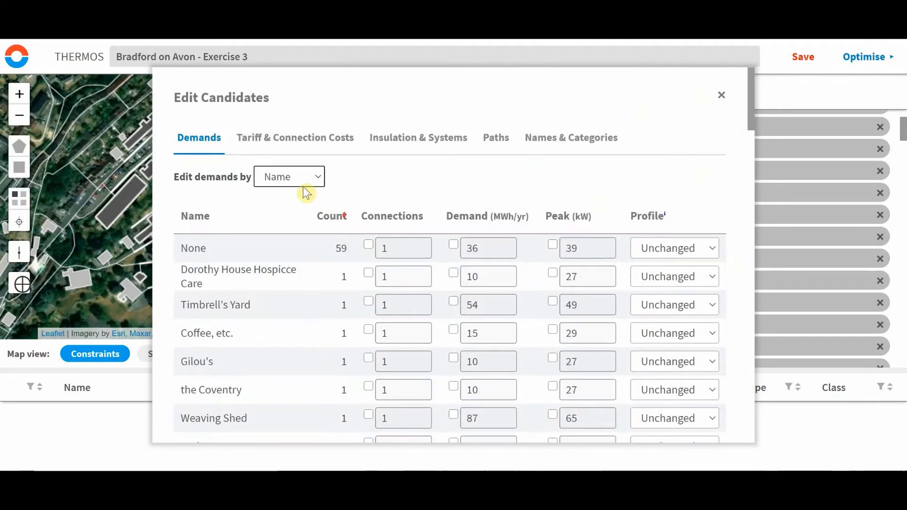
click(289, 176)
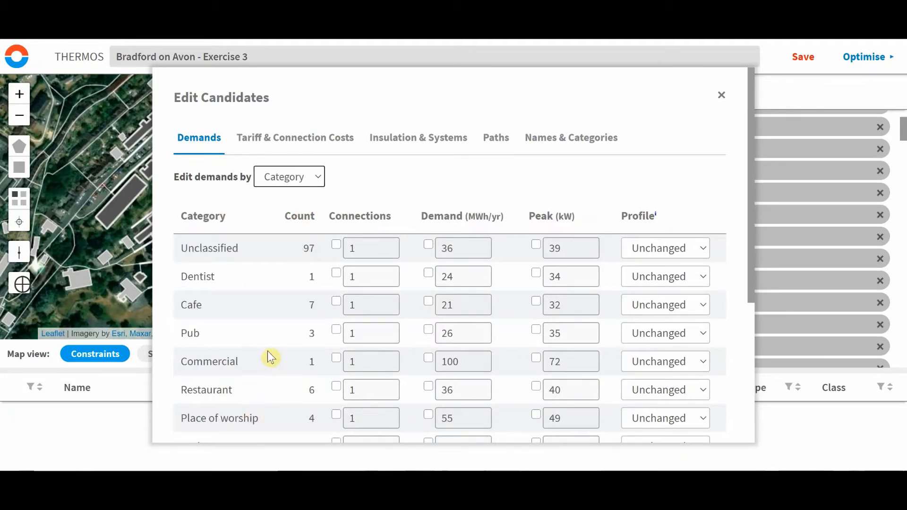
click(288, 176)
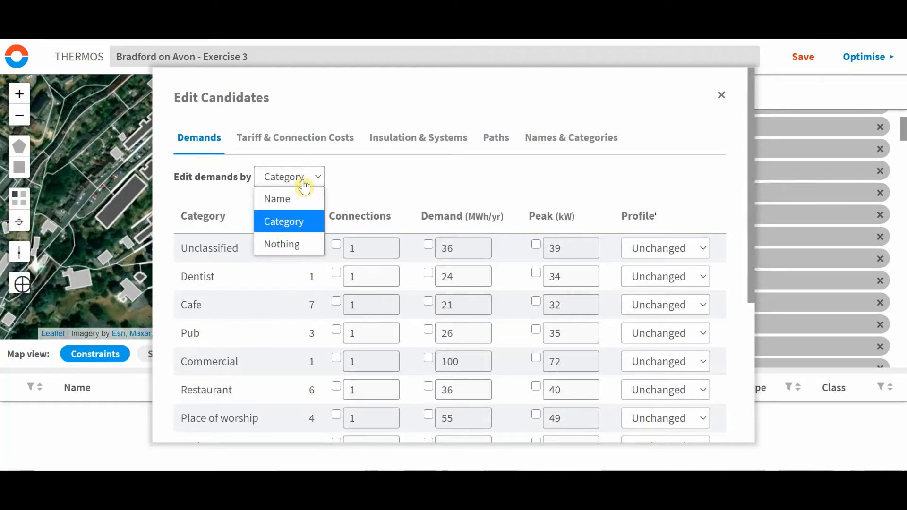
click(282, 244)
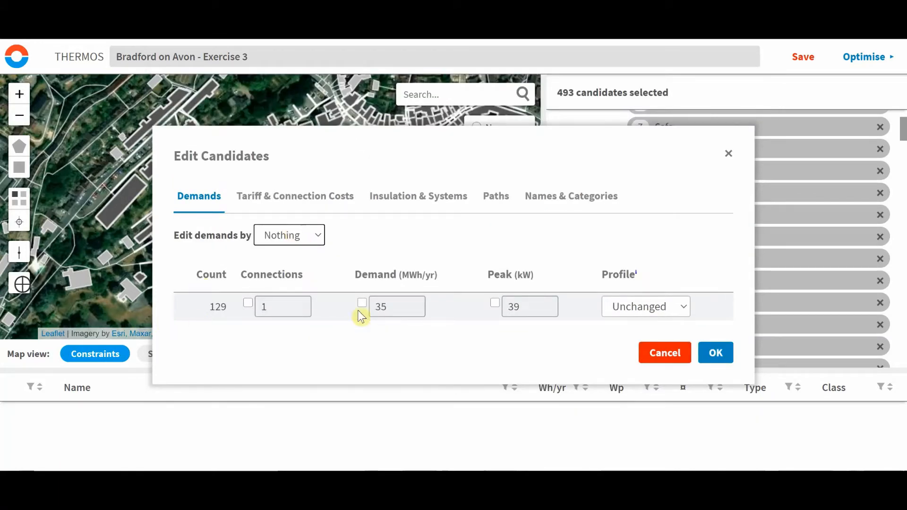
click(288, 234)
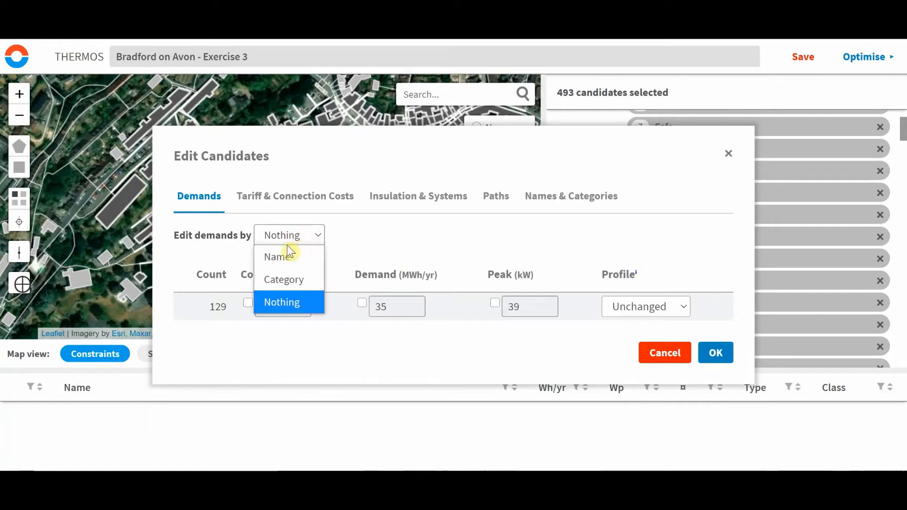
click(284, 279)
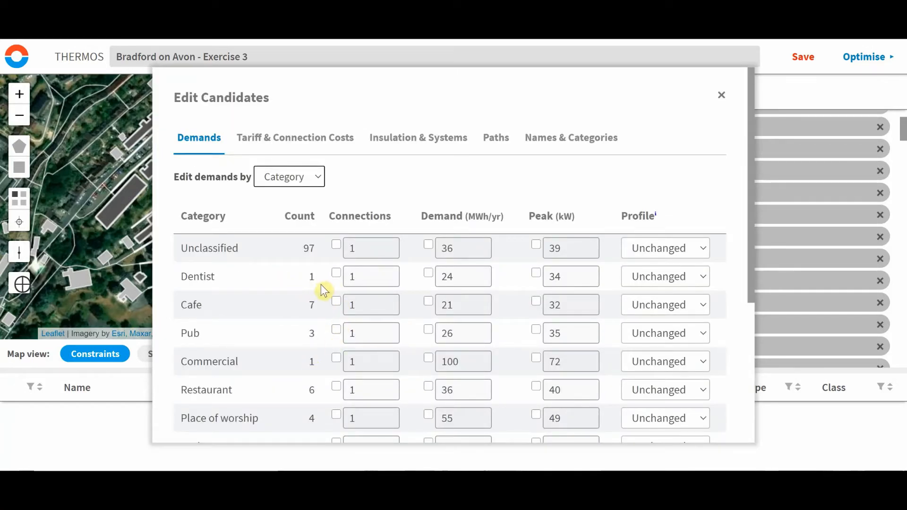
mouse_move(307, 296)
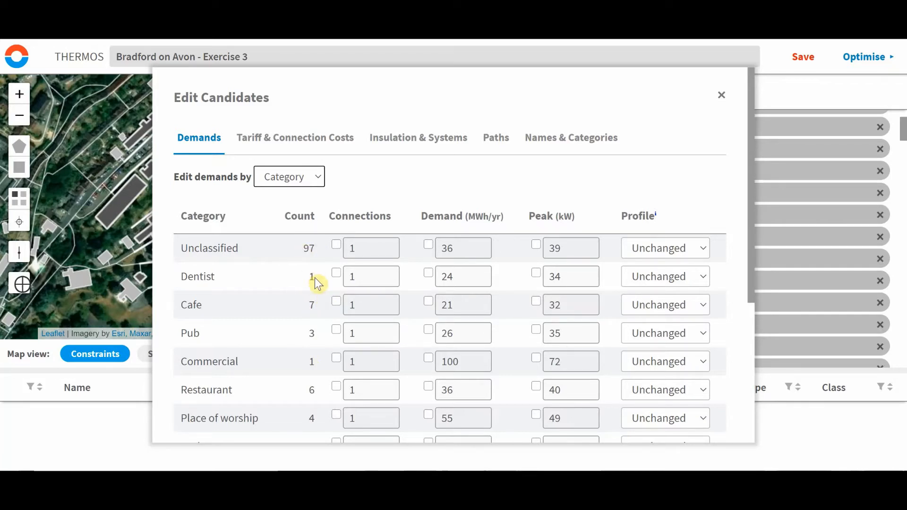
mouse_move(309, 305)
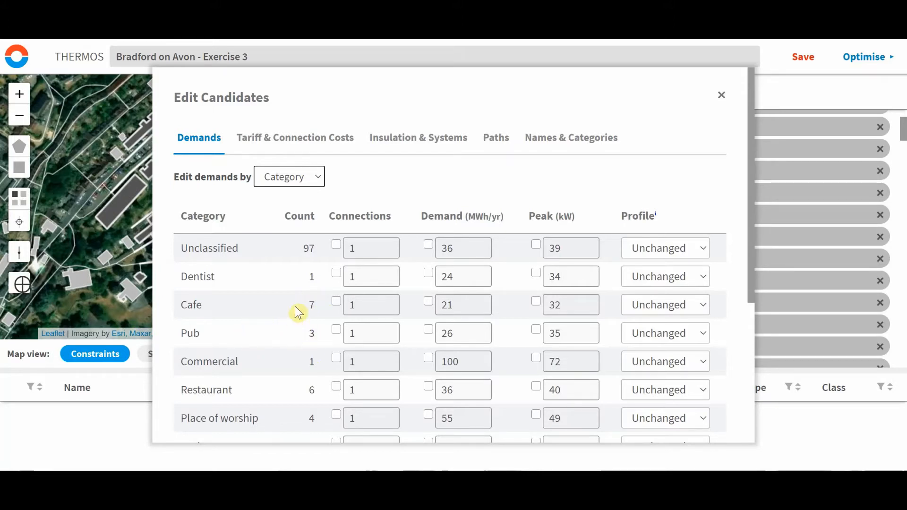
mouse_move(304, 337)
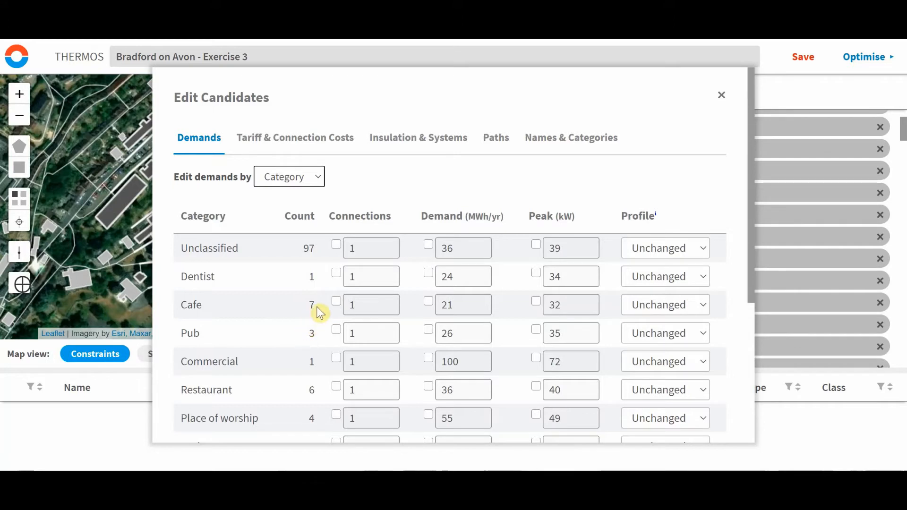
mouse_move(377, 338)
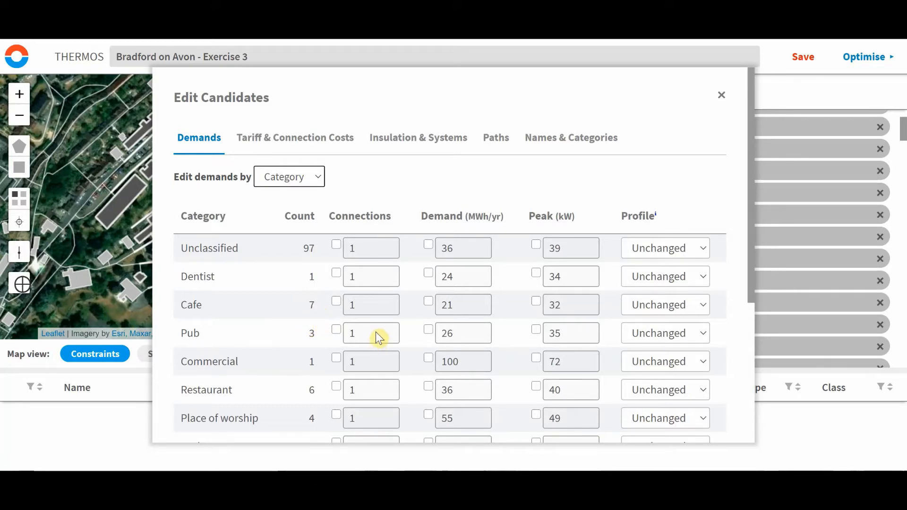
mouse_move(392, 309)
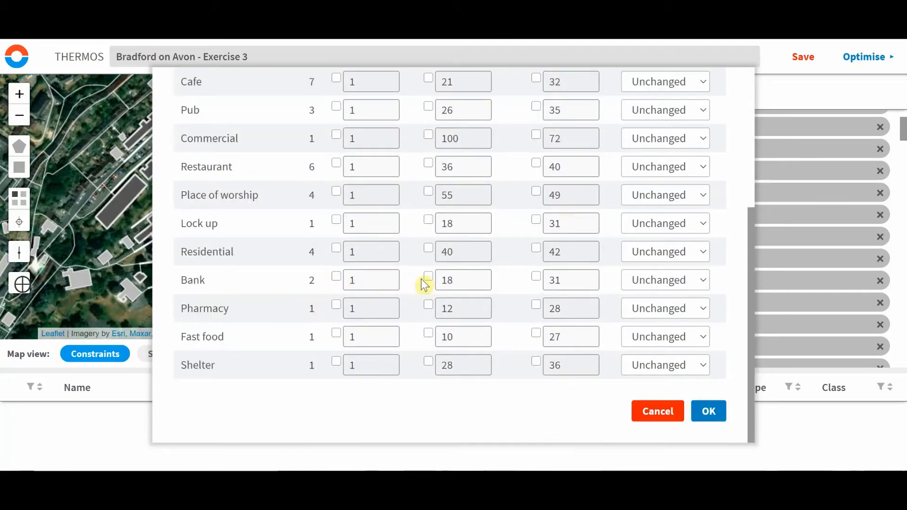
Check the category demand rows and close the candidate editor without changes.
click(428, 276)
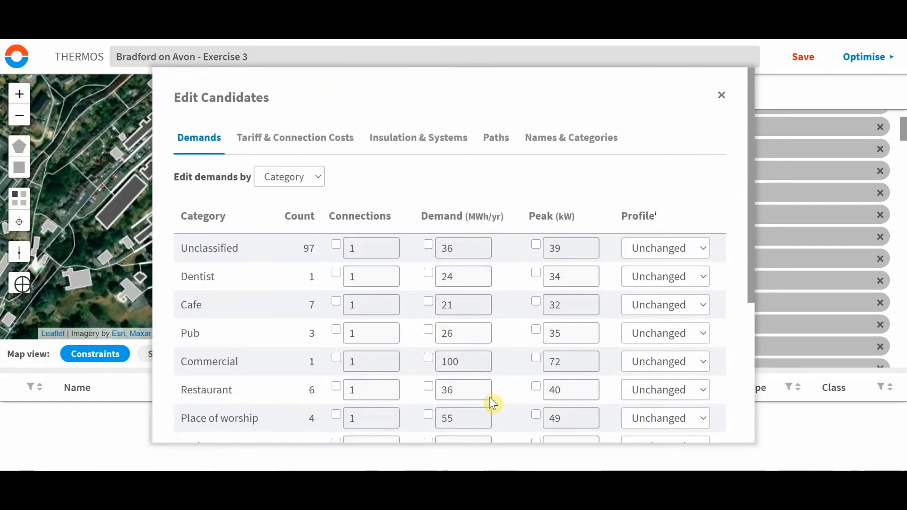
click(721, 95)
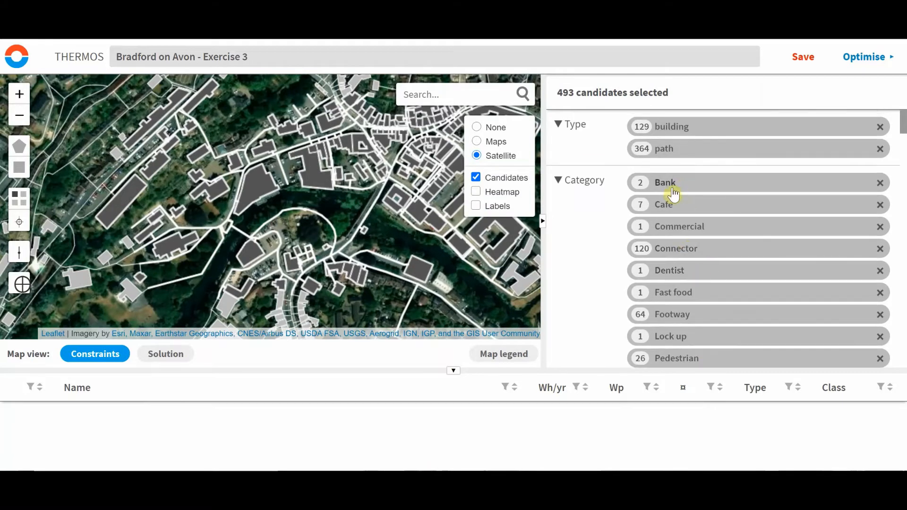
Select only the Bank chip: Lloyds Bank and the Coventry, 160 MWh/yr, 61.68 kWp.
click(664, 183)
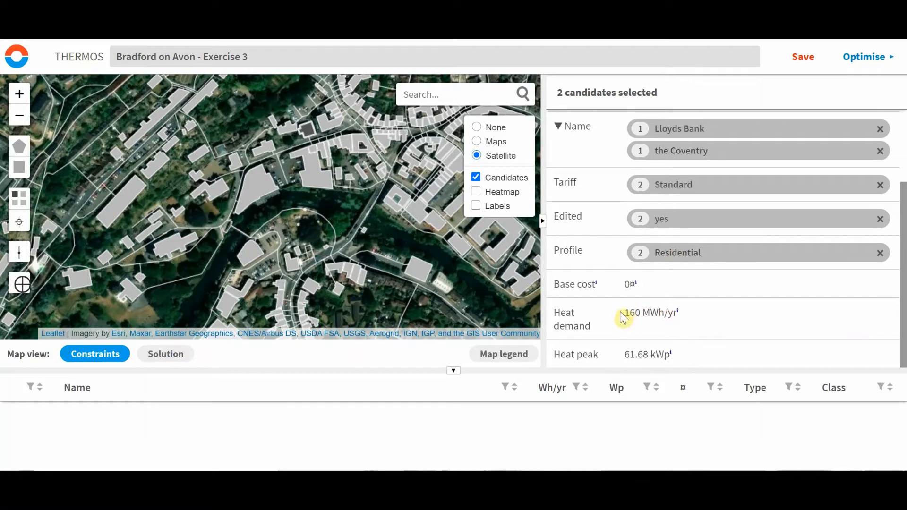
mouse_move(637, 315)
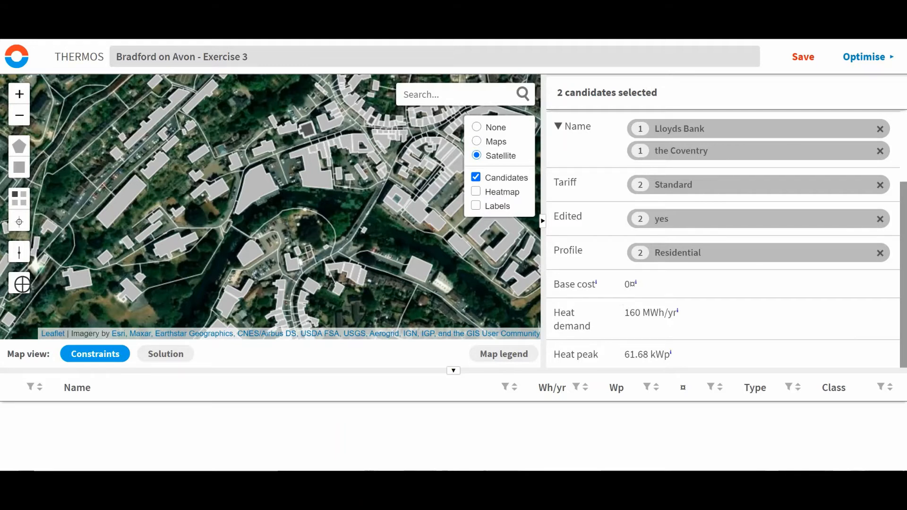
mouse_move(615, 260)
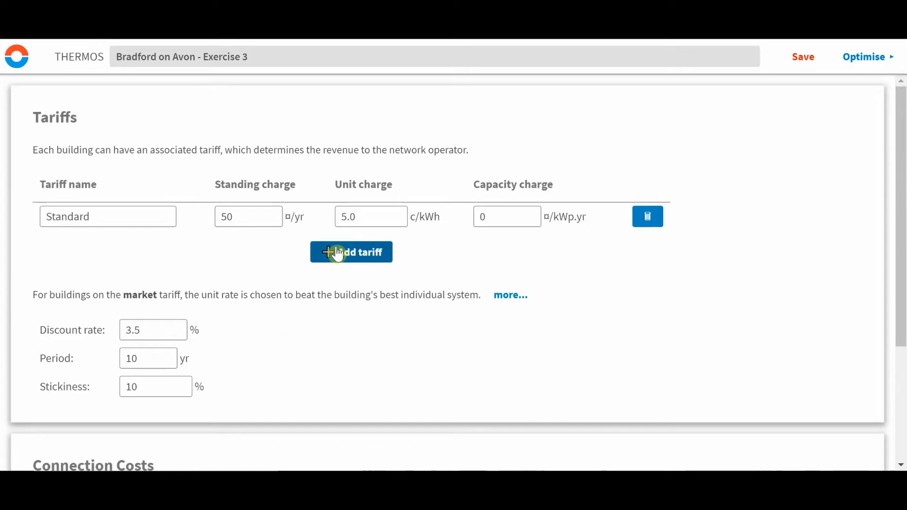
mouse_move(435, 275)
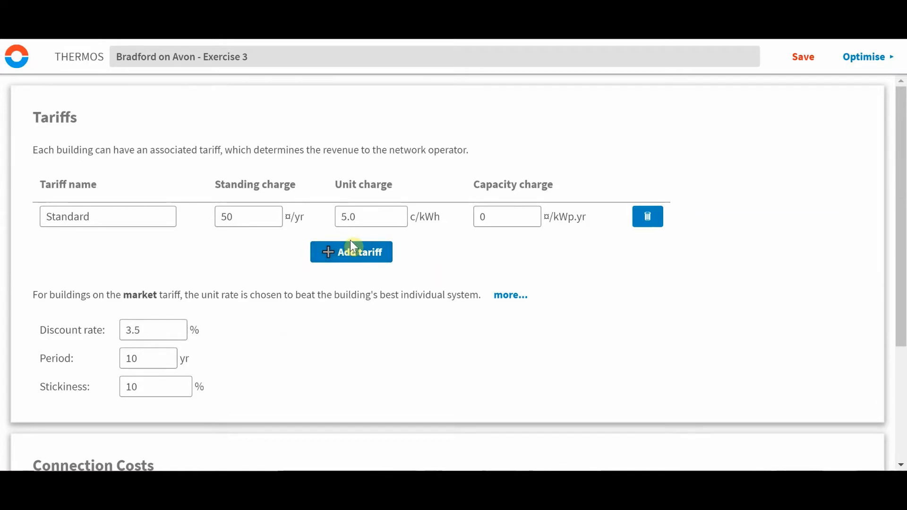
Create a 'Block of flats' tariff: standing charge 75, unit charge 7.5, capacity charge 80.
click(351, 252)
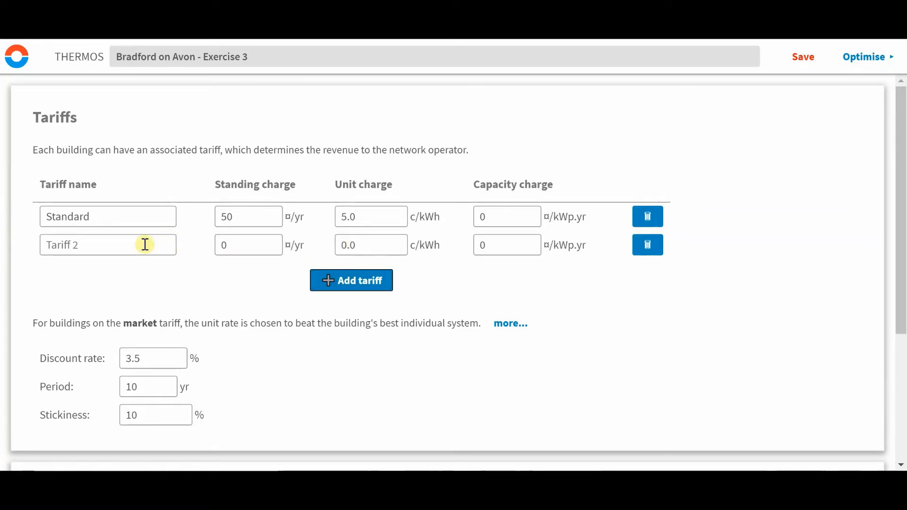
text(Block of)
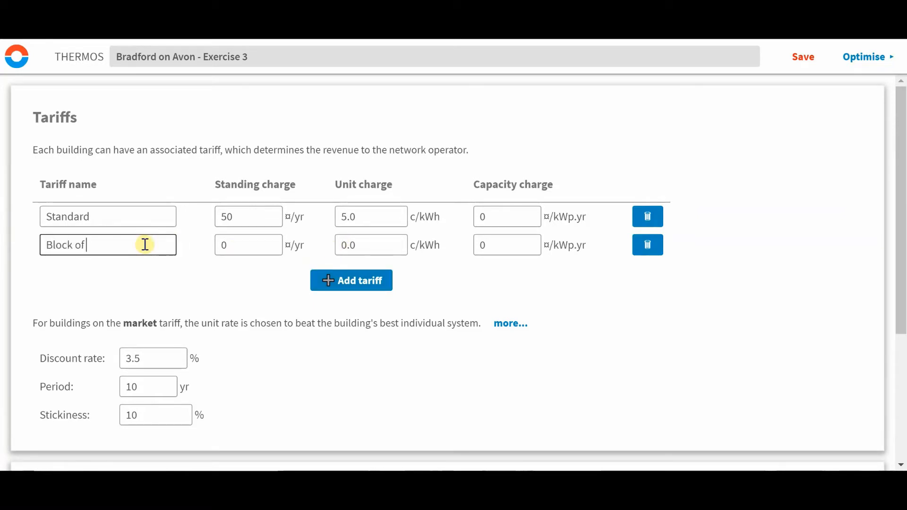
text(flats)
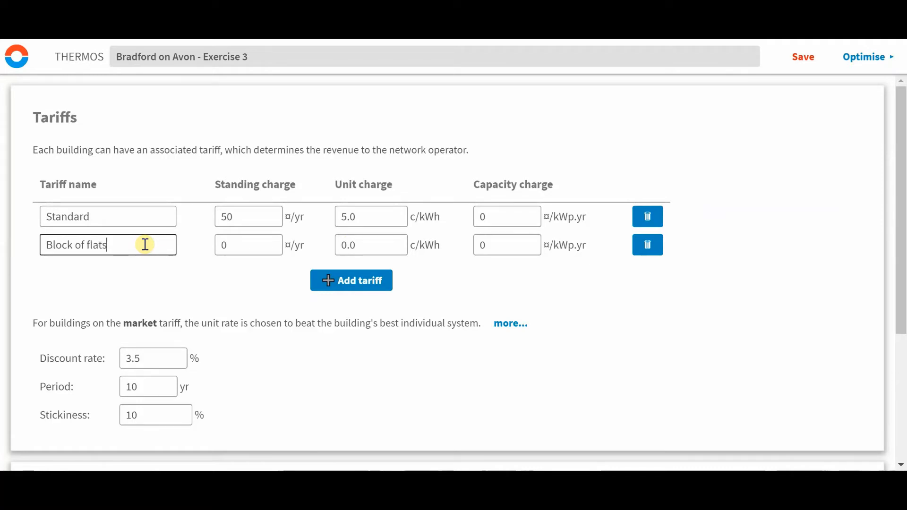
click(248, 245)
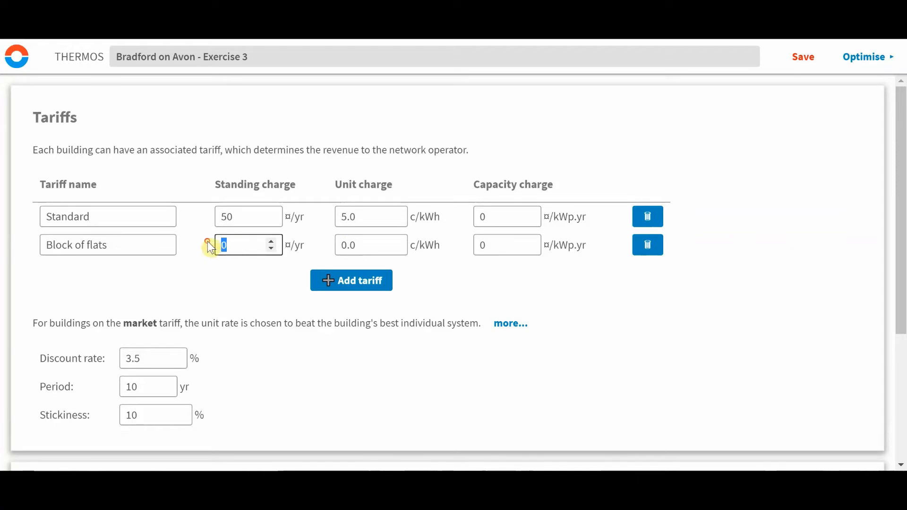
text(75)
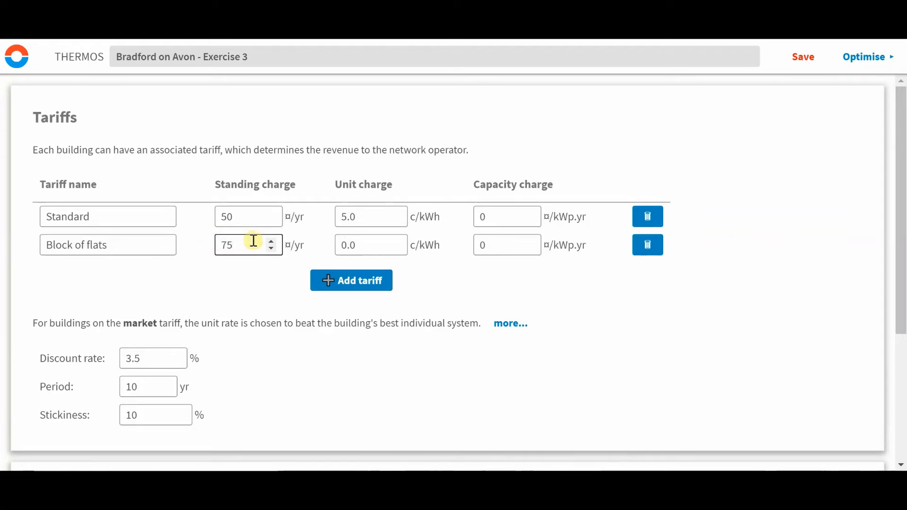
mouse_move(272, 240)
text(7.5)
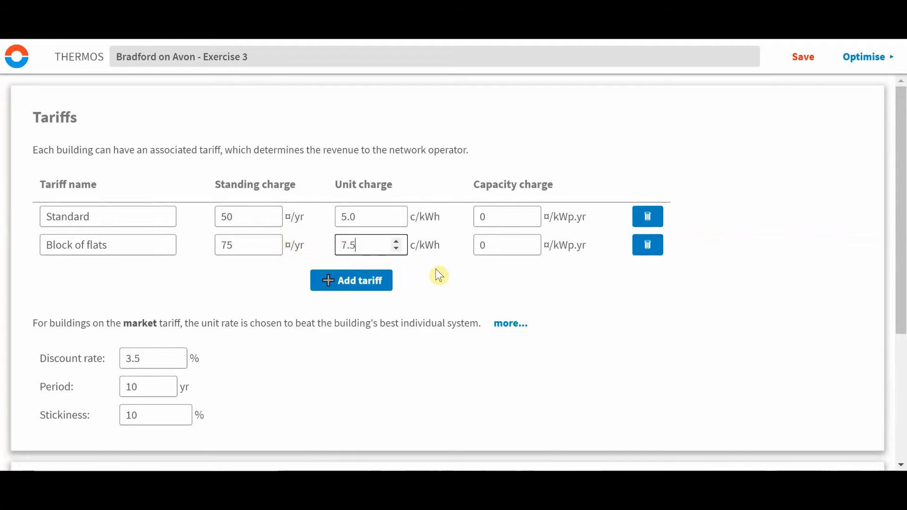
click(506, 244)
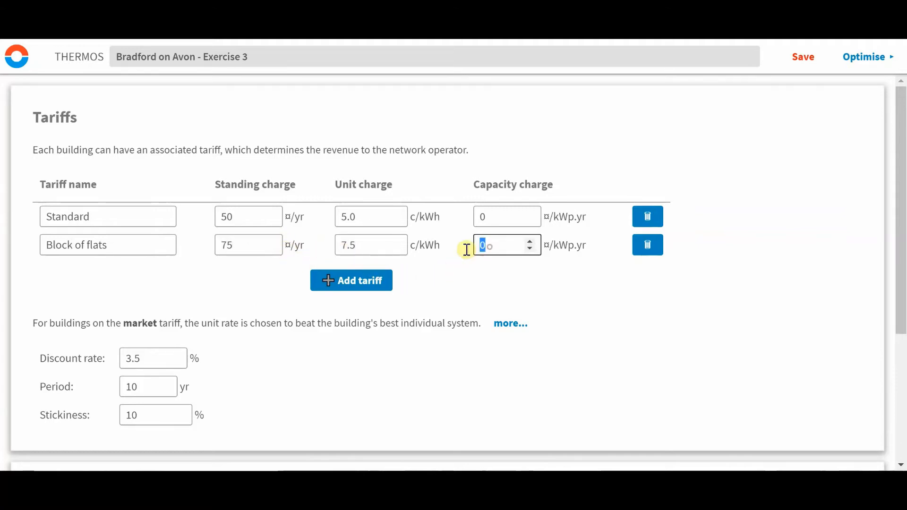
text(80)
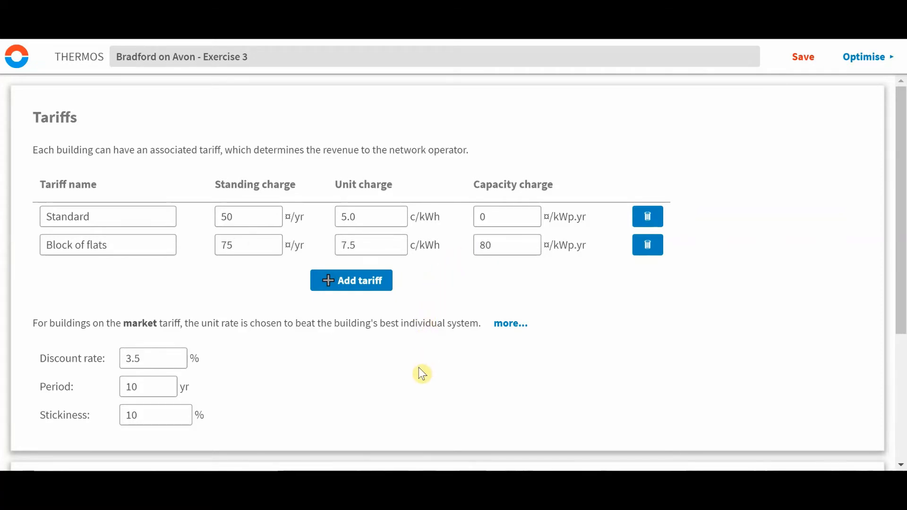
Complete the connection cost name 'Block of flats' with an 80 fixed cost.
scroll(down, 3)
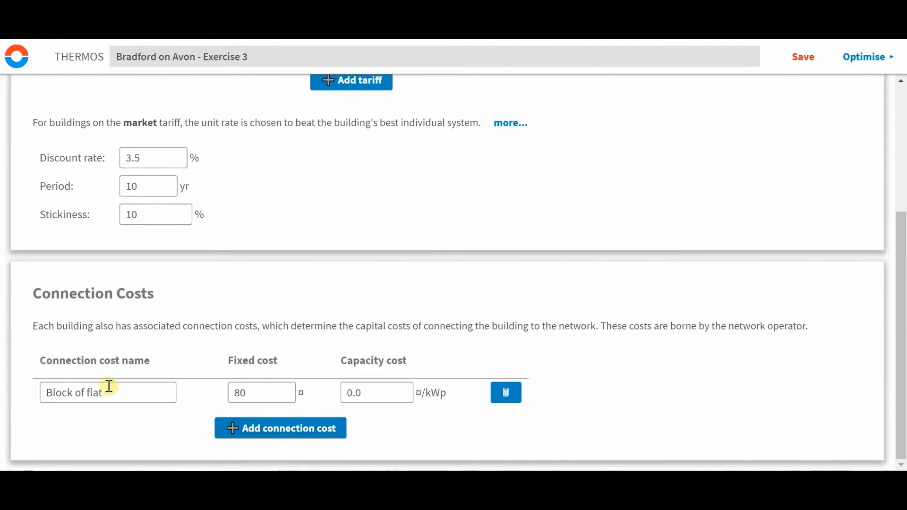
text(s)
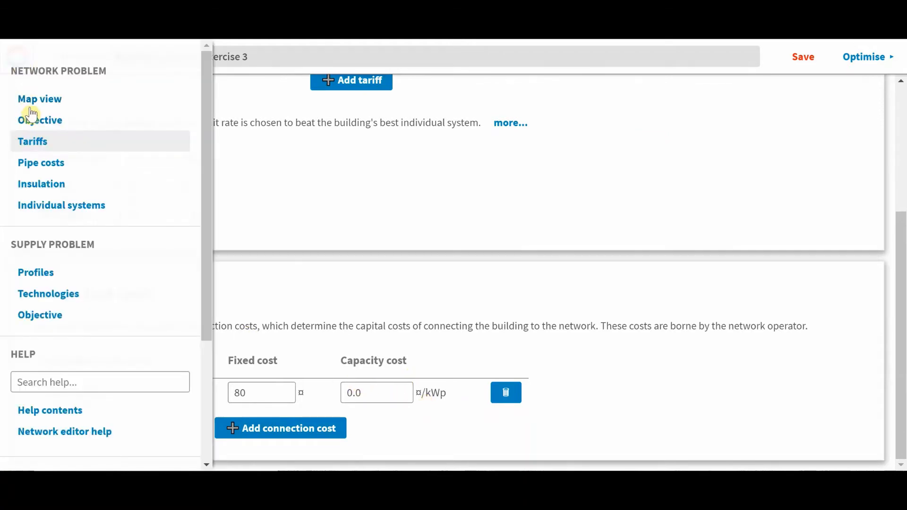
In Tariff & Connection Costs, give Bank and Residential buildings the Block of flats tariff.
click(40, 99)
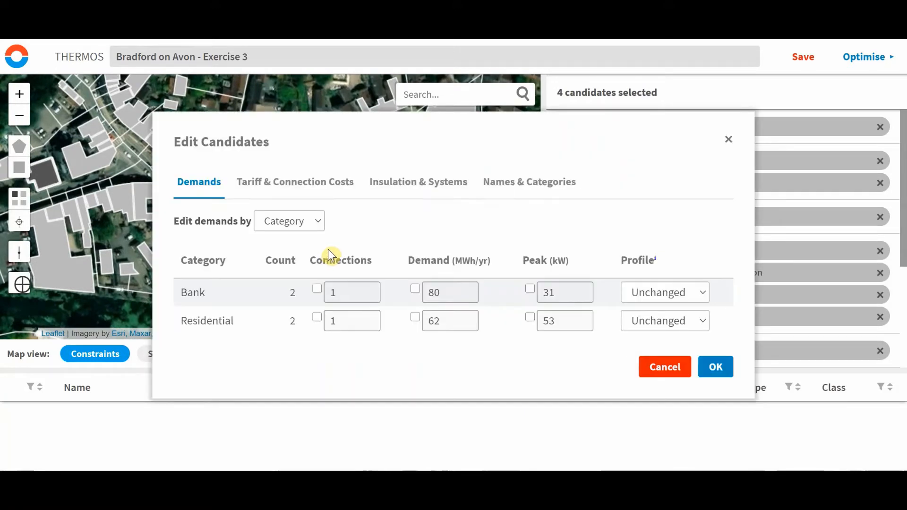
mouse_move(345, 240)
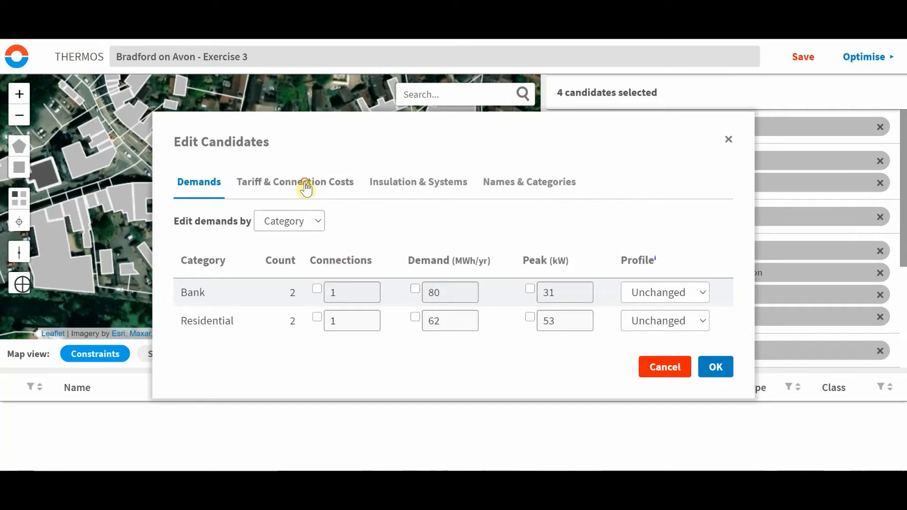
click(294, 182)
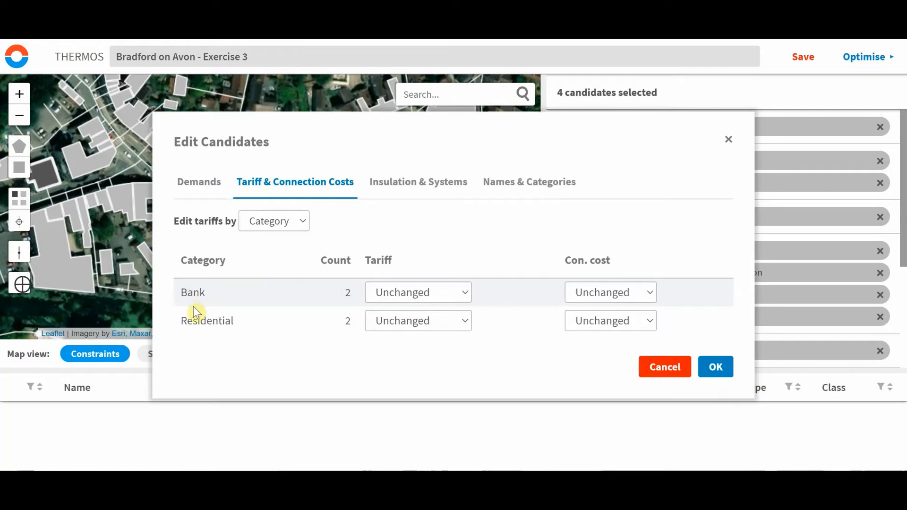
mouse_move(418, 292)
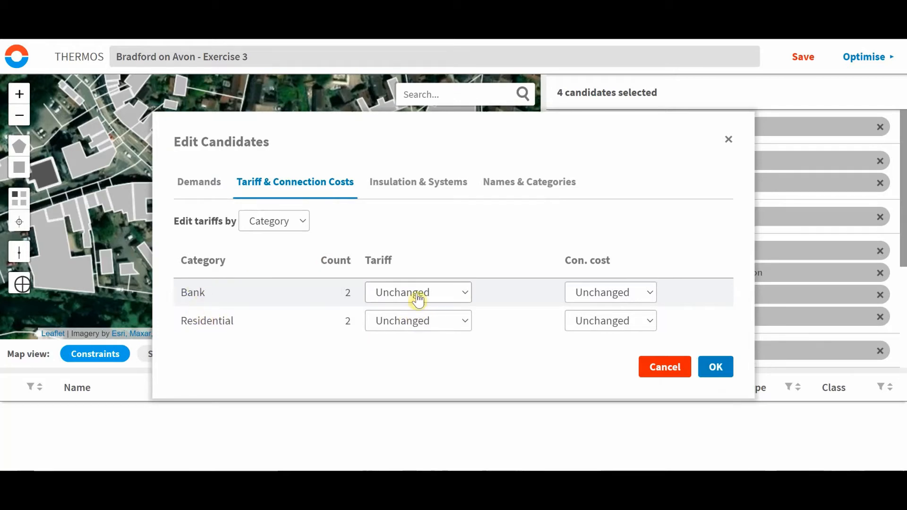
click(418, 292)
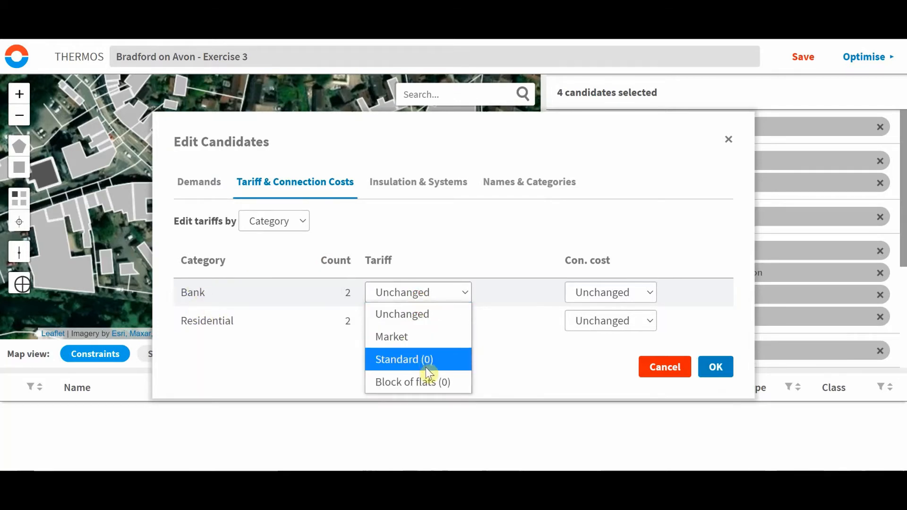
click(410, 381)
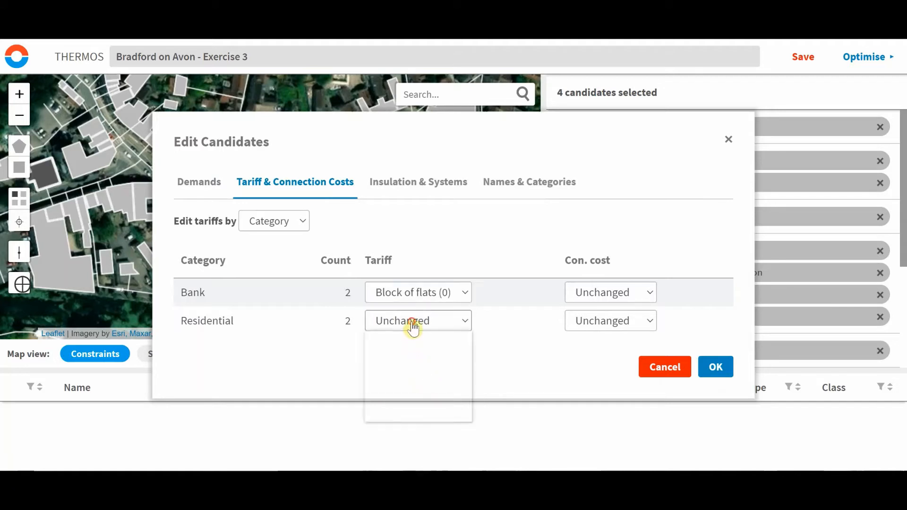
click(415, 321)
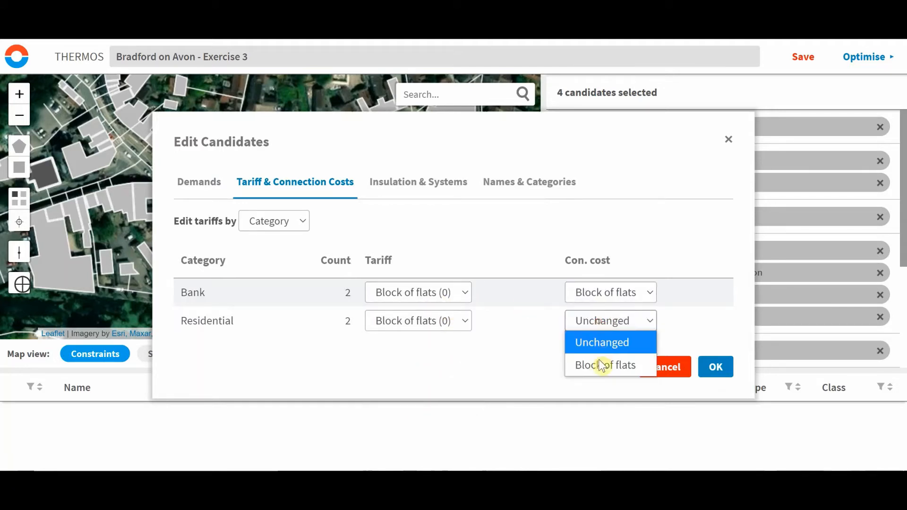
click(715, 366)
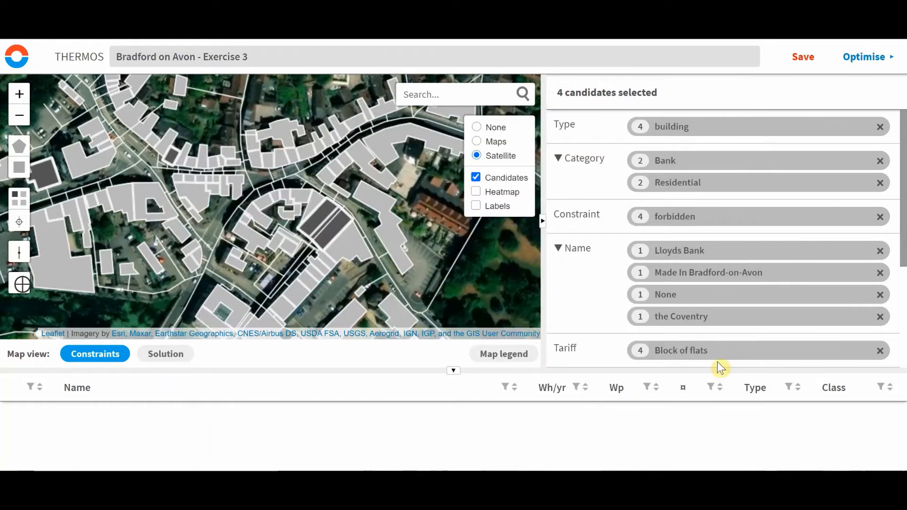
mouse_move(664, 278)
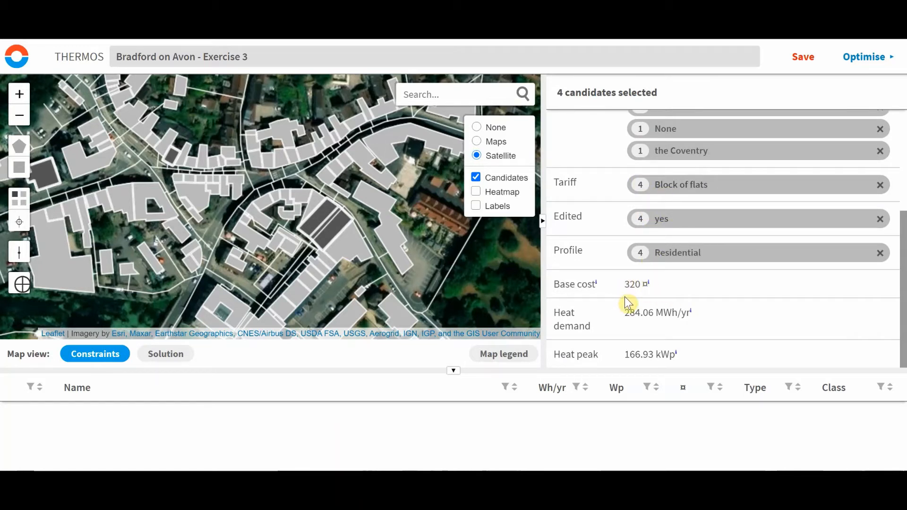
mouse_move(708, 303)
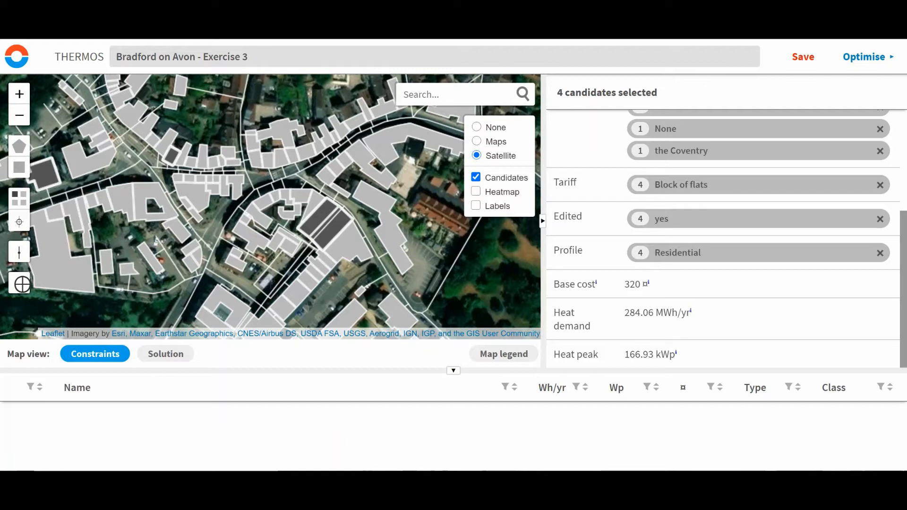
mouse_move(740, 273)
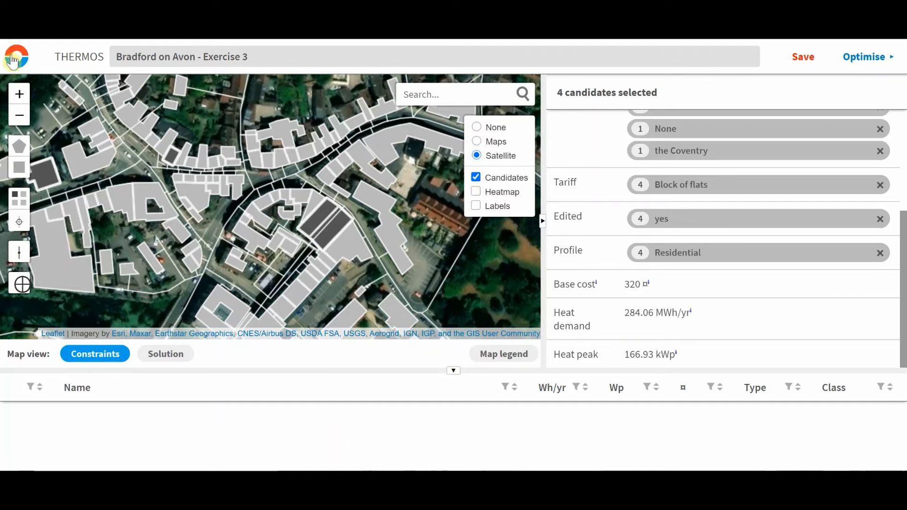
Browse the pipe costs table for diameters 20–1000 mm with soft and hard civil costs.
click(16, 56)
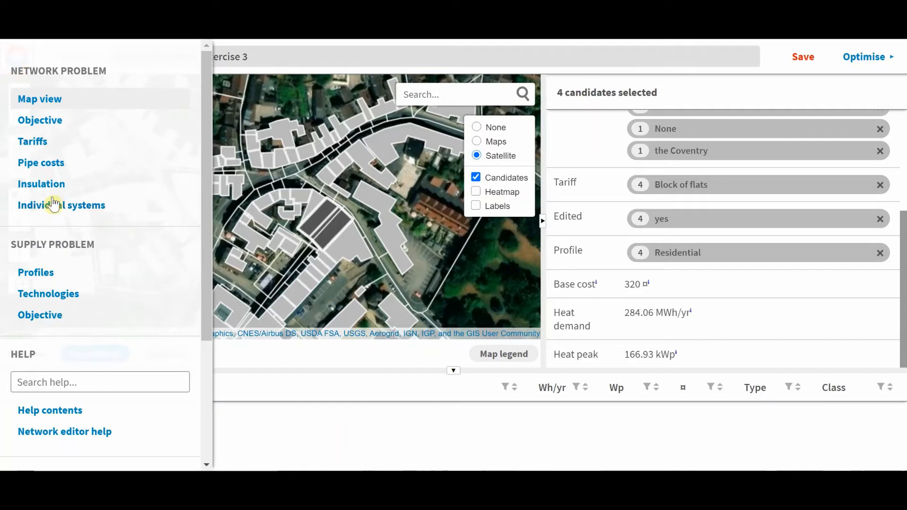
click(41, 162)
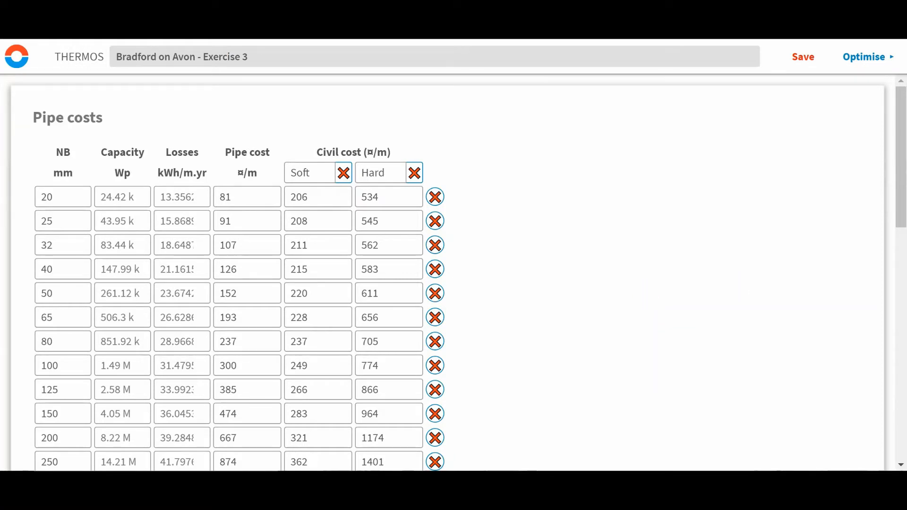
scroll(down, 3)
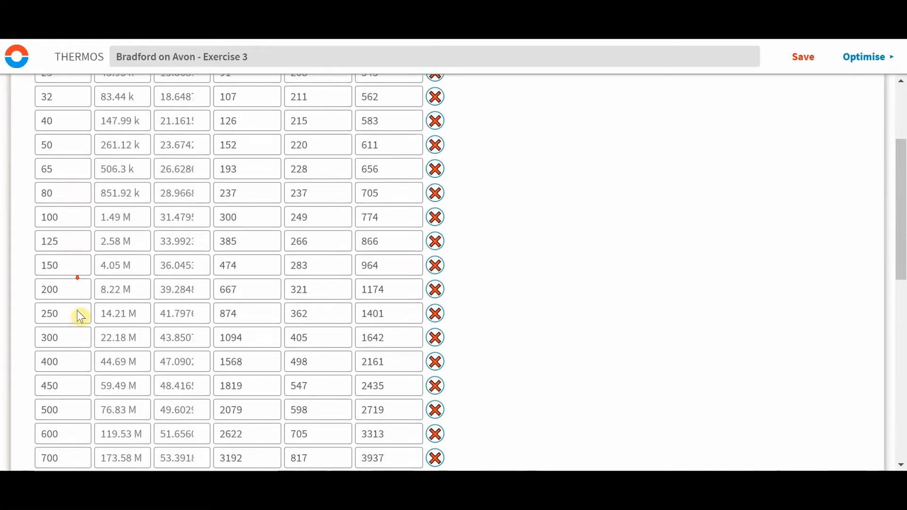
scroll(down, 3)
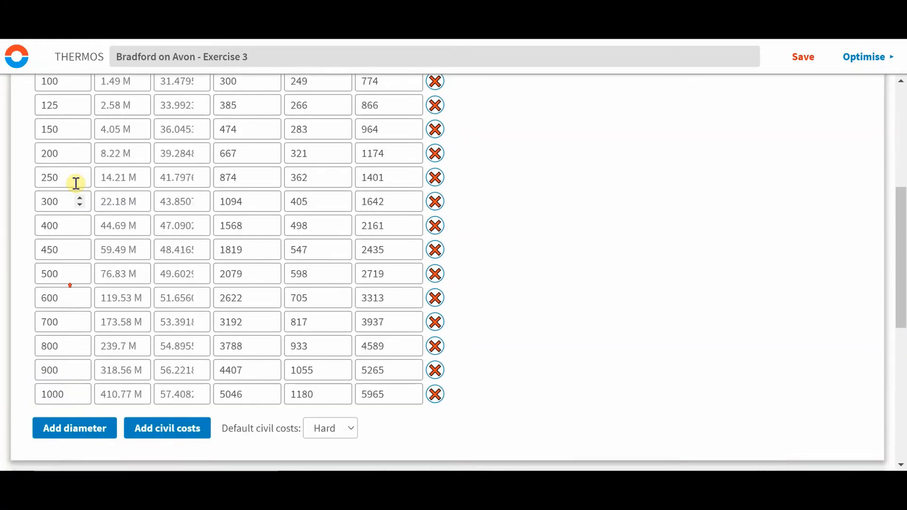
scroll(up, 3)
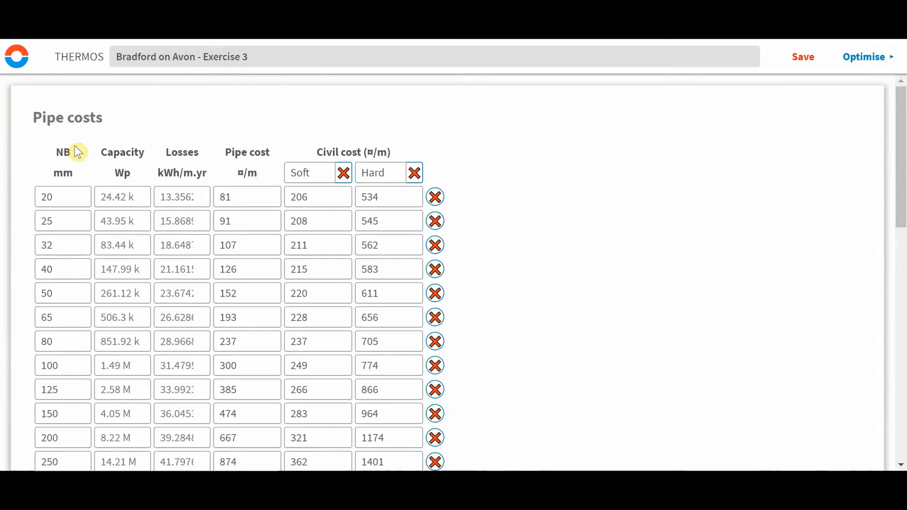
mouse_move(181, 149)
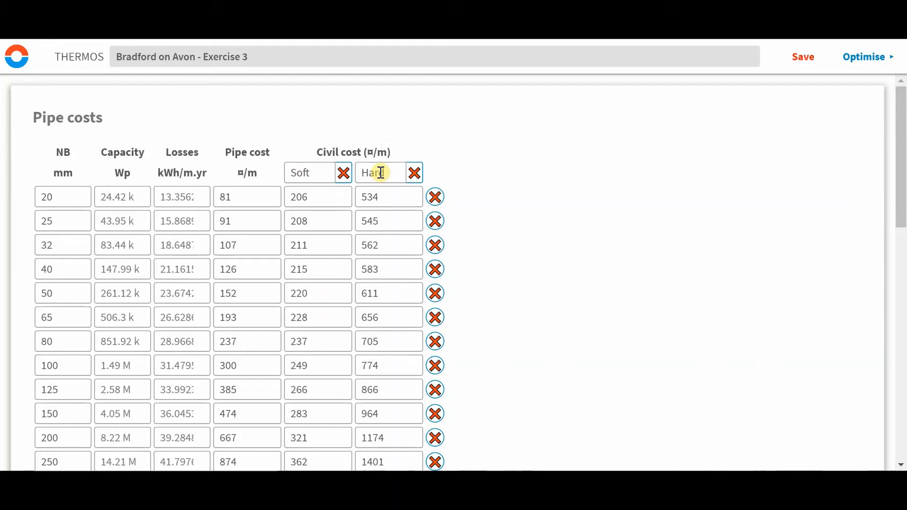
mouse_move(317, 197)
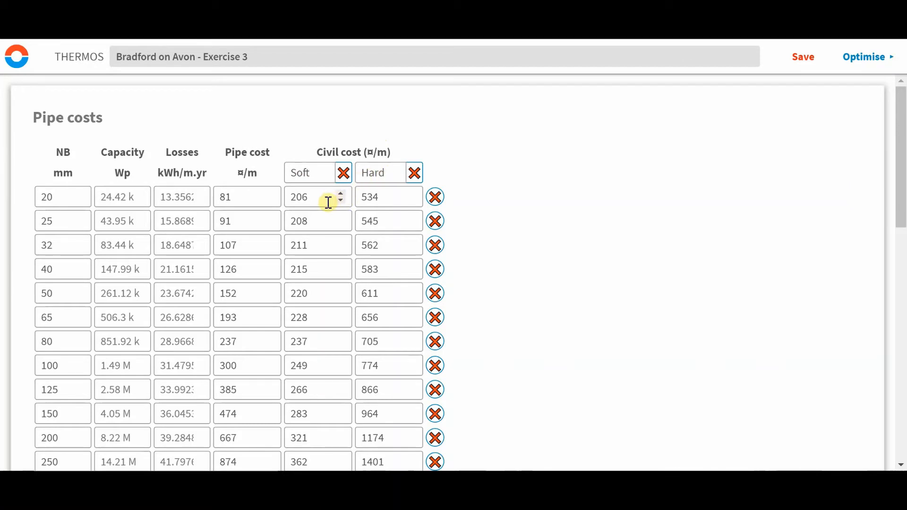
scroll(down, 3)
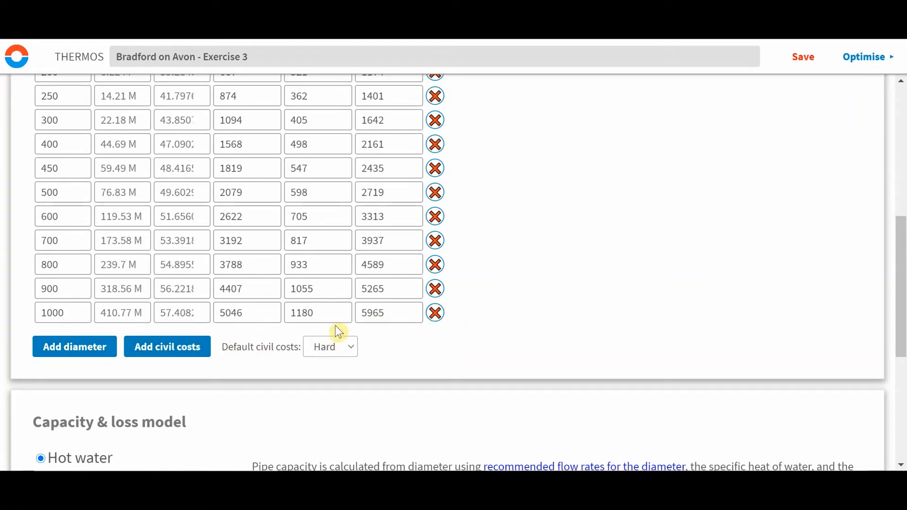
Keep Hard as default civil cost and review the 90/60/8 °C loss model and pumping costs.
click(329, 346)
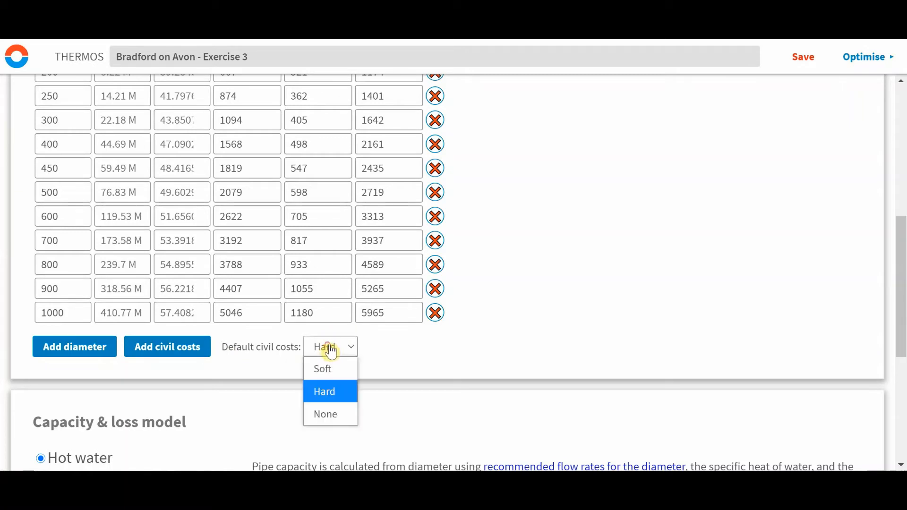
click(324, 391)
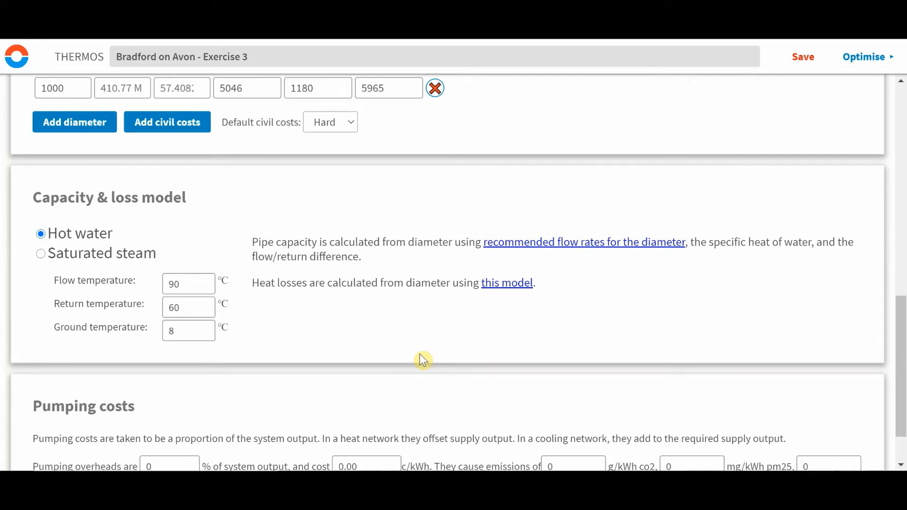
mouse_move(88, 242)
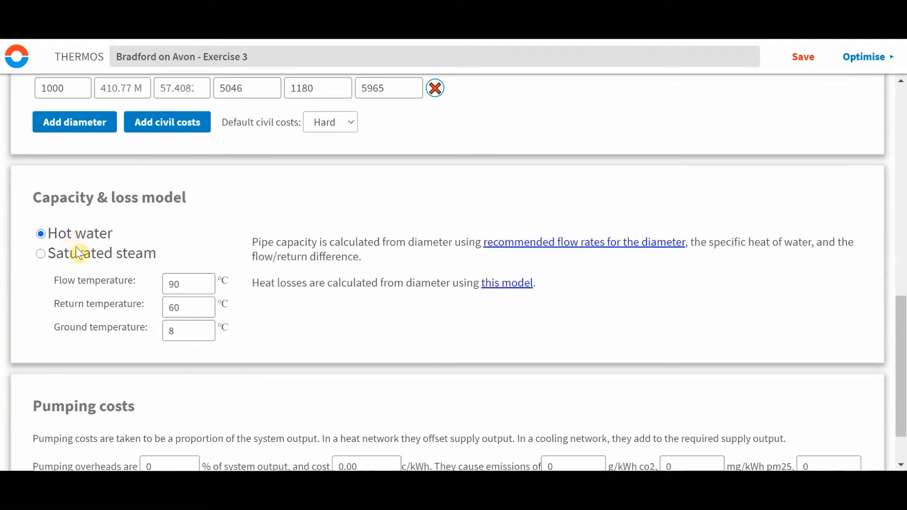
click(188, 284)
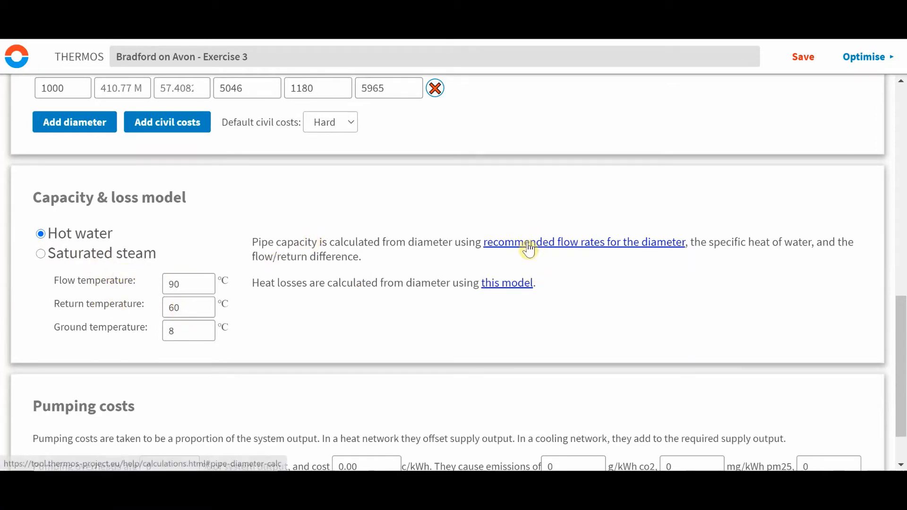
mouse_move(507, 283)
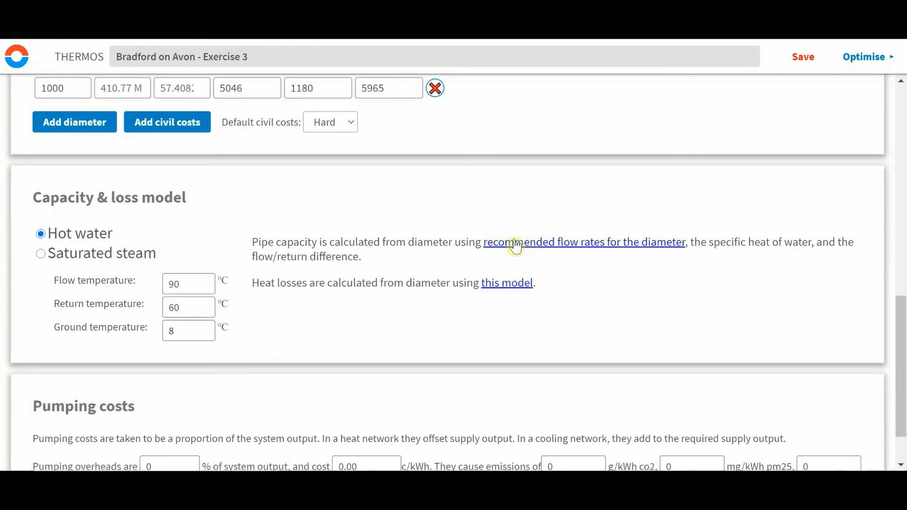
mouse_move(506, 283)
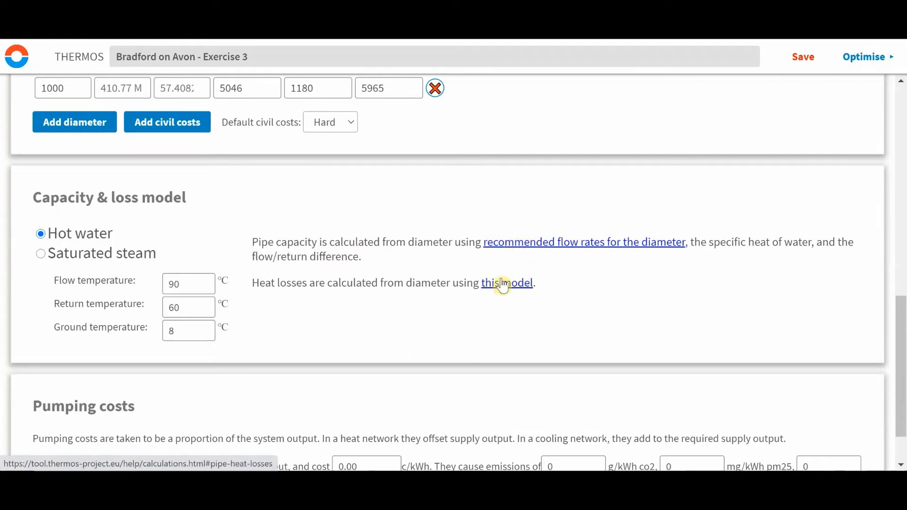
scroll(down, 3)
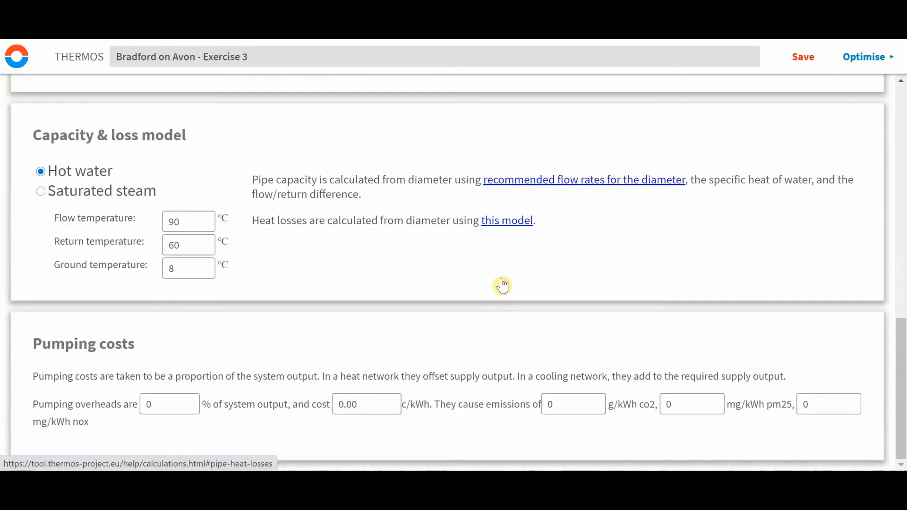
mouse_move(503, 283)
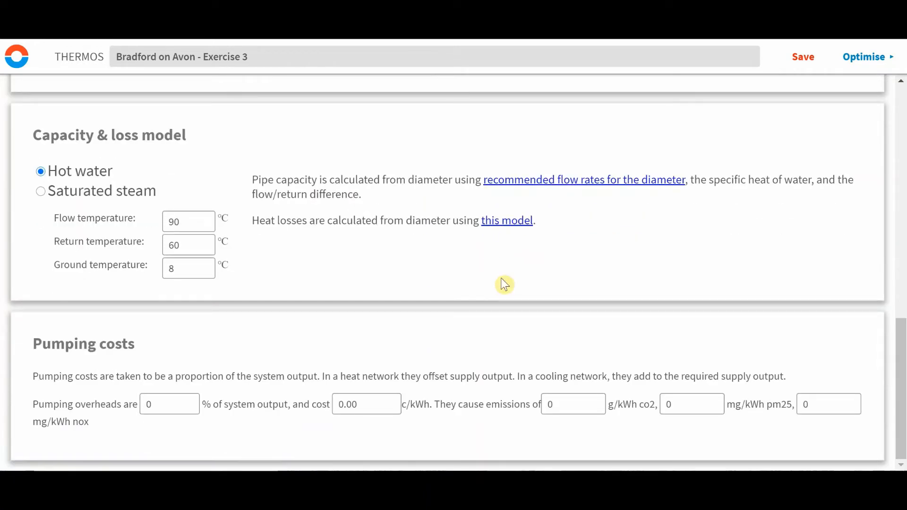
mouse_move(266, 329)
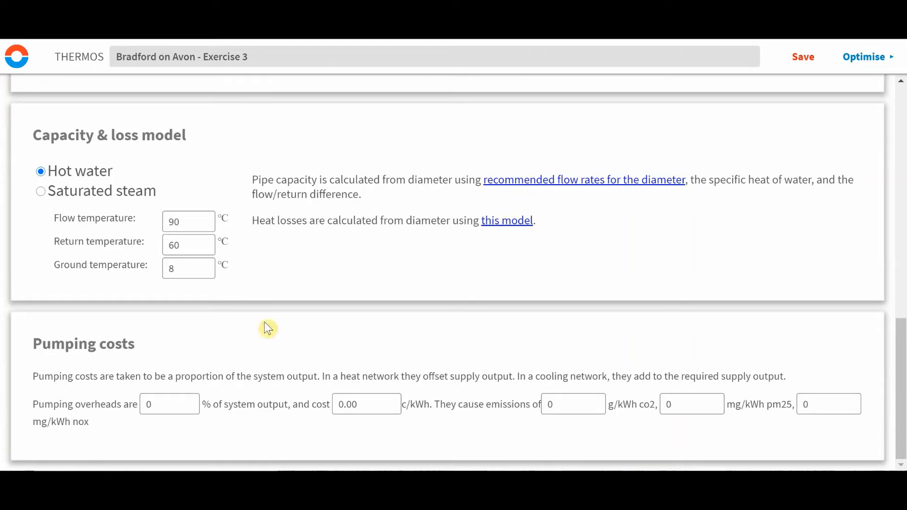
mouse_move(861, 436)
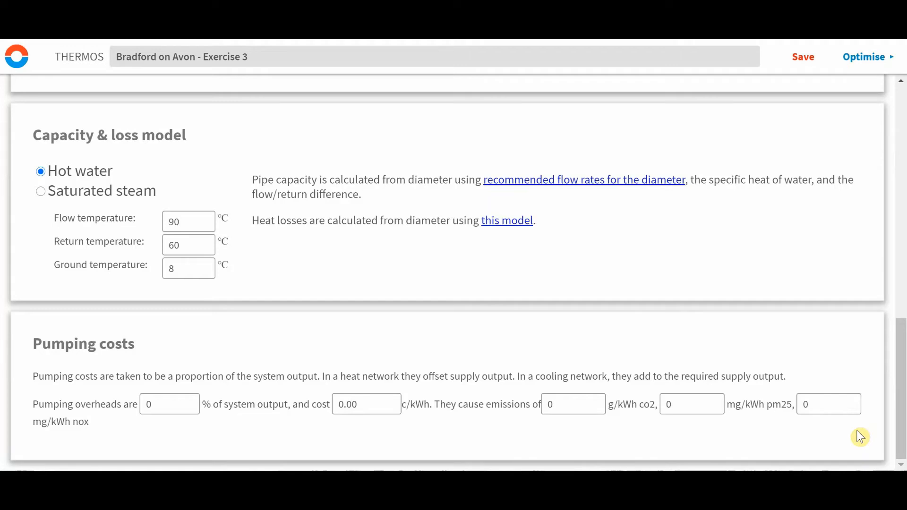
mouse_move(737, 418)
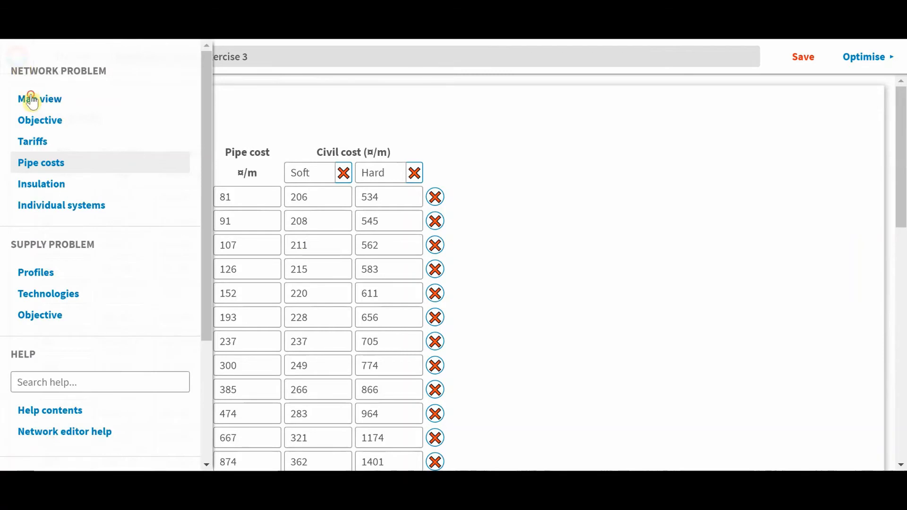
Return to the map with the four Bank and Residential candidates still selected.
click(40, 99)
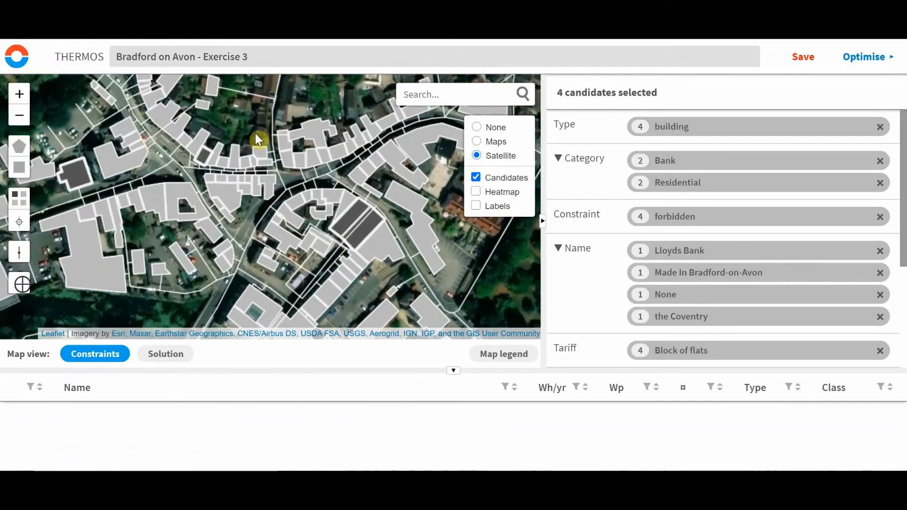
mouse_move(243, 156)
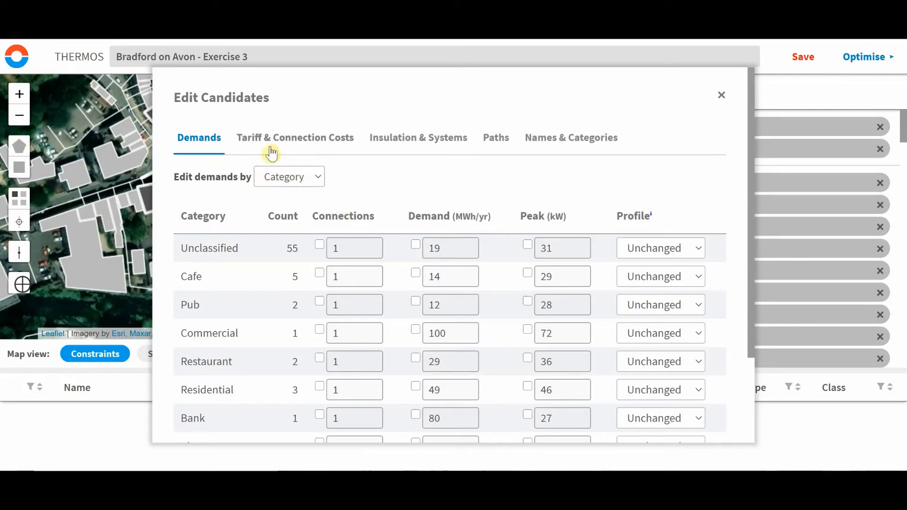
Leave Connector paths as not existing with Unchanged civil cost, and close the path editor.
click(496, 137)
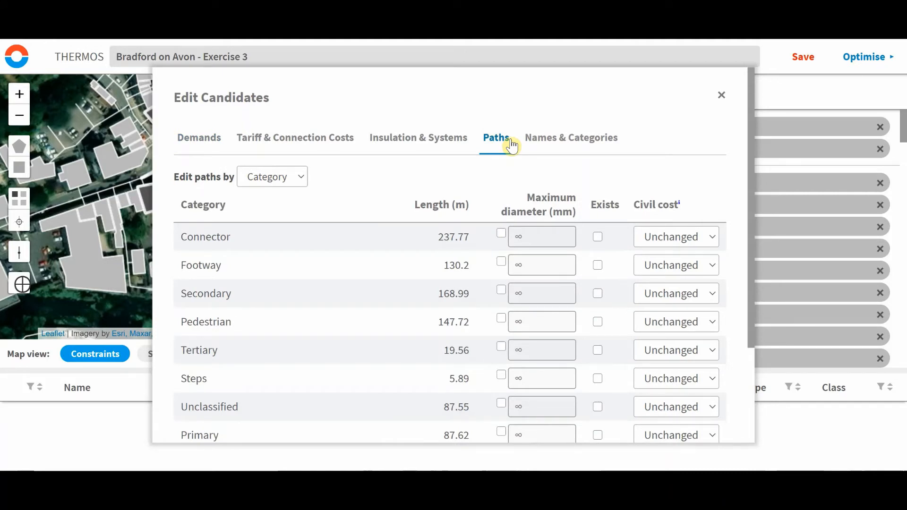
mouse_move(406, 227)
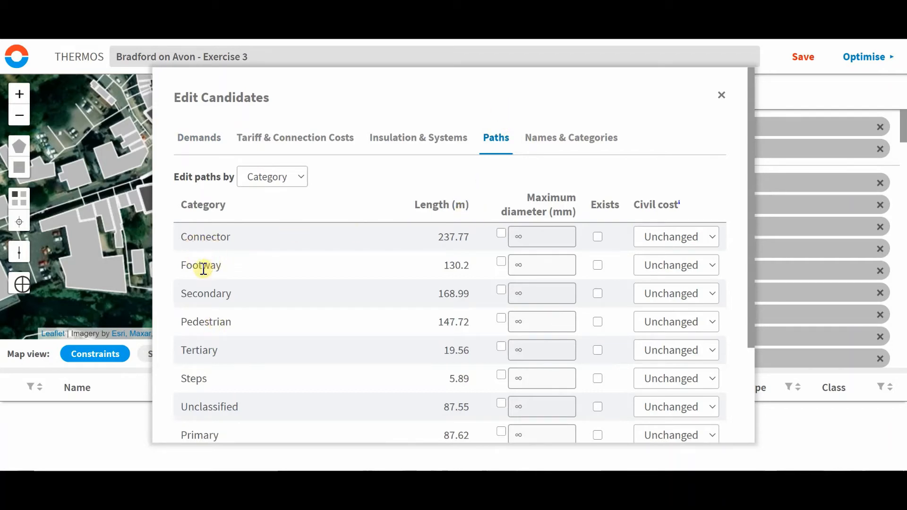
mouse_move(243, 334)
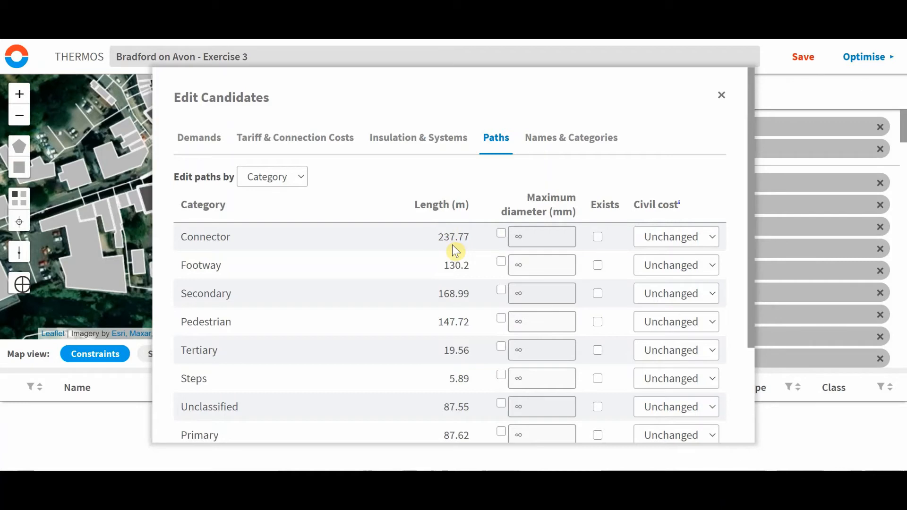
mouse_move(556, 197)
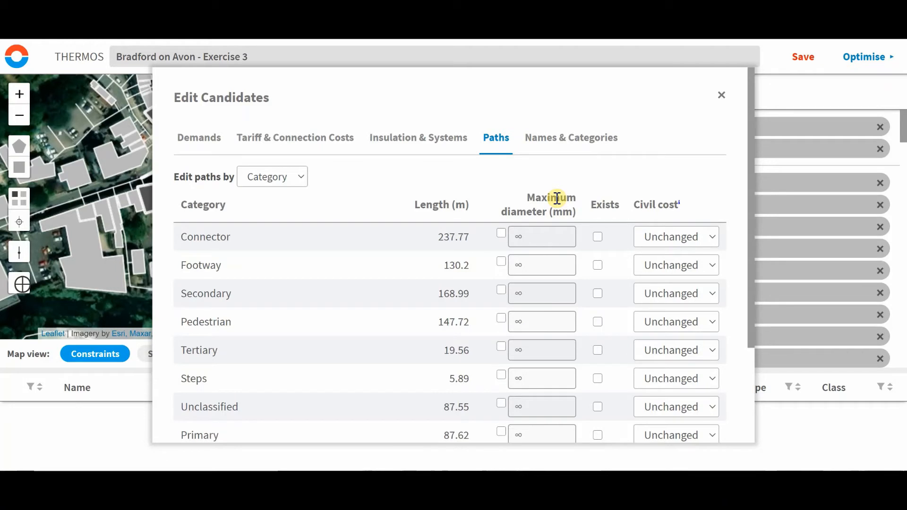
click(272, 176)
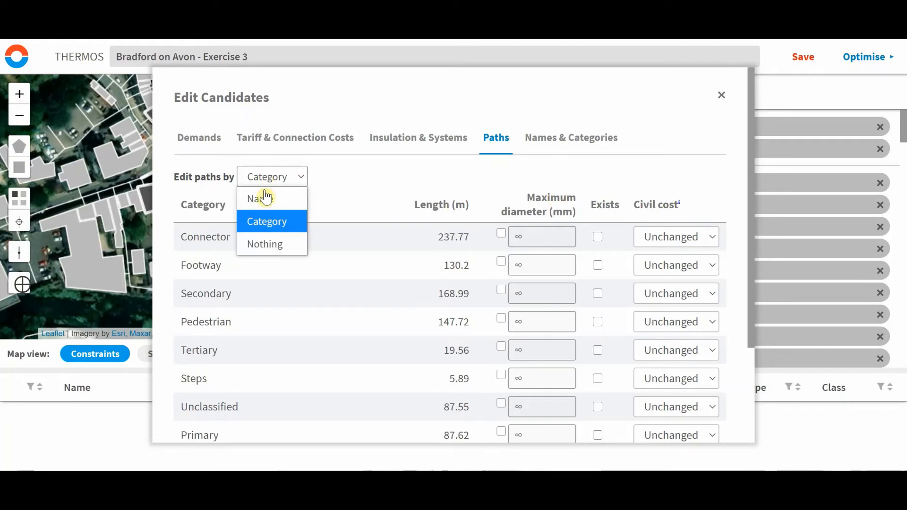
mouse_move(268, 199)
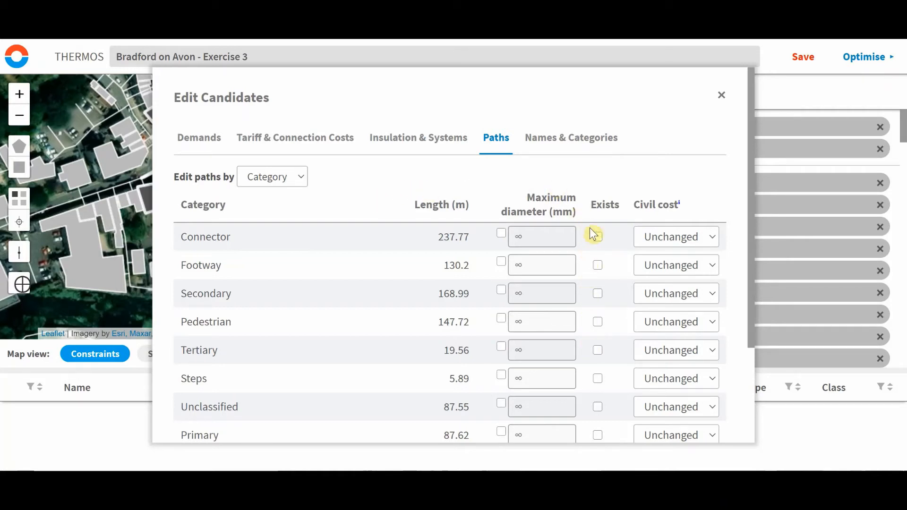
mouse_move(596, 236)
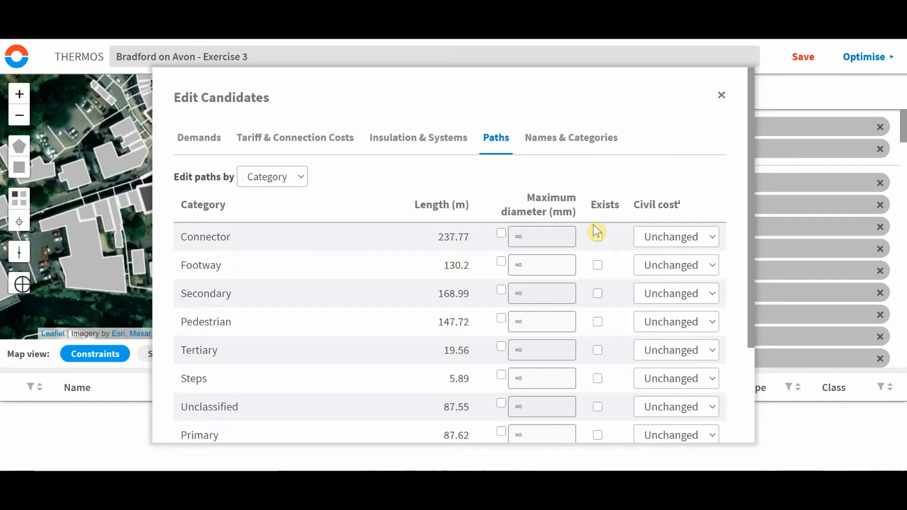
mouse_move(595, 253)
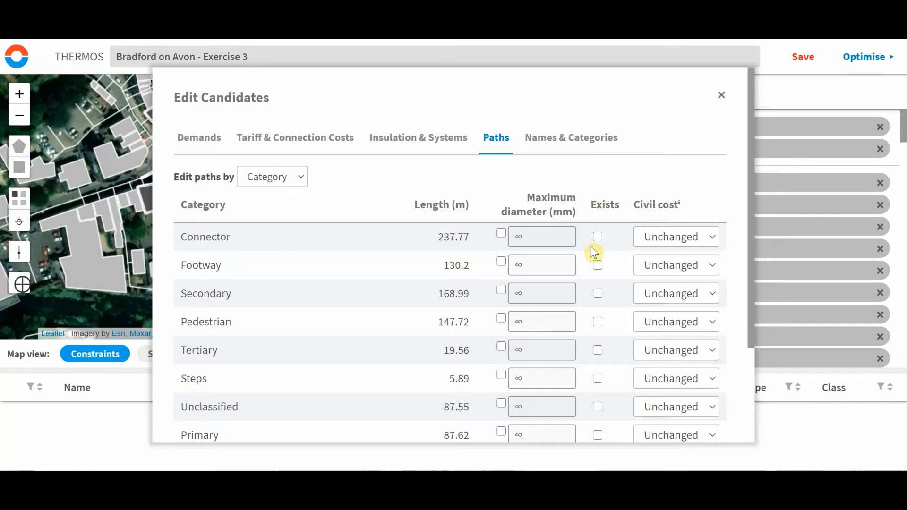
click(597, 237)
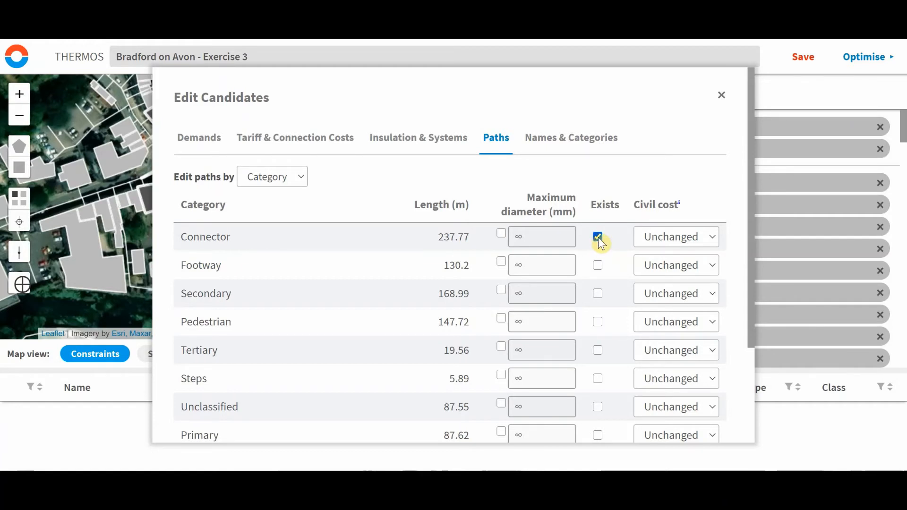
click(597, 236)
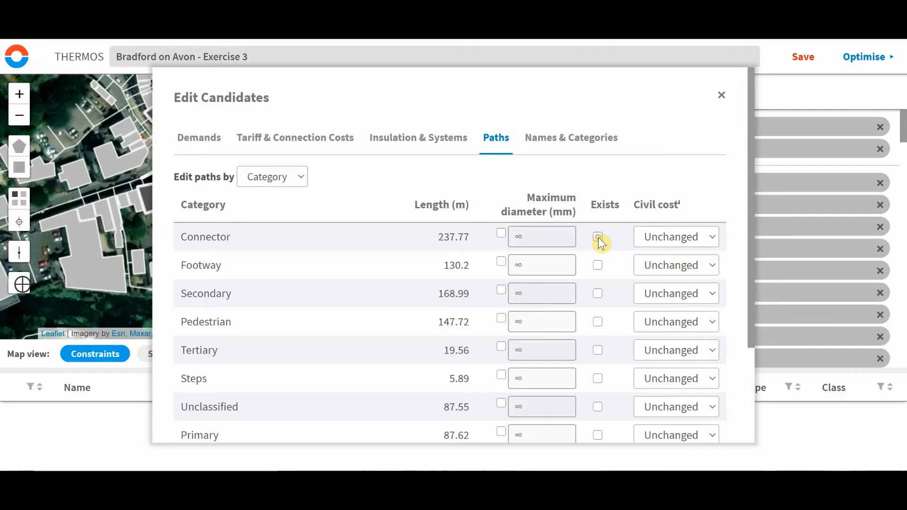
click(675, 237)
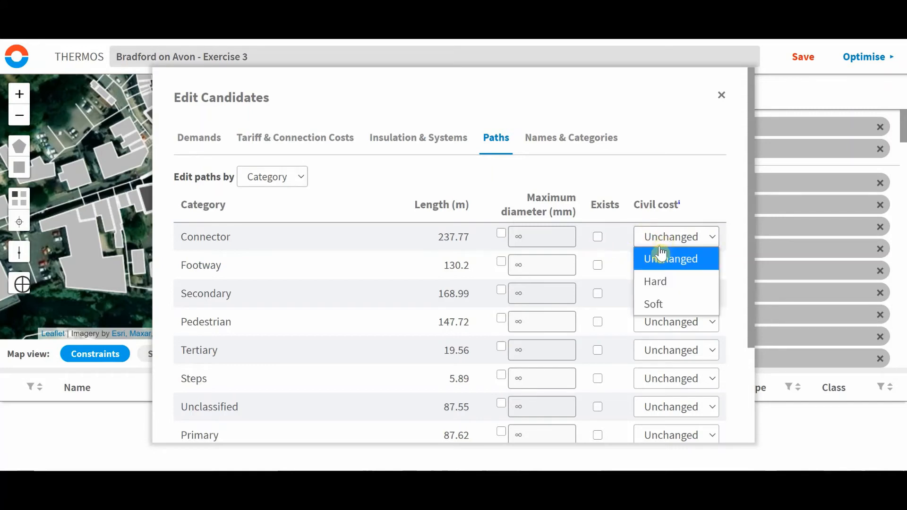
click(675, 258)
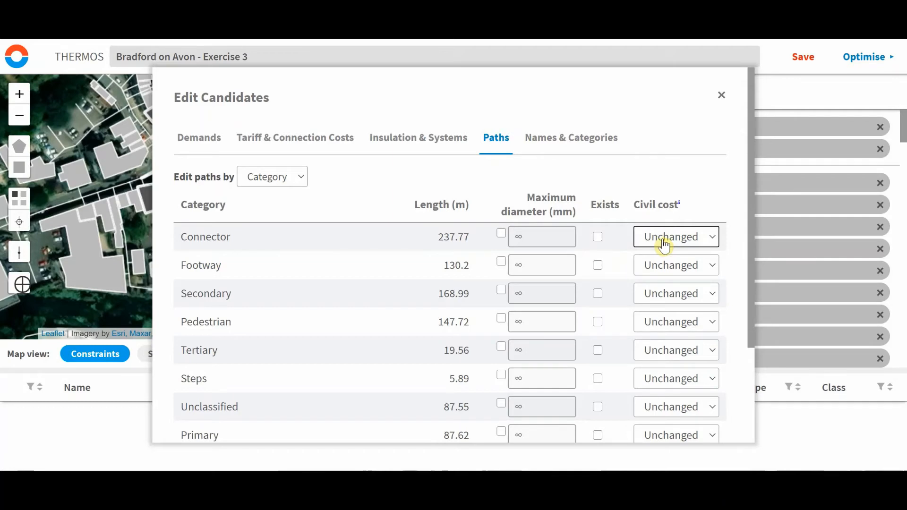
mouse_move(694, 402)
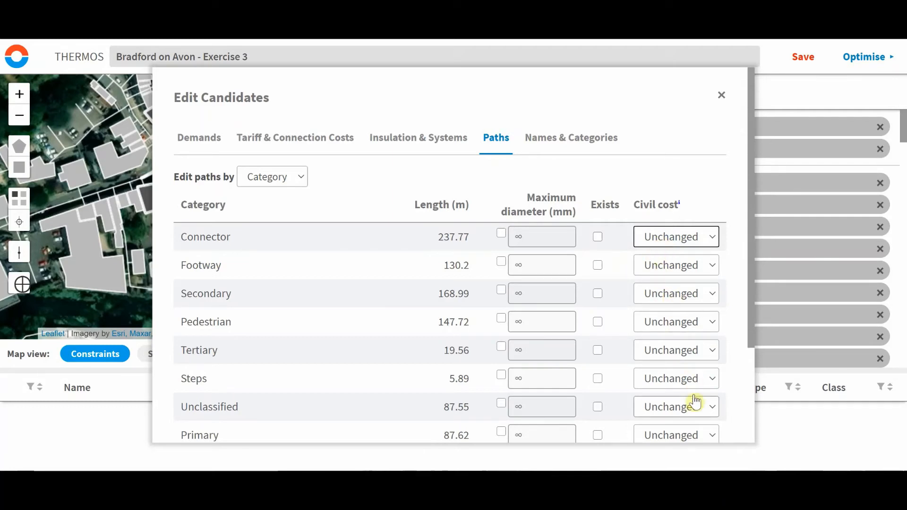
click(721, 95)
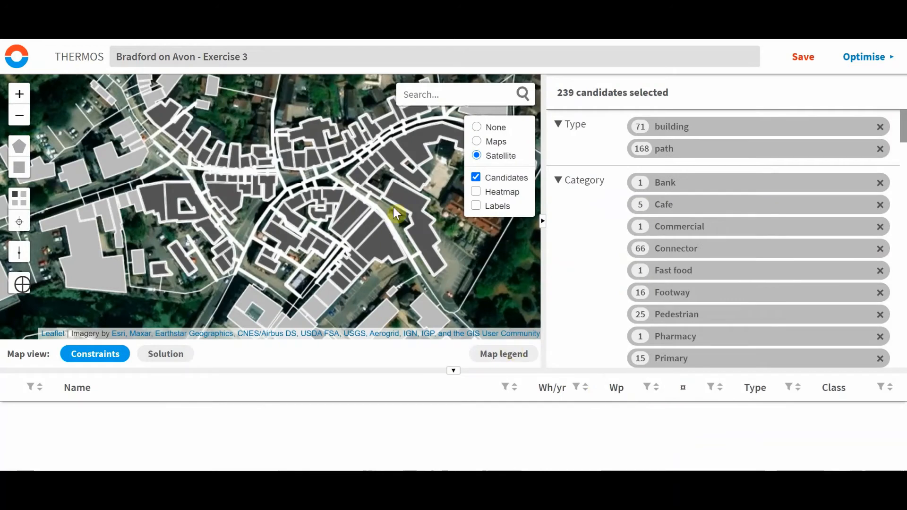
Pan across the town centre, then open the Supply Problem Profiles page.
drag(396, 213, 278, 227)
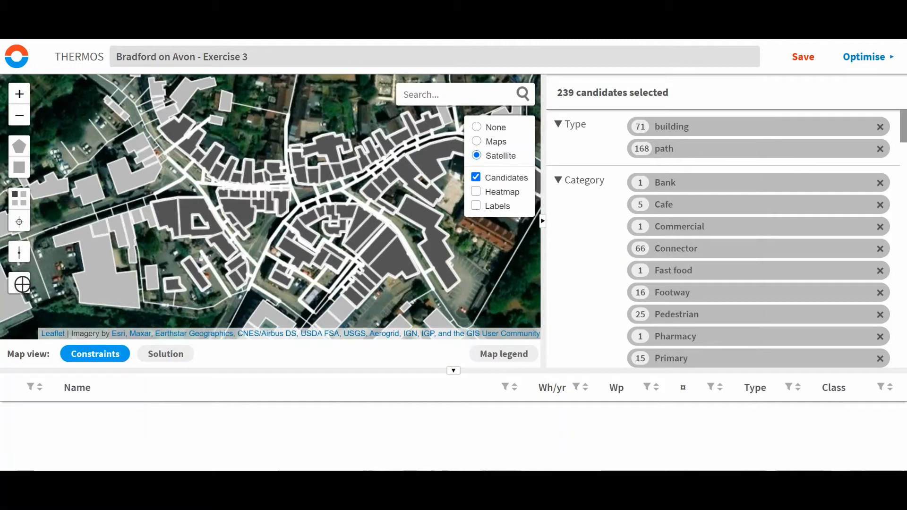
mouse_move(77, 92)
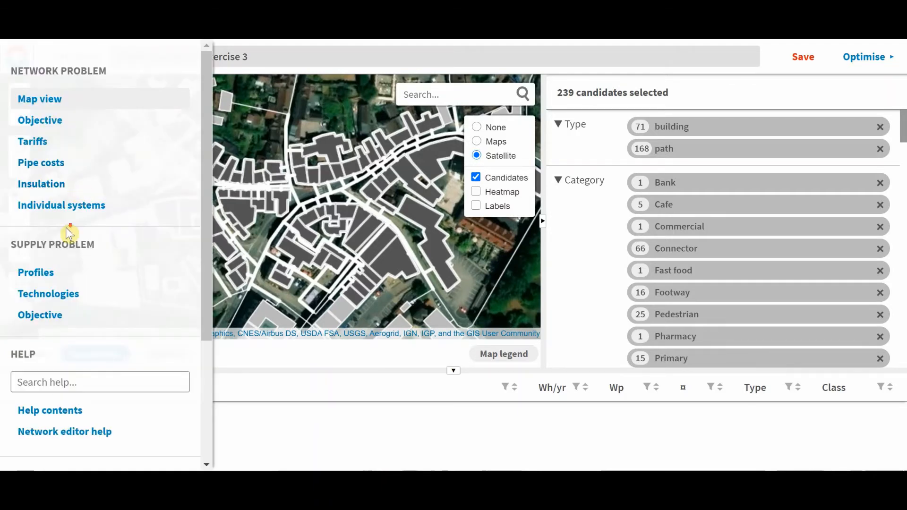
scroll(down, 3)
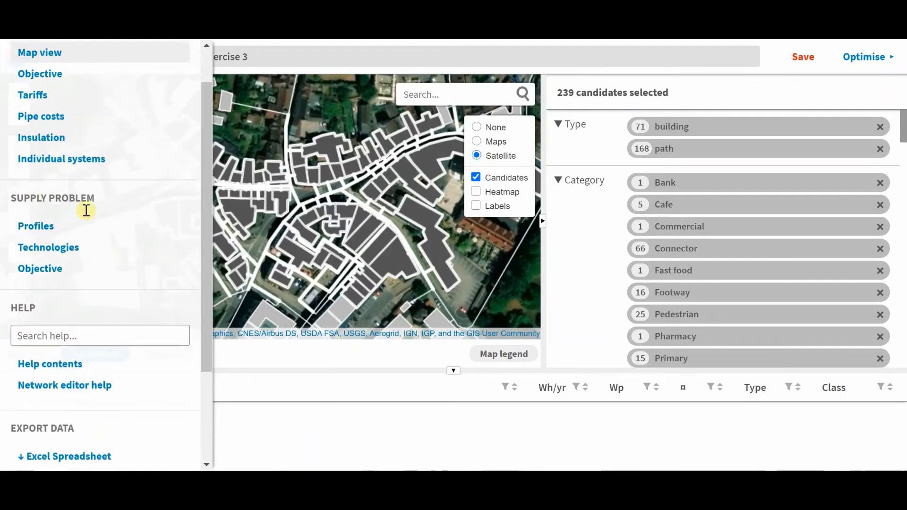
click(35, 226)
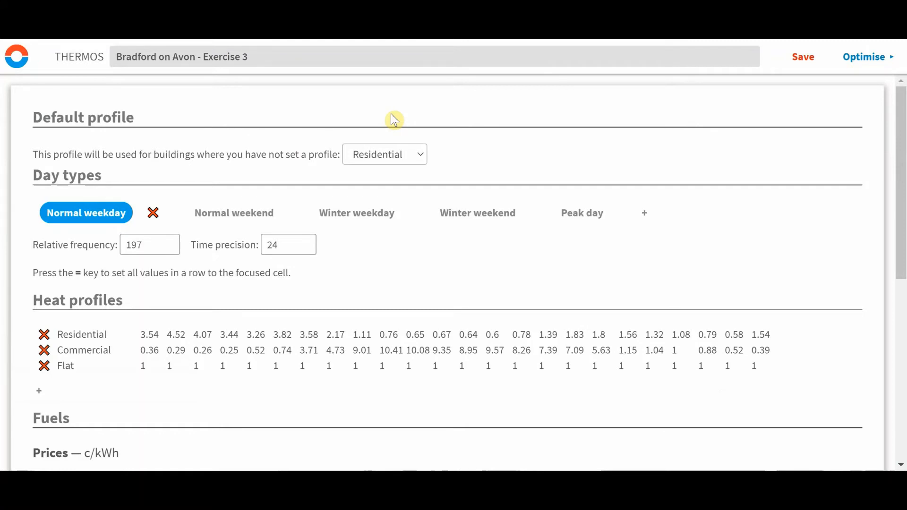
mouse_move(353, 160)
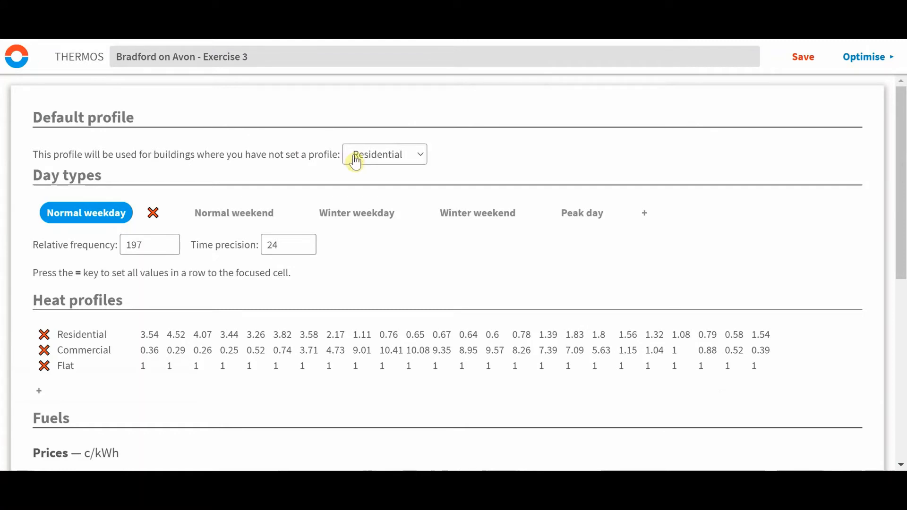
Check default profile choices and view heat profiles for normal, winter and peak day types.
click(383, 154)
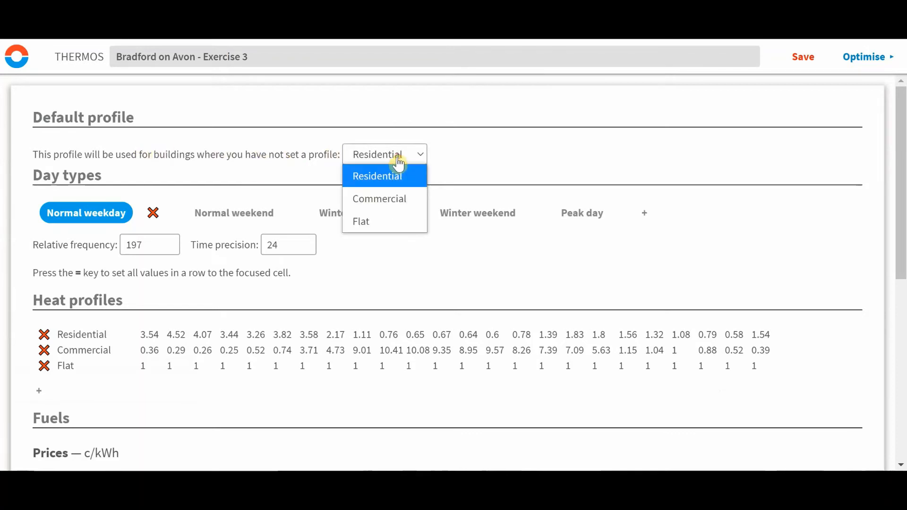
mouse_move(480, 154)
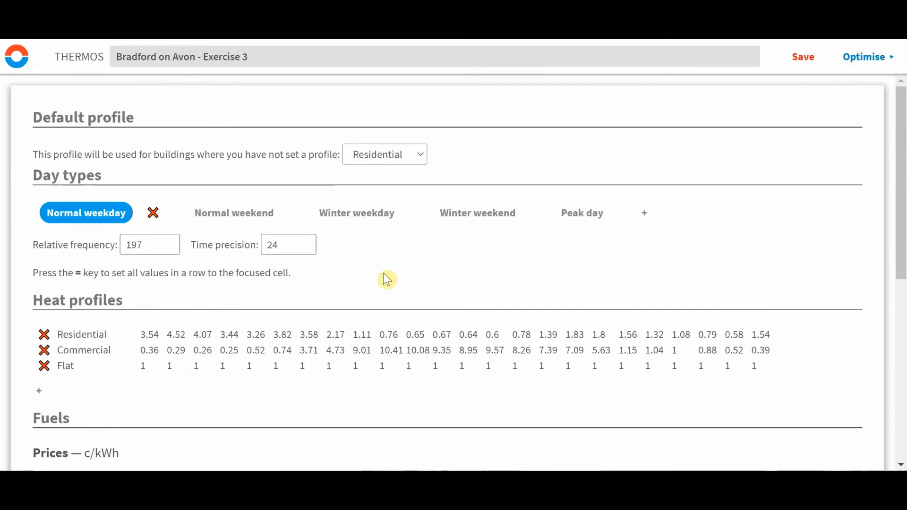
scroll(down, 3)
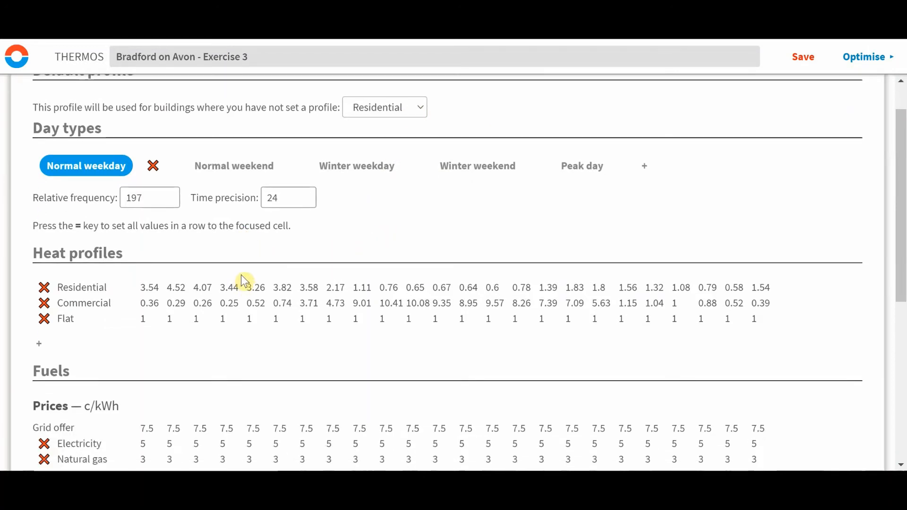
mouse_move(232, 258)
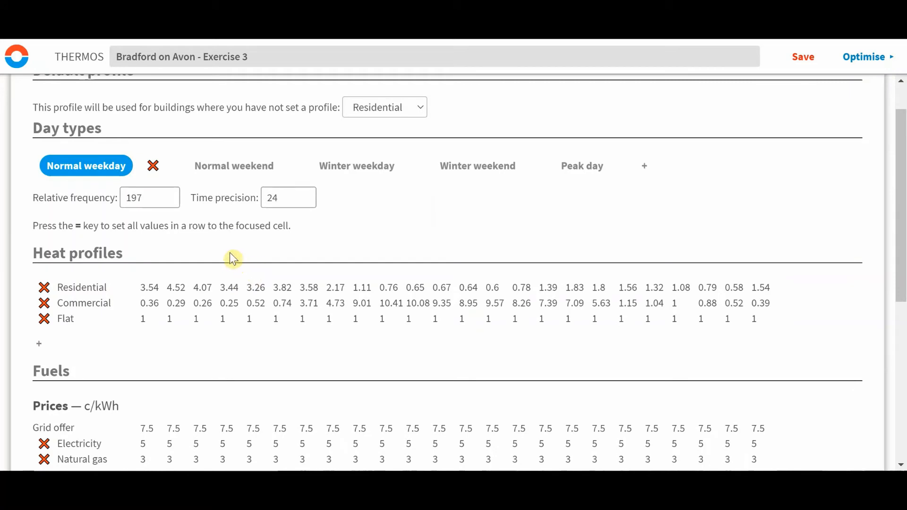
click(234, 166)
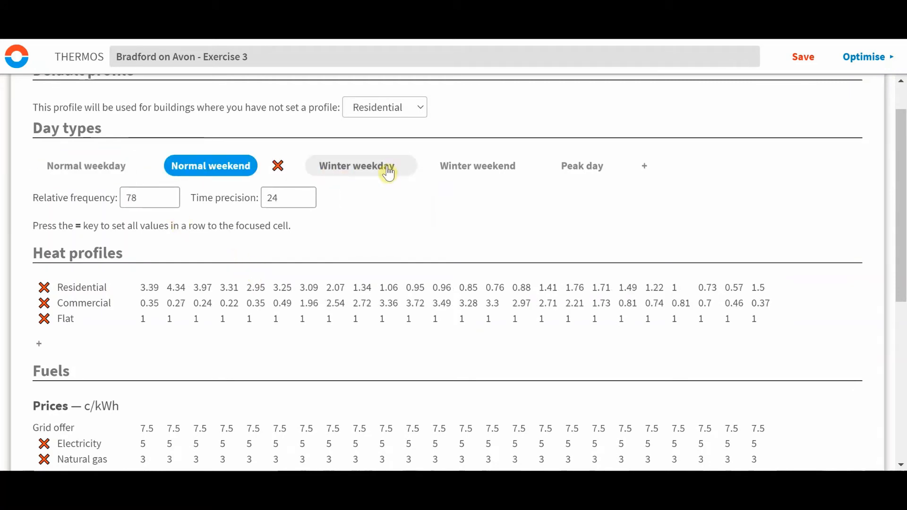
click(454, 165)
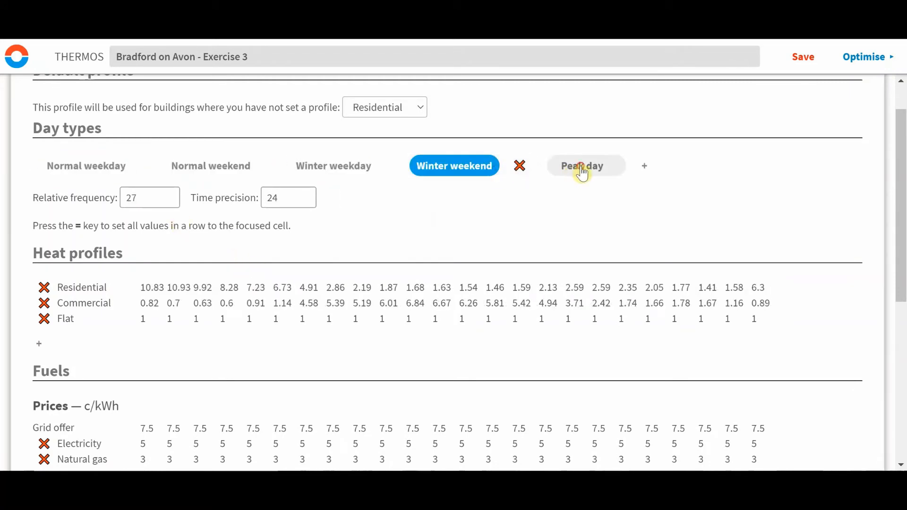
click(581, 166)
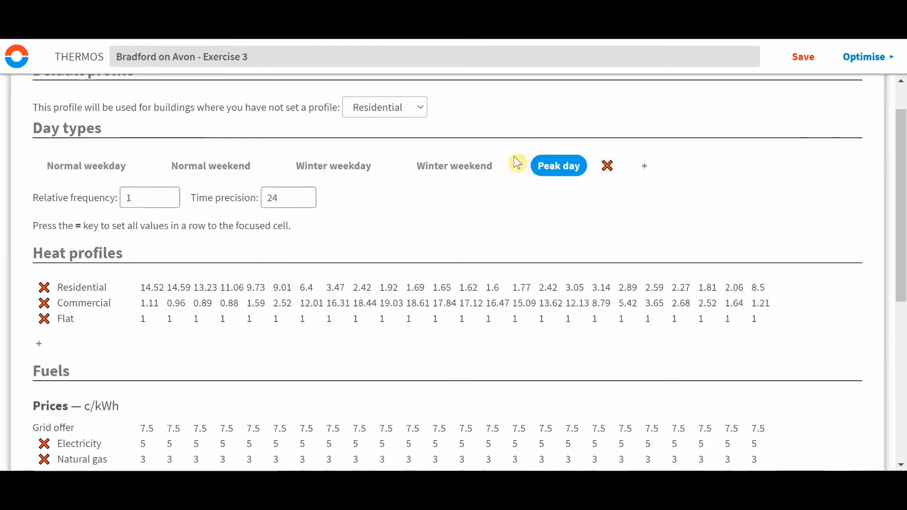
mouse_move(289, 157)
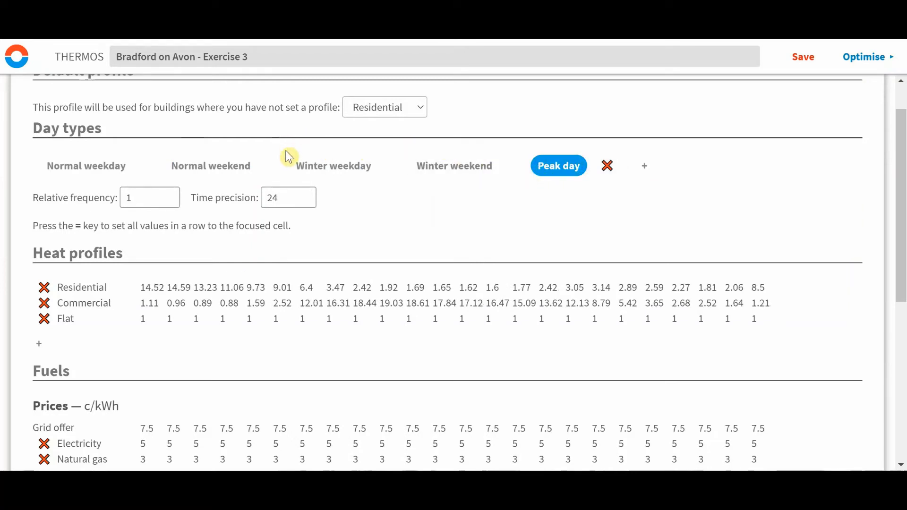
mouse_move(69, 208)
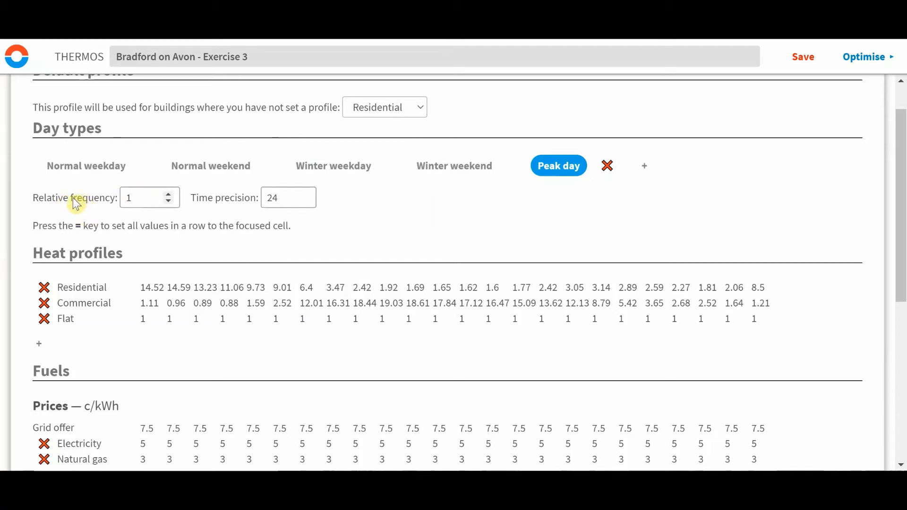
mouse_move(114, 203)
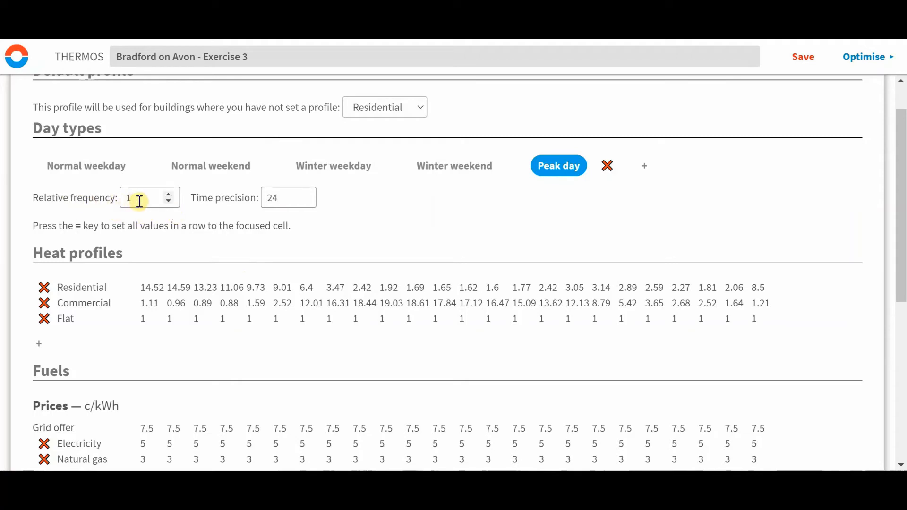
click(86, 165)
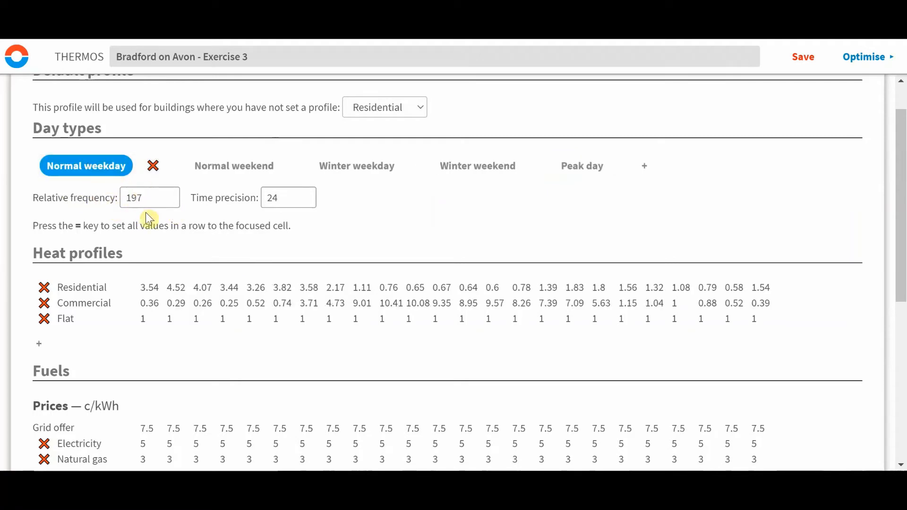
mouse_move(192, 196)
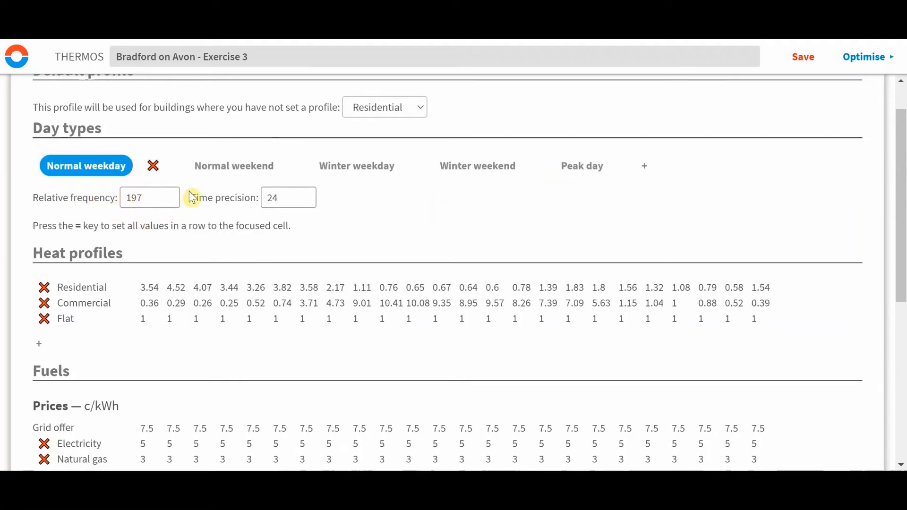
click(234, 166)
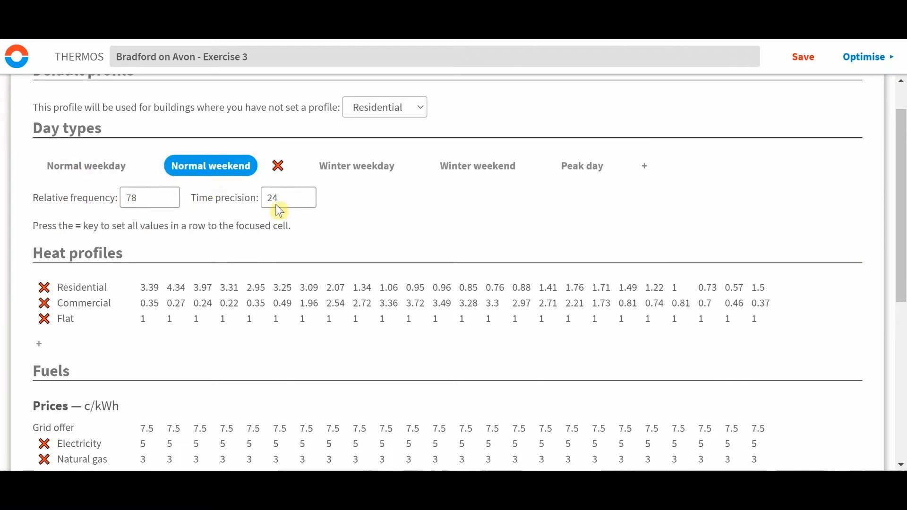
mouse_move(586, 189)
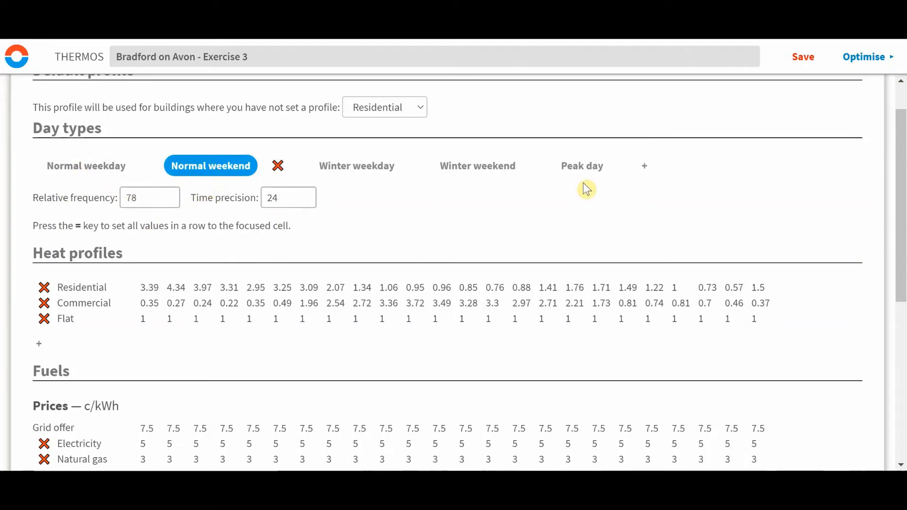
mouse_move(386, 206)
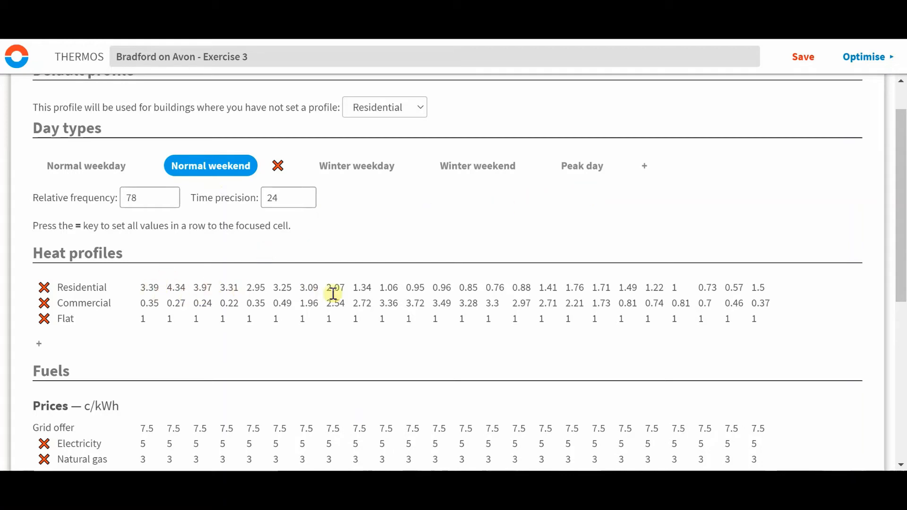
click(333, 166)
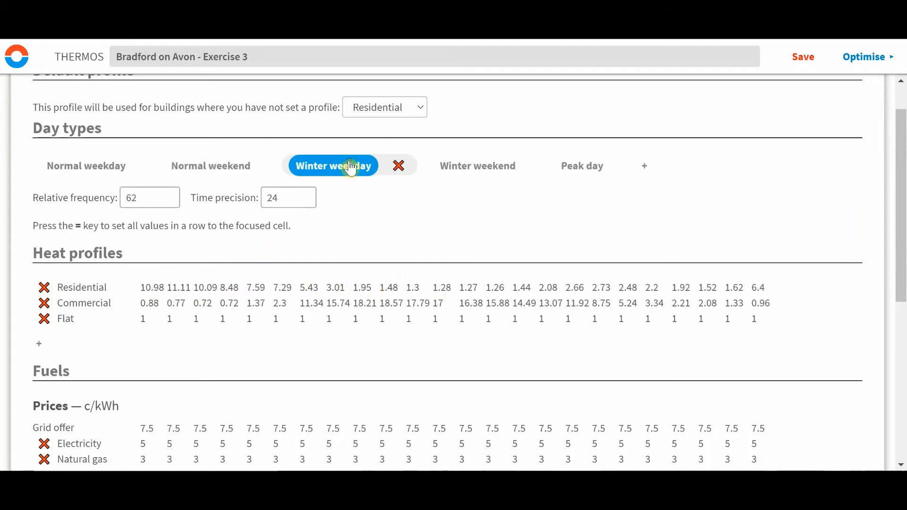
click(477, 166)
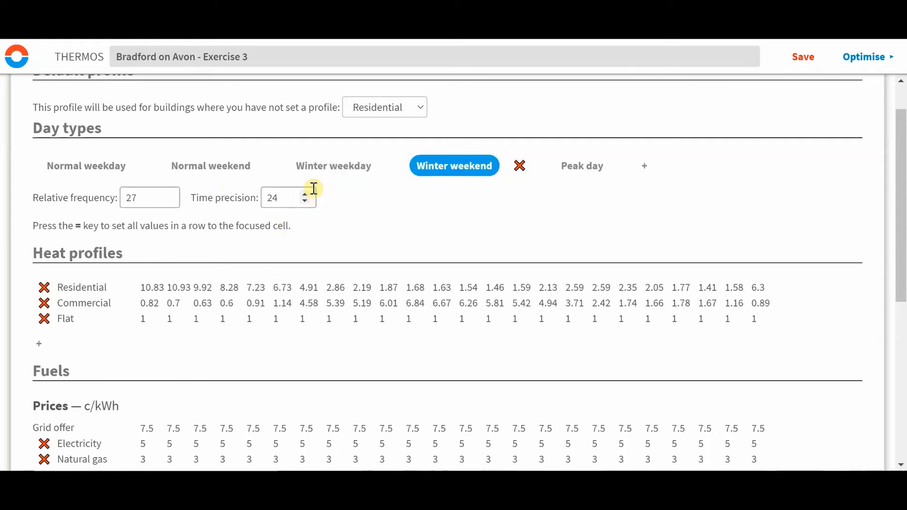
click(211, 166)
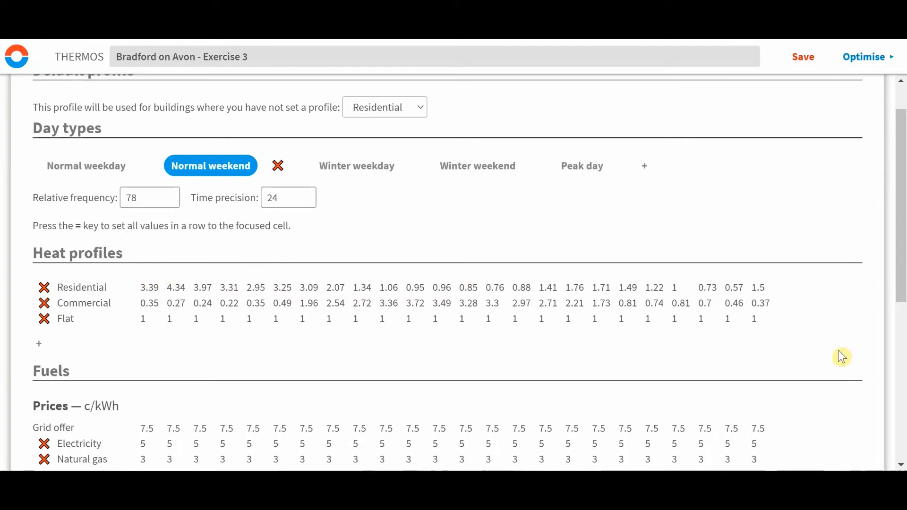
mouse_move(850, 365)
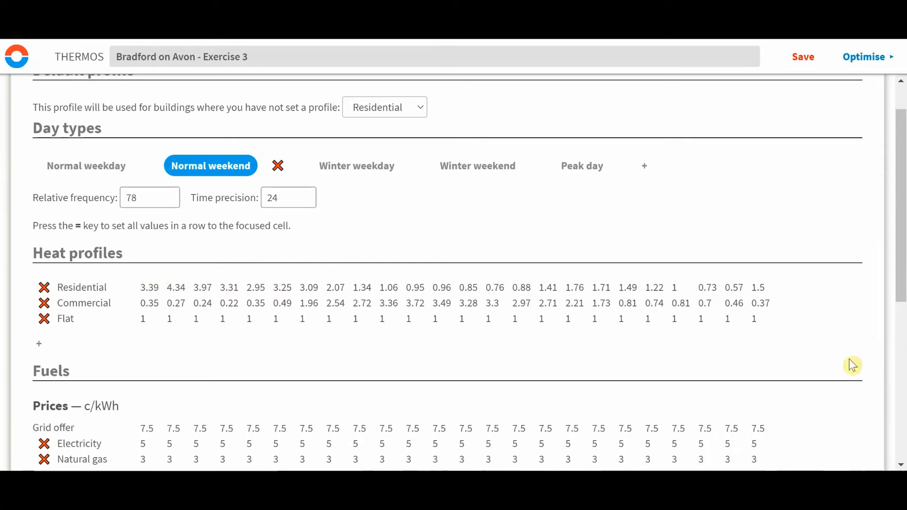
mouse_move(792, 391)
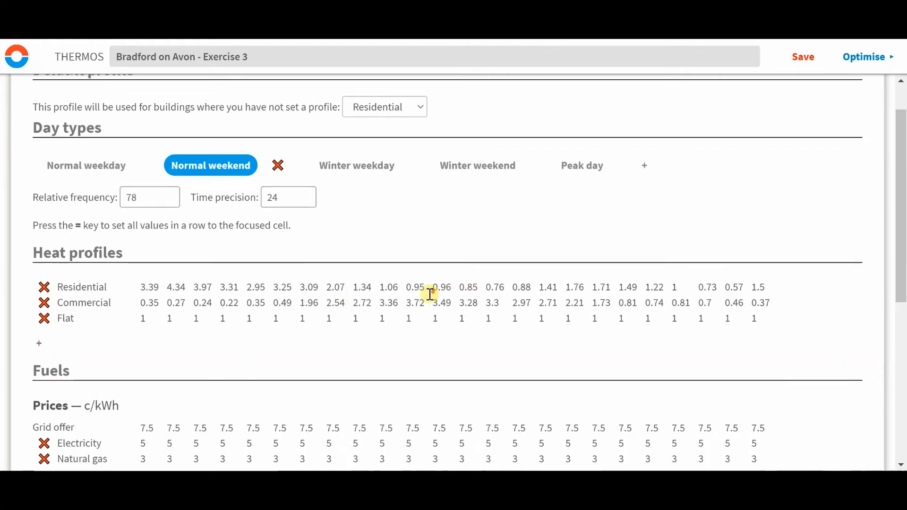
Review fuel prices (electricity 5, gas 3 c/kWh), zero emission factors and zero substation load.
scroll(down, 3)
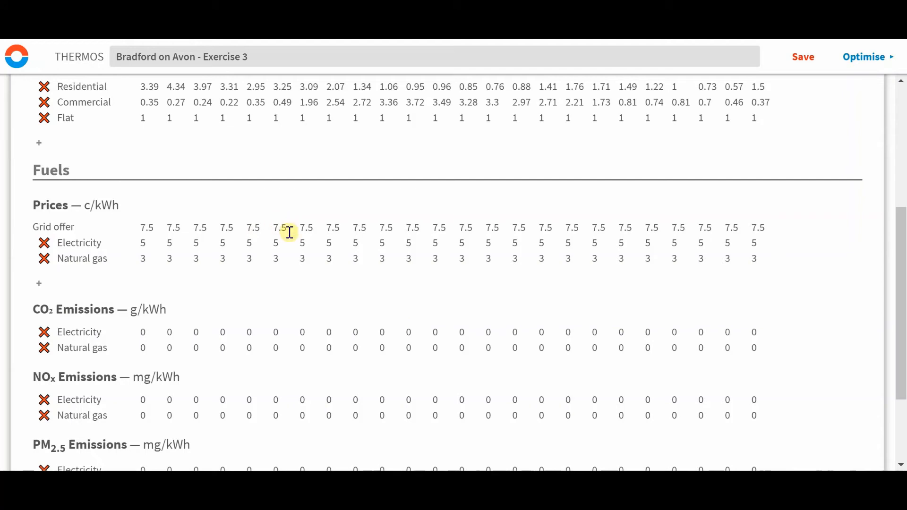
mouse_move(168, 228)
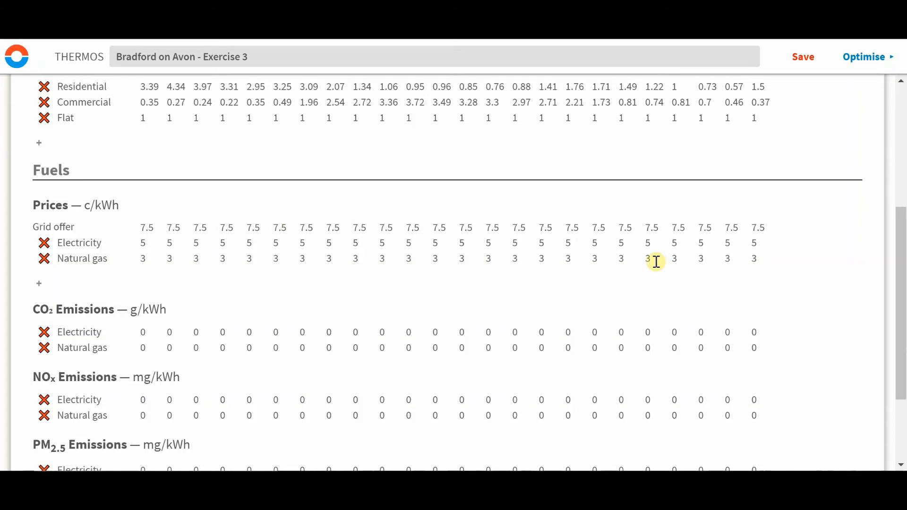
scroll(down, 3)
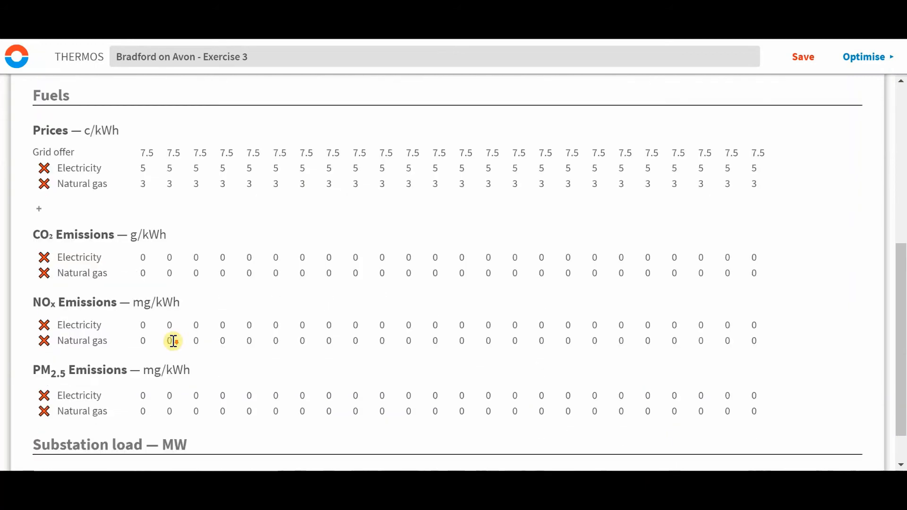
scroll(down, 3)
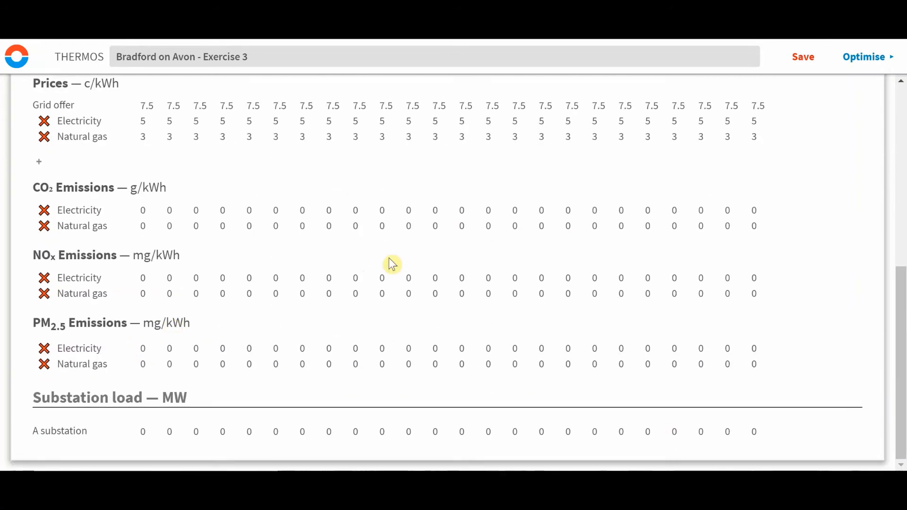
mouse_move(446, 340)
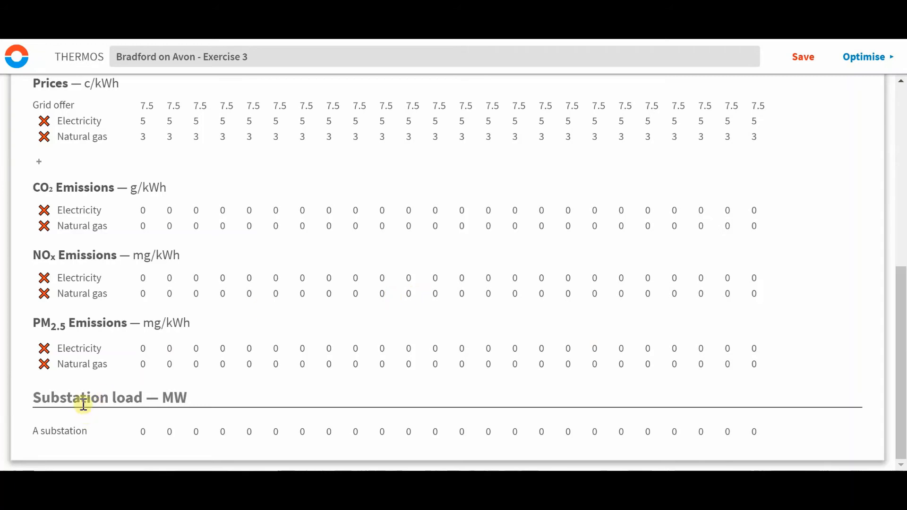
mouse_move(179, 385)
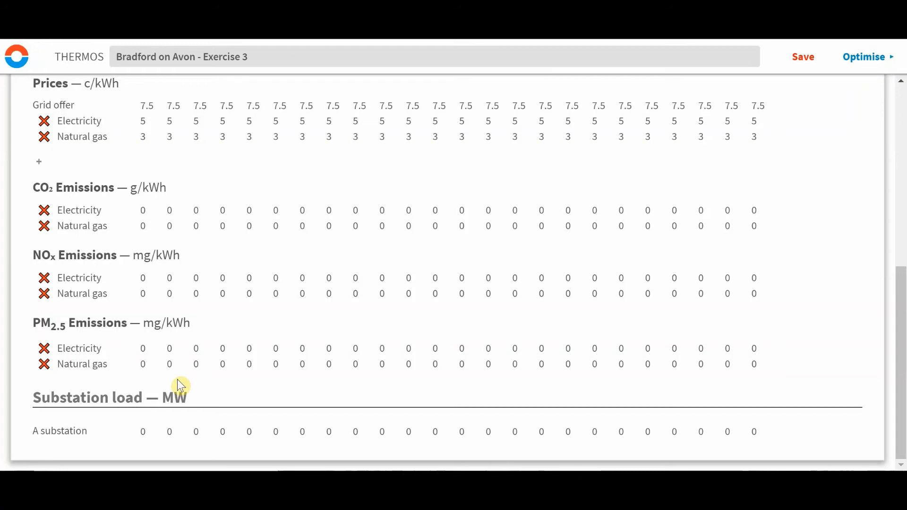
mouse_move(291, 327)
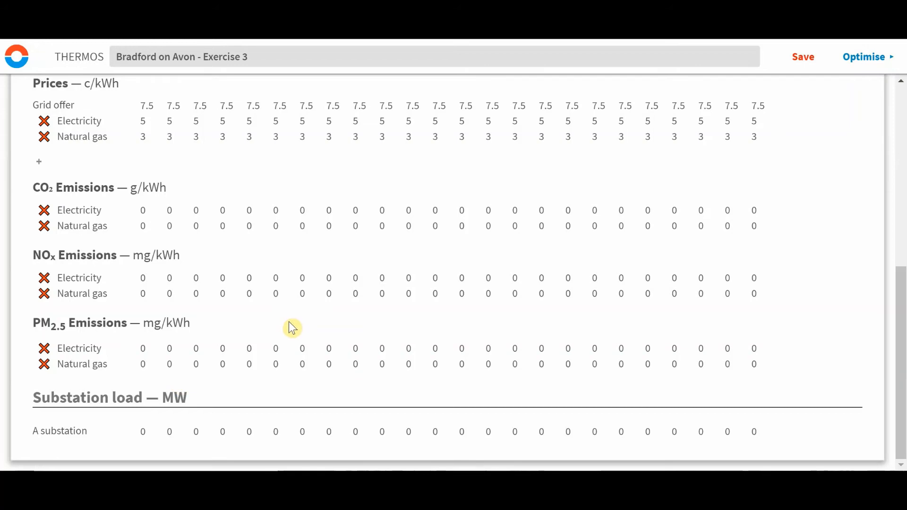
mouse_move(291, 293)
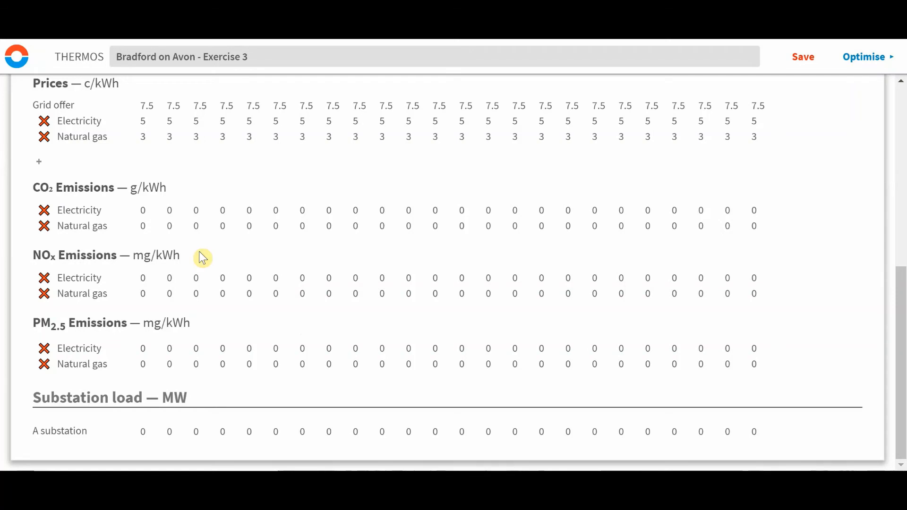
mouse_move(111, 398)
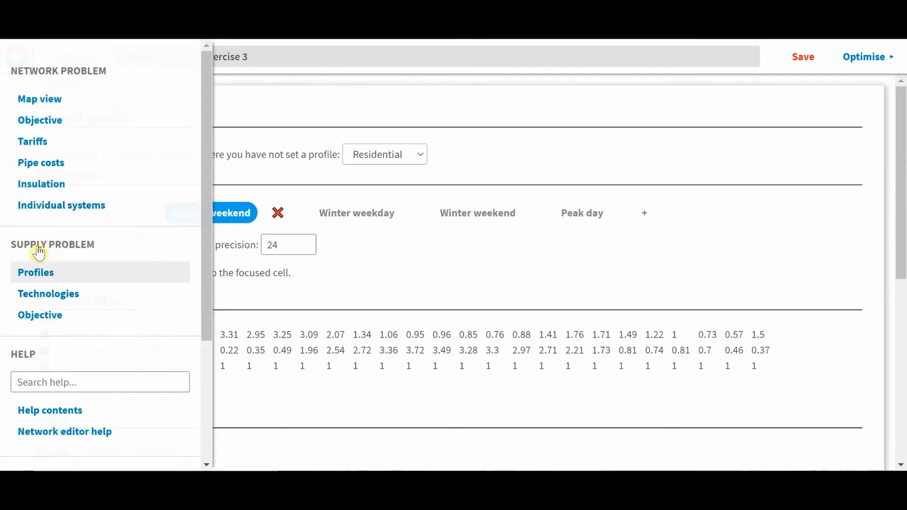
Review the Technologies page's plant, substation and storage settings.
click(48, 293)
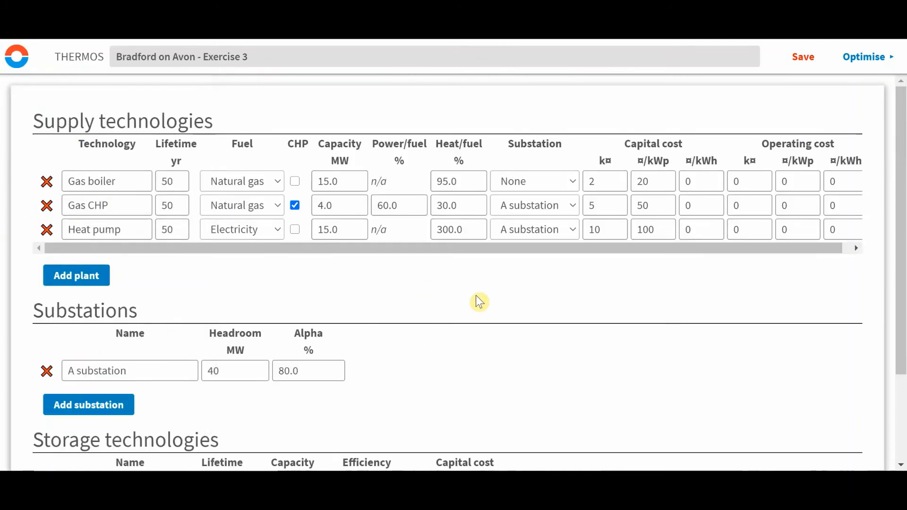
mouse_move(467, 296)
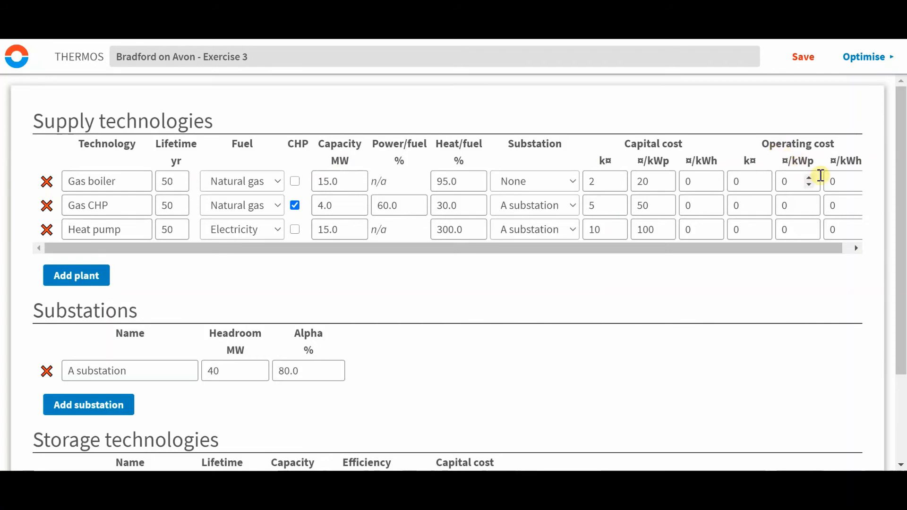
mouse_move(98, 315)
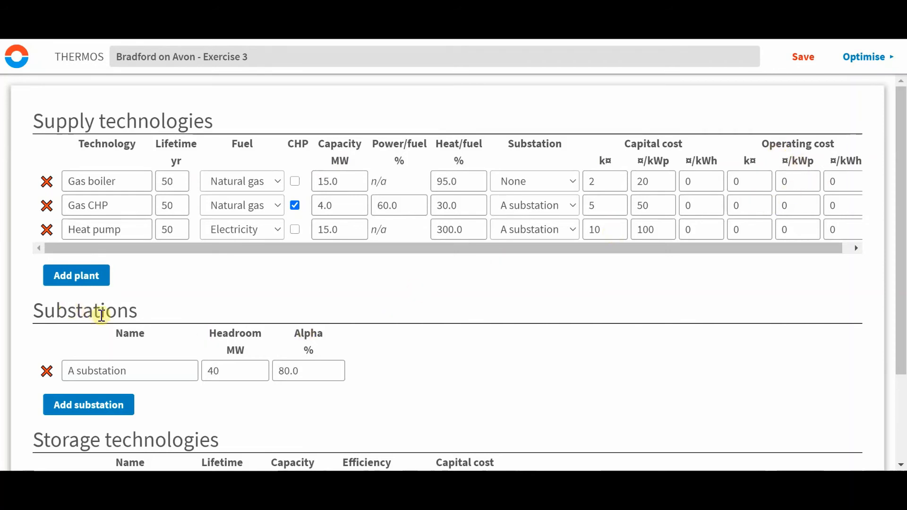
scroll(down, 3)
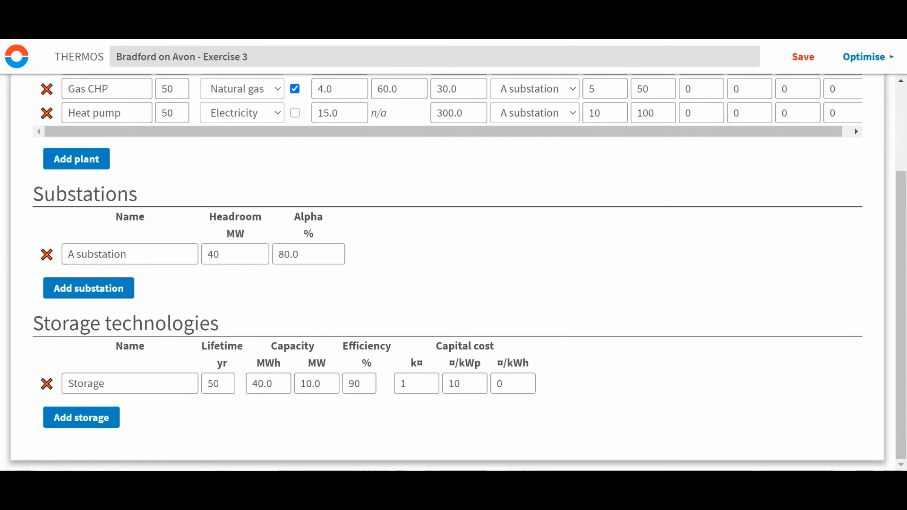
mouse_move(514, 312)
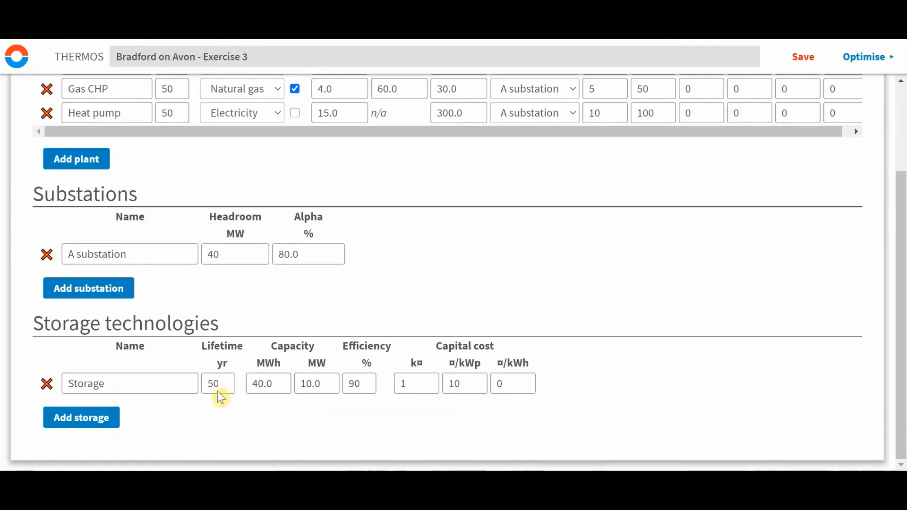
scroll(down, 3)
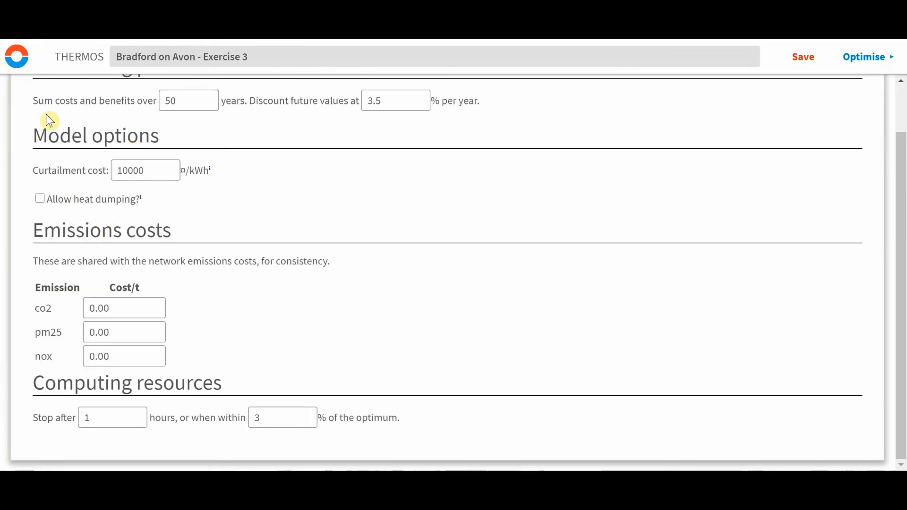
mouse_move(35, 97)
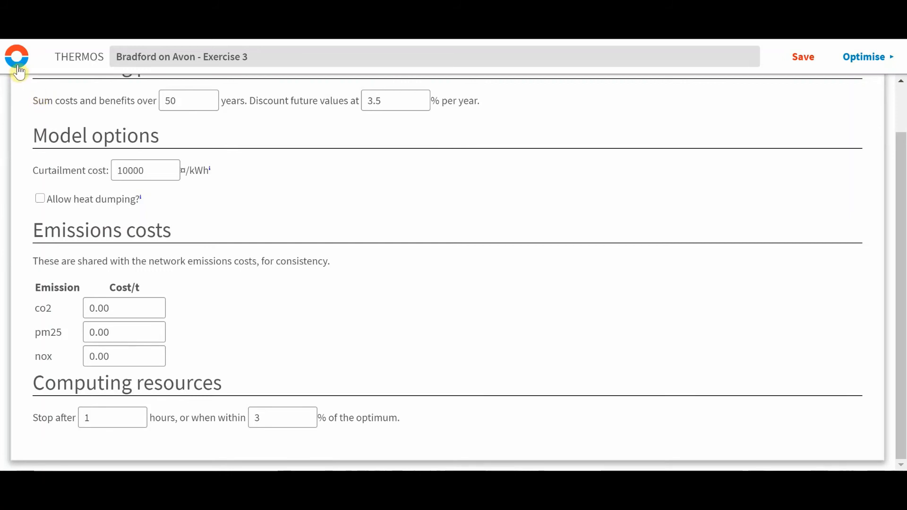
click(16, 56)
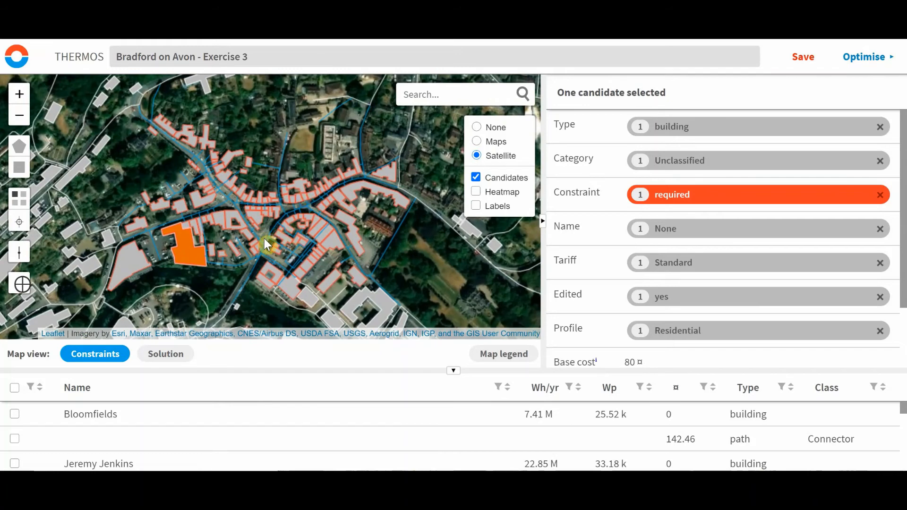
mouse_move(760, 74)
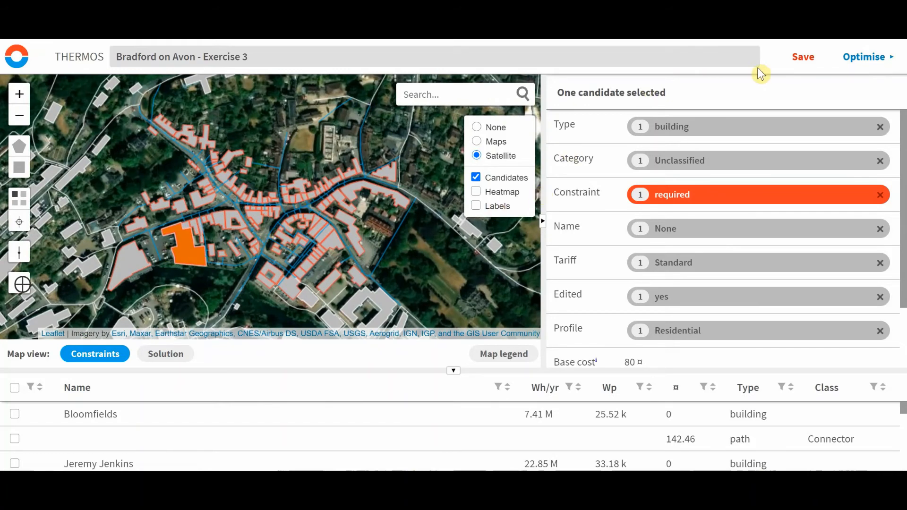
Save the Bradford on Avon project and run the network and supply optimisation.
click(803, 57)
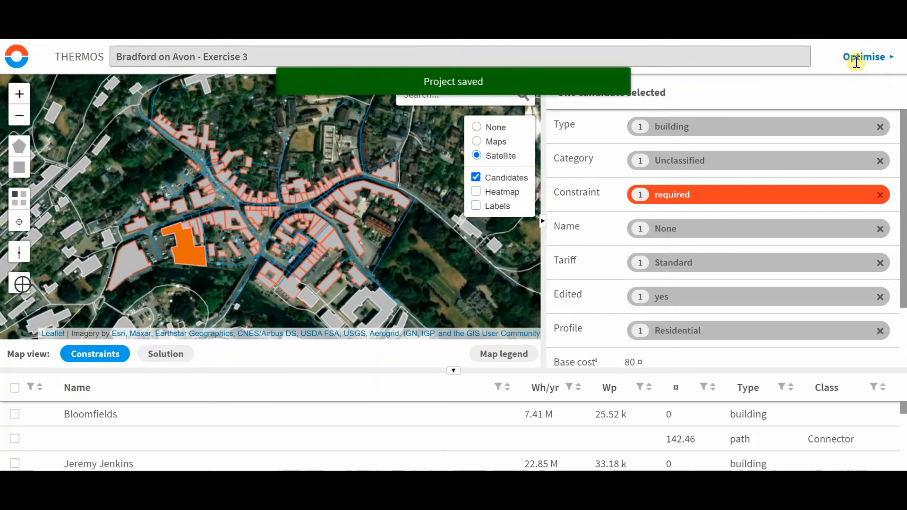
click(863, 57)
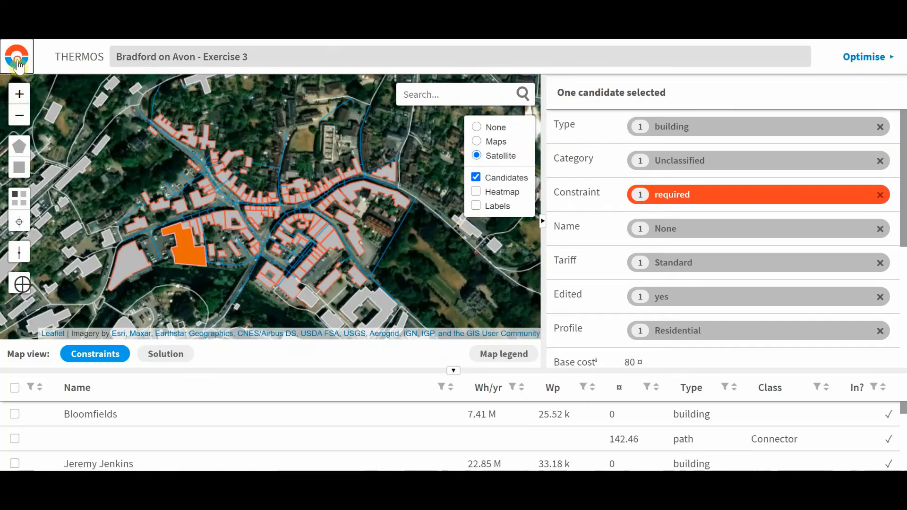
Open the Solution summary and expand Total cost: capex 68.31k, total 1.18M.
click(18, 56)
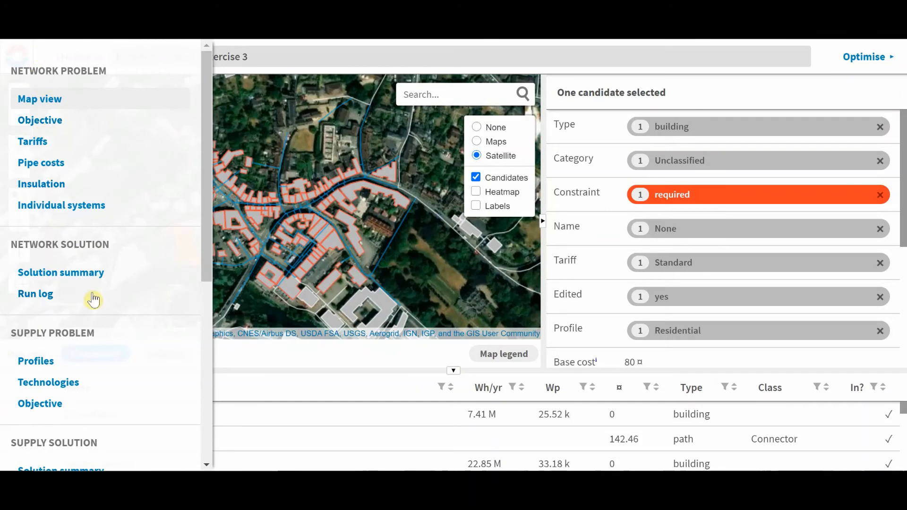
scroll(down, 3)
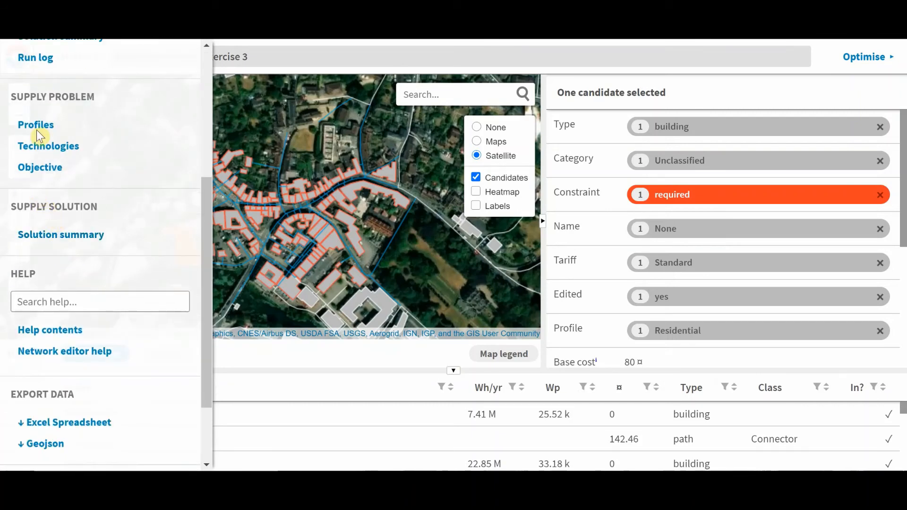
mouse_move(35, 208)
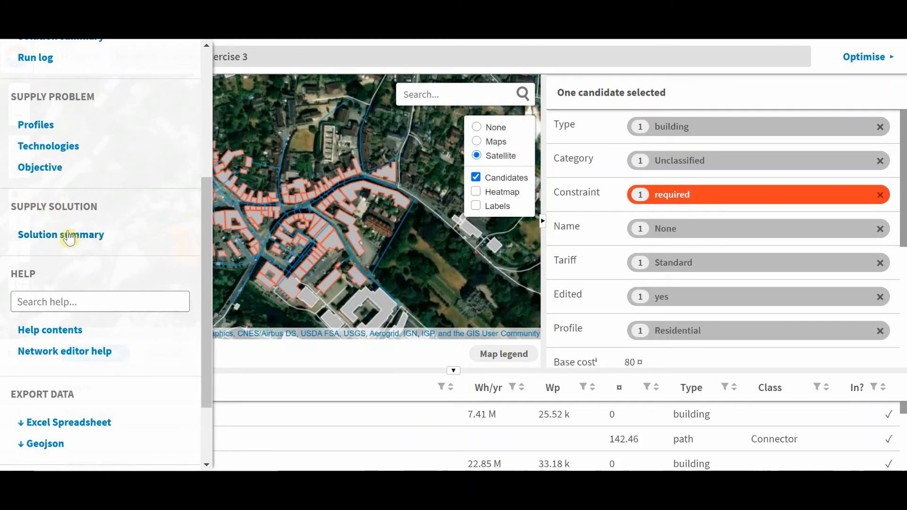
click(61, 234)
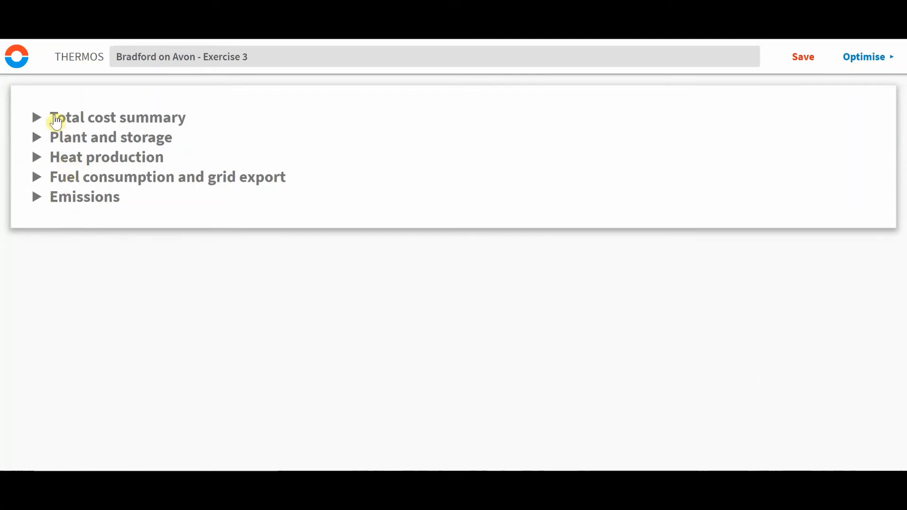
mouse_move(98, 128)
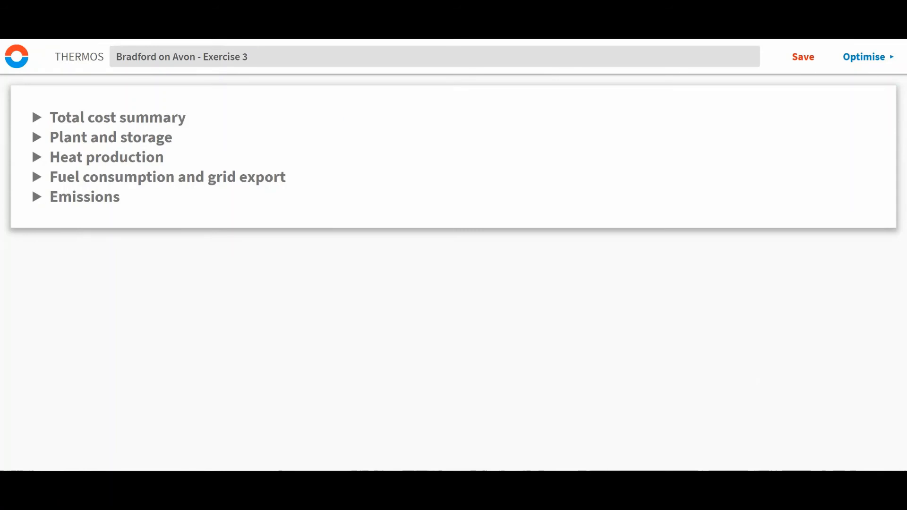
click(118, 117)
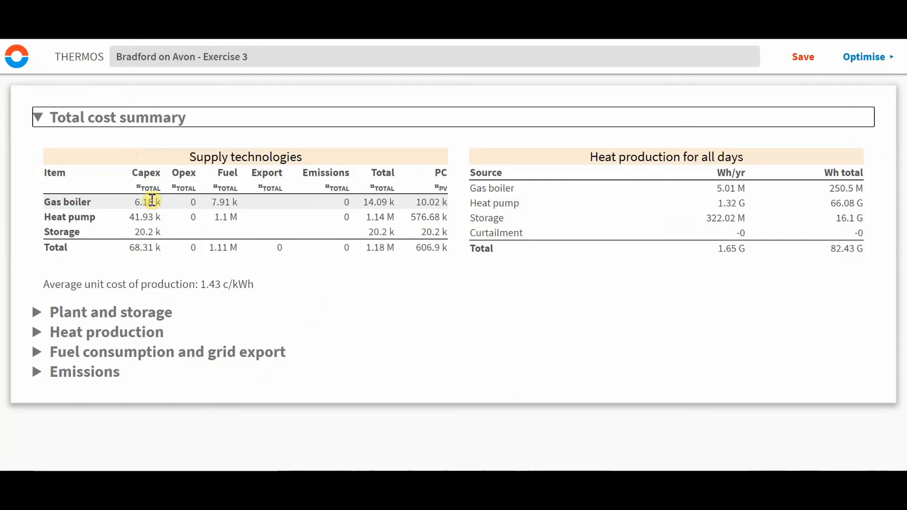
mouse_move(199, 202)
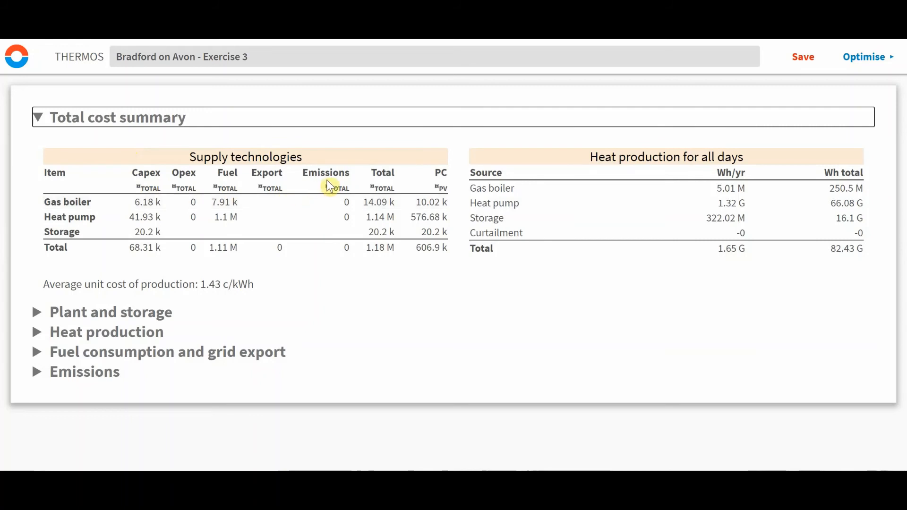
mouse_move(434, 180)
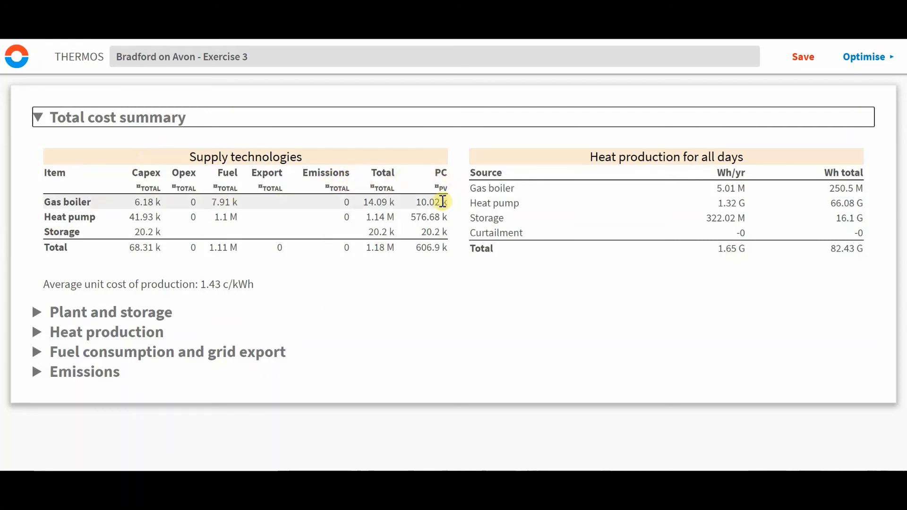
mouse_move(644, 190)
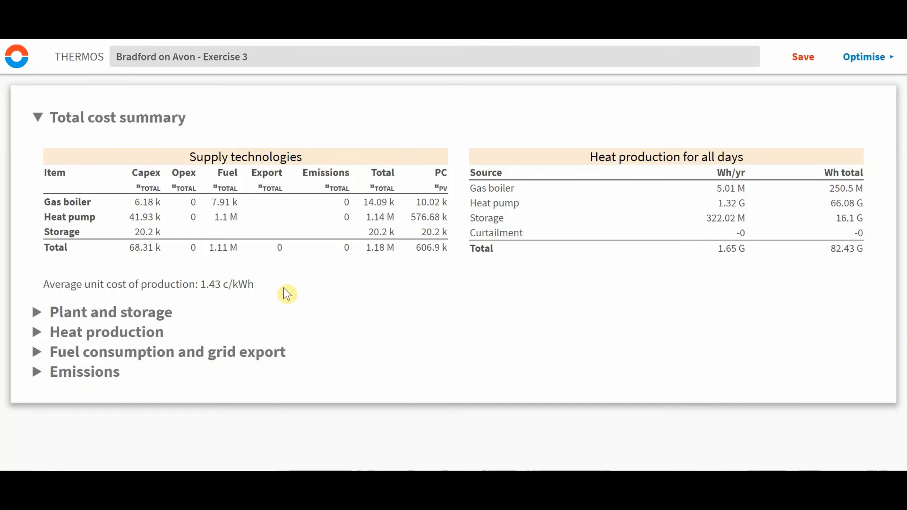
mouse_move(577, 254)
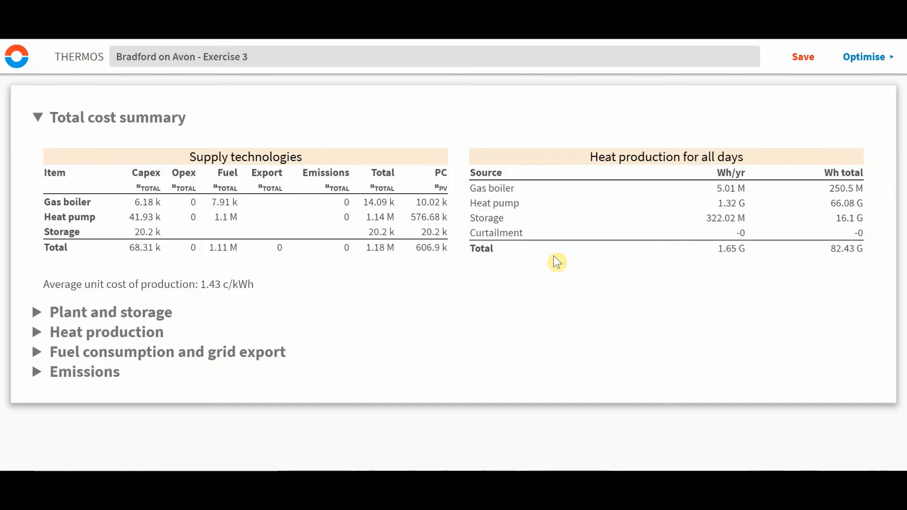
mouse_move(435, 295)
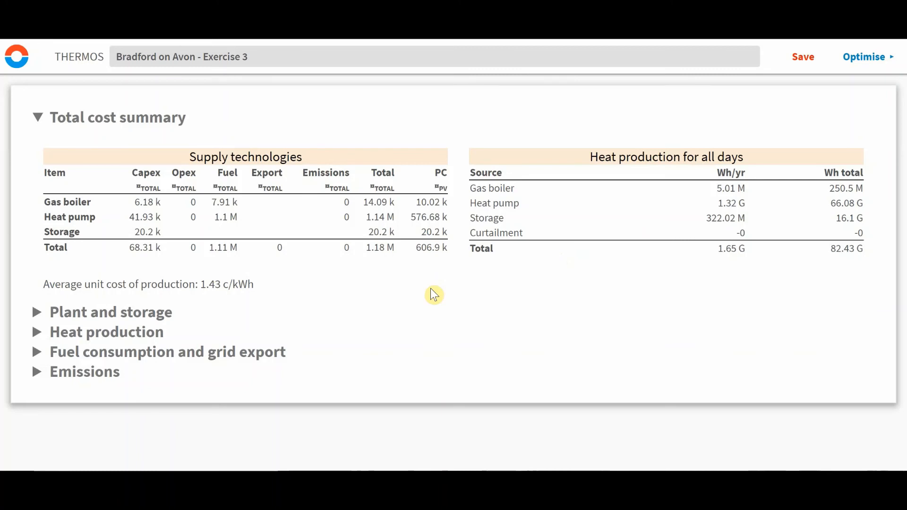
mouse_move(420, 297)
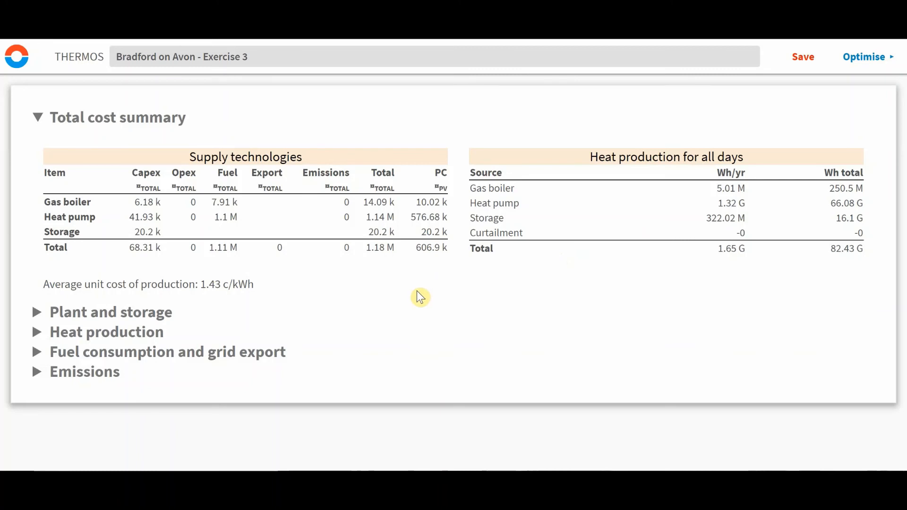
mouse_move(397, 297)
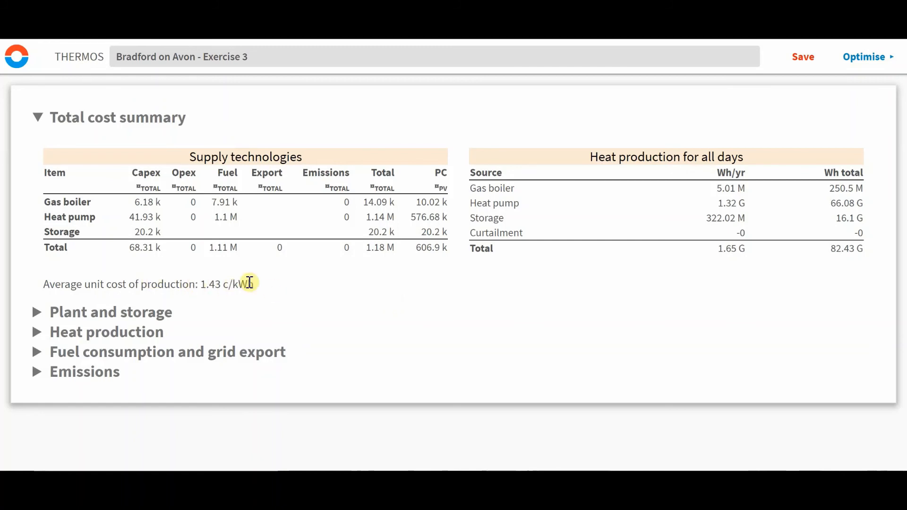
mouse_move(294, 286)
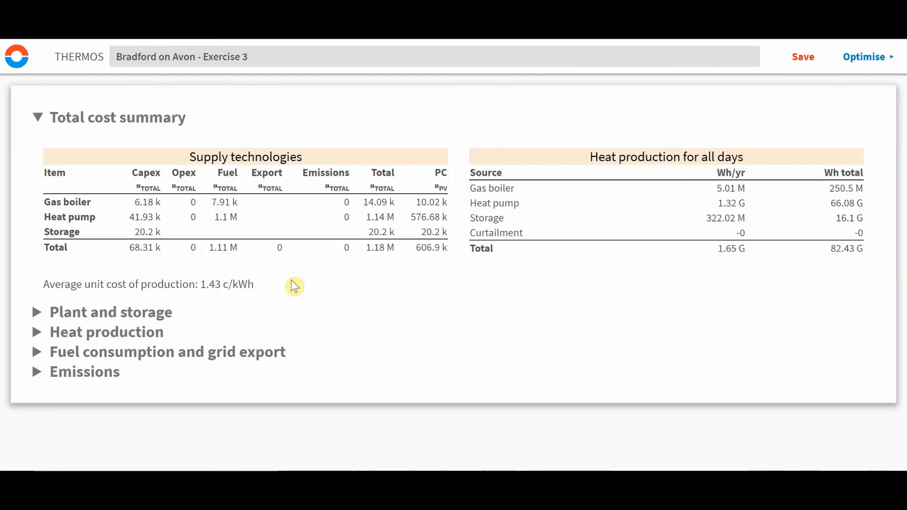
mouse_move(272, 292)
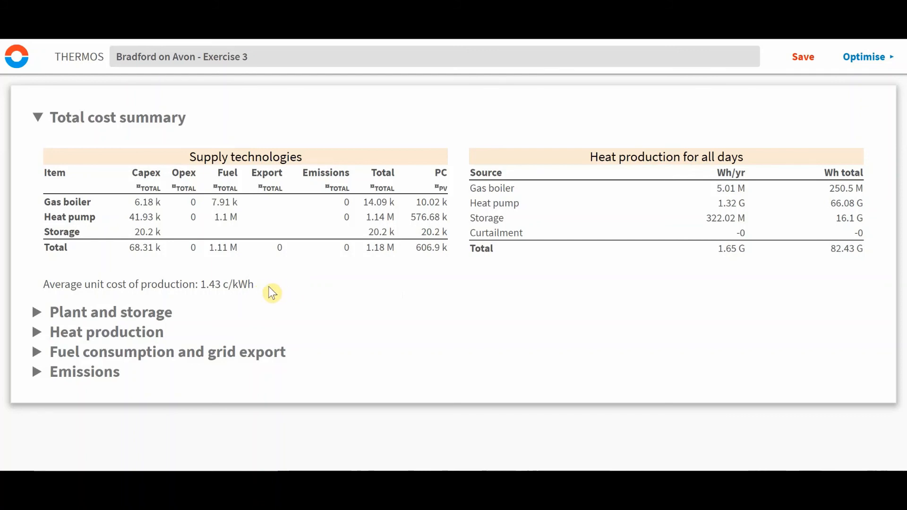
click(110, 312)
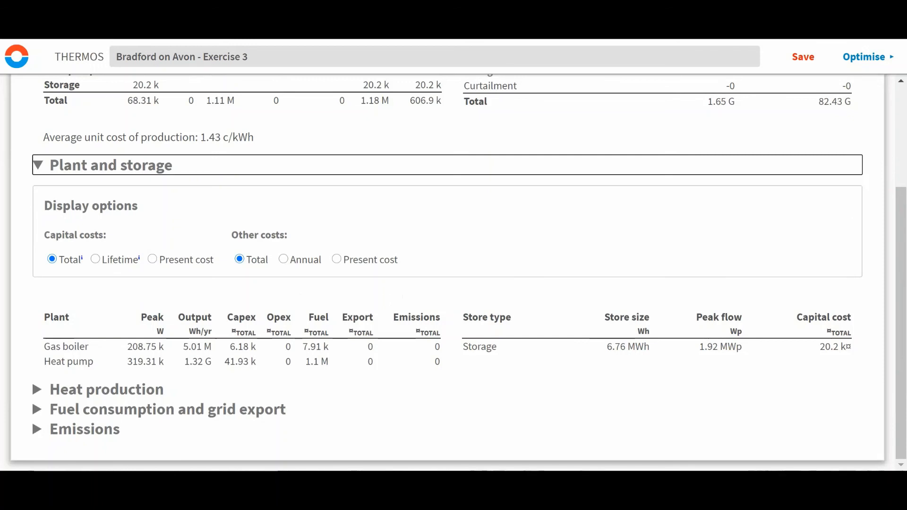
mouse_move(798, 328)
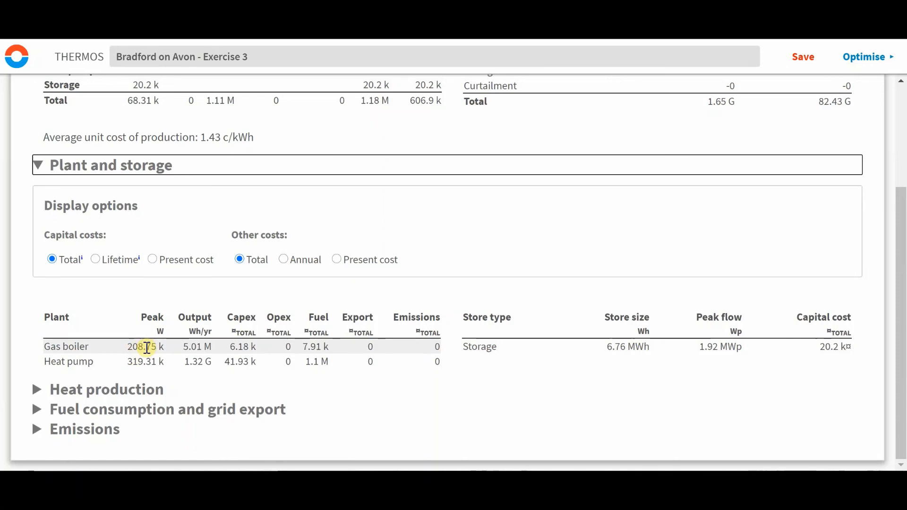
mouse_move(410, 346)
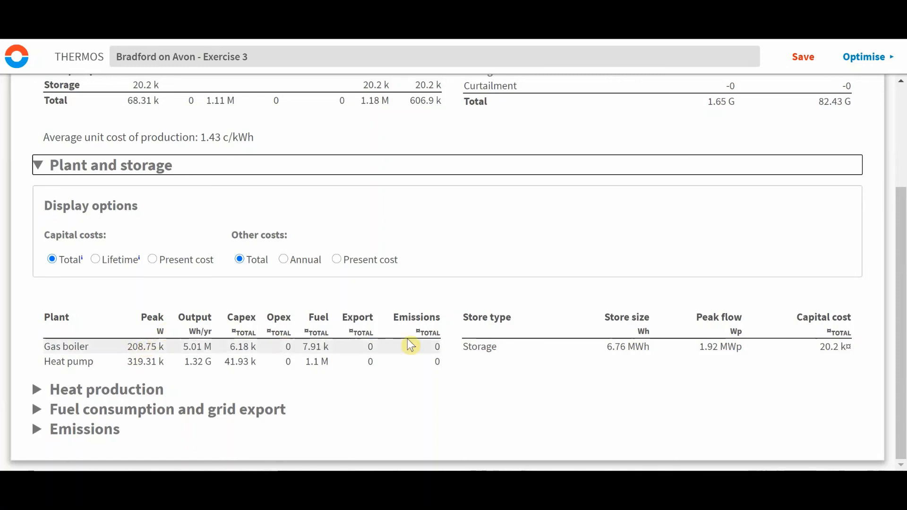
mouse_move(575, 347)
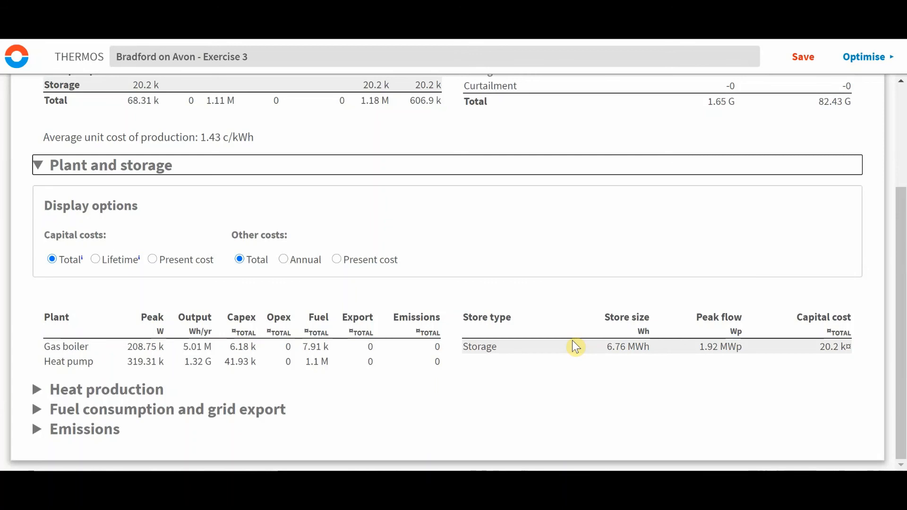
mouse_move(571, 353)
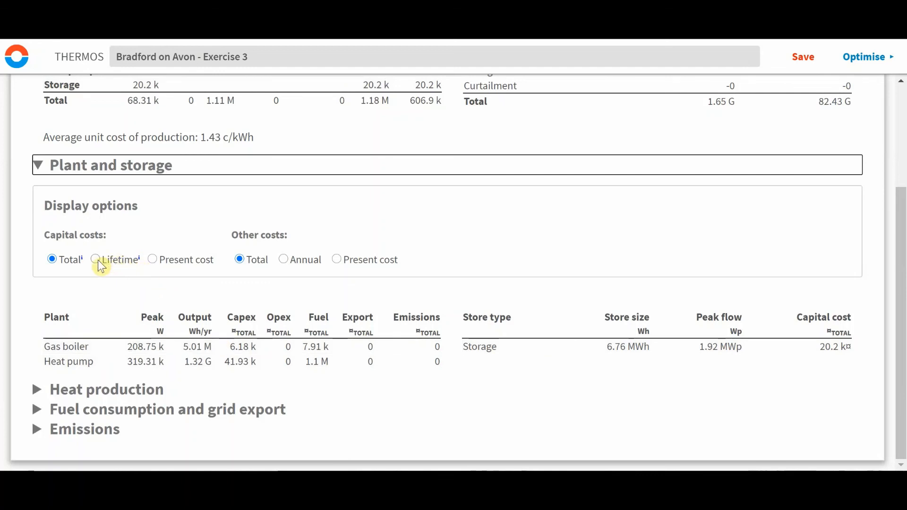
Show capital costs as present cost and other costs annually, then collapse the sections.
click(152, 260)
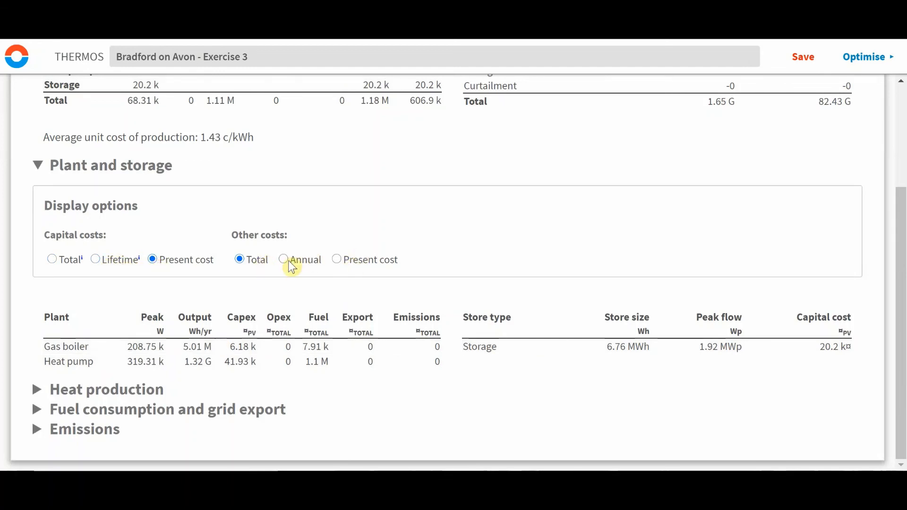
click(283, 259)
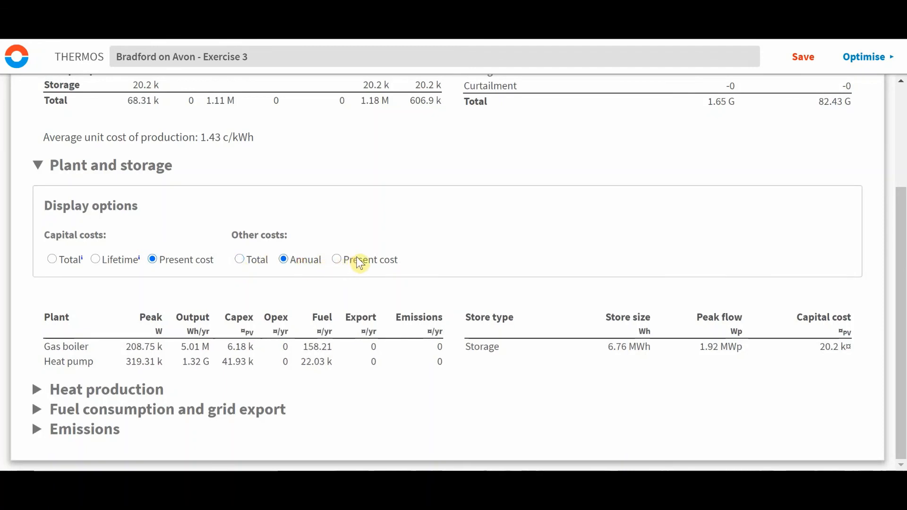
click(337, 260)
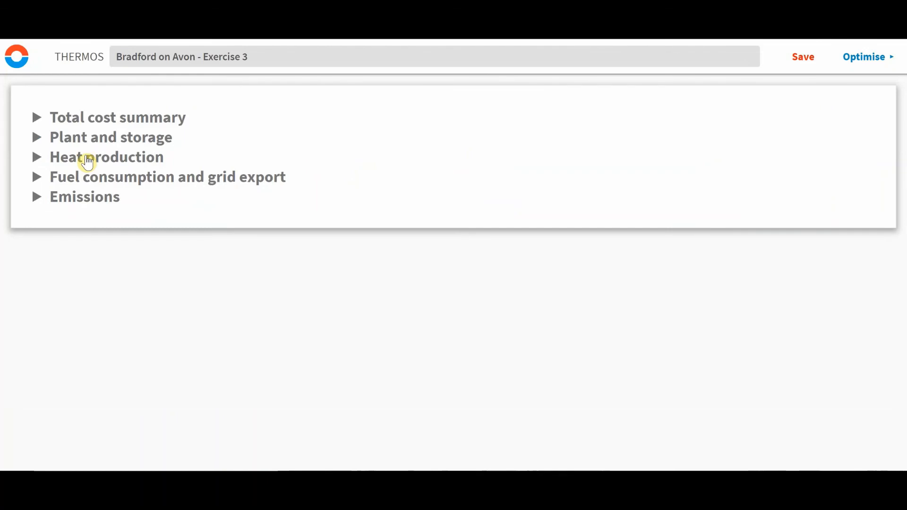
click(106, 157)
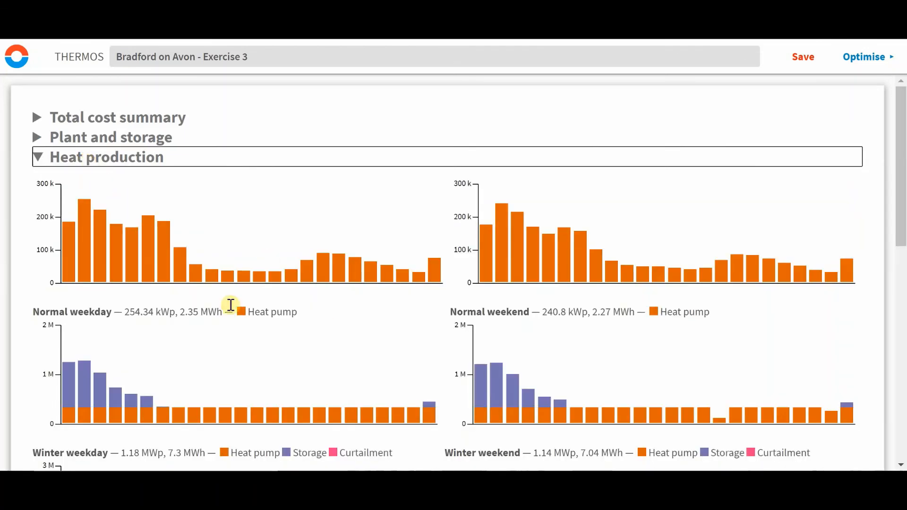
mouse_move(381, 256)
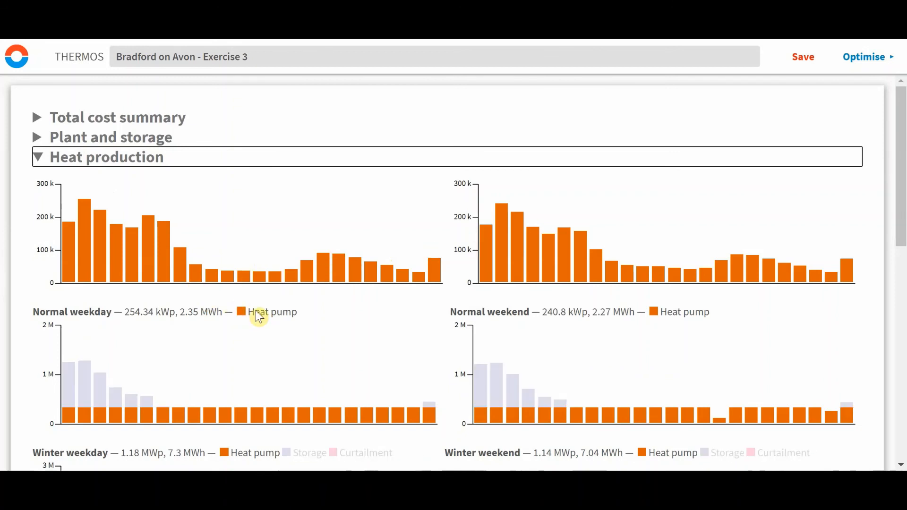
mouse_move(586, 266)
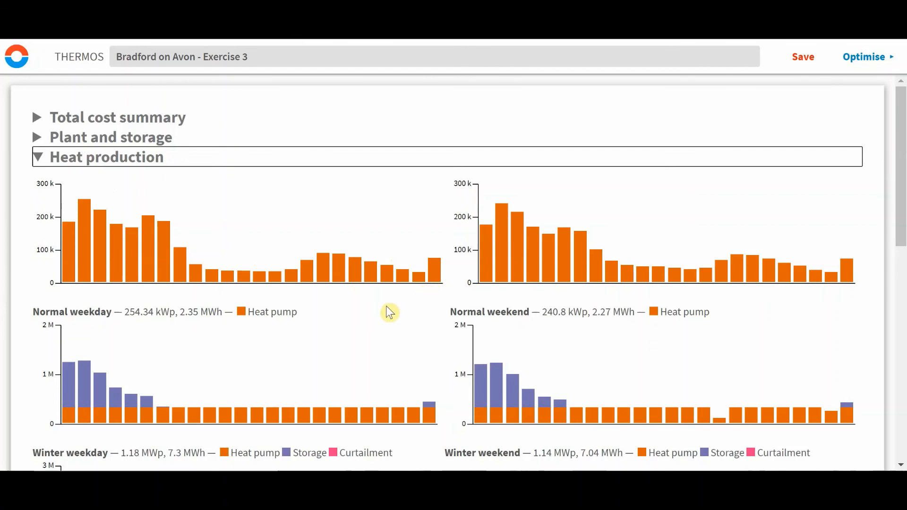
Scroll through the daily heat production charts, including the 2.26 MWp peak day, and per-source tables.
scroll(down, 3)
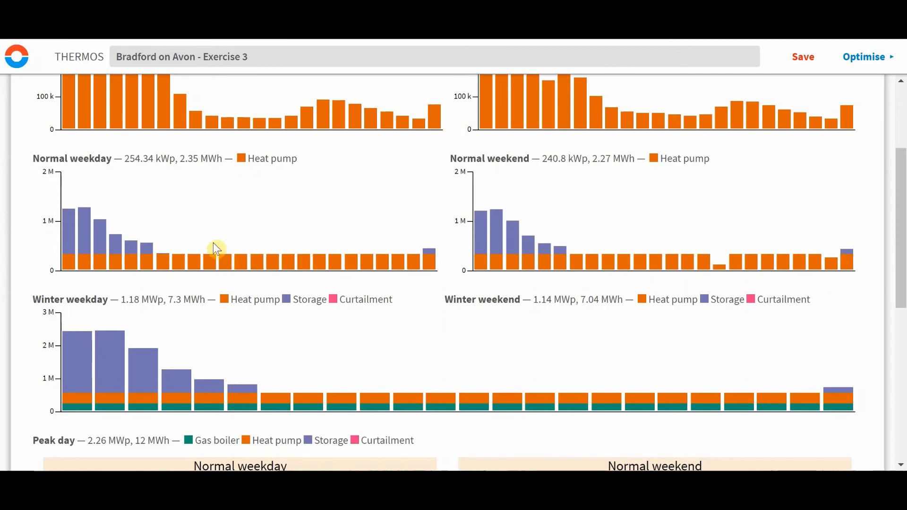
mouse_move(150, 240)
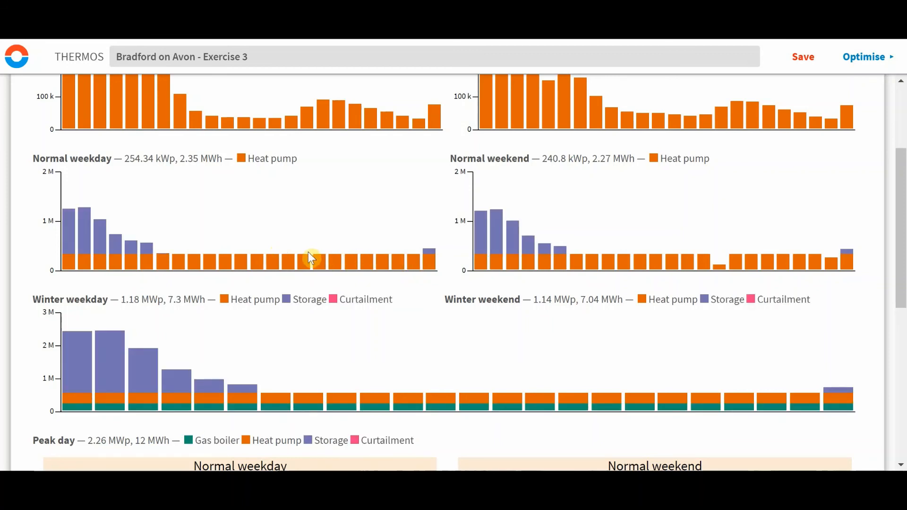
mouse_move(152, 254)
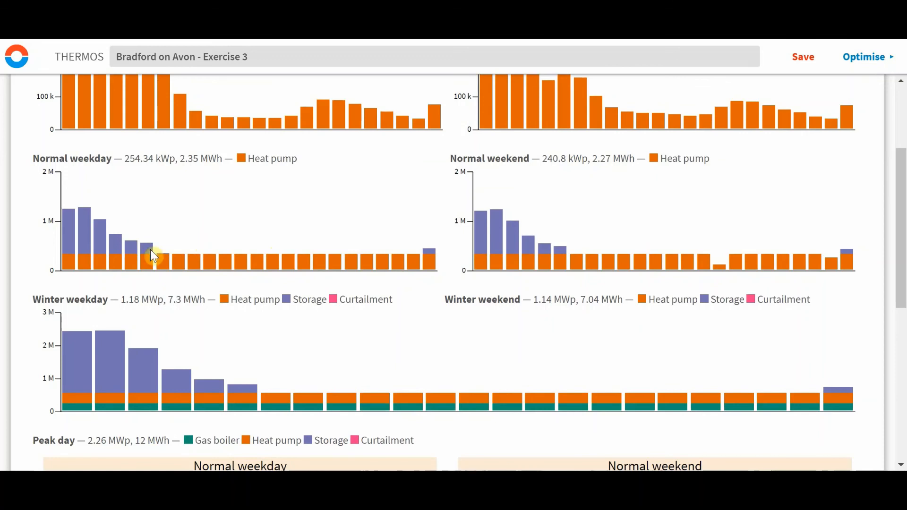
scroll(down, 3)
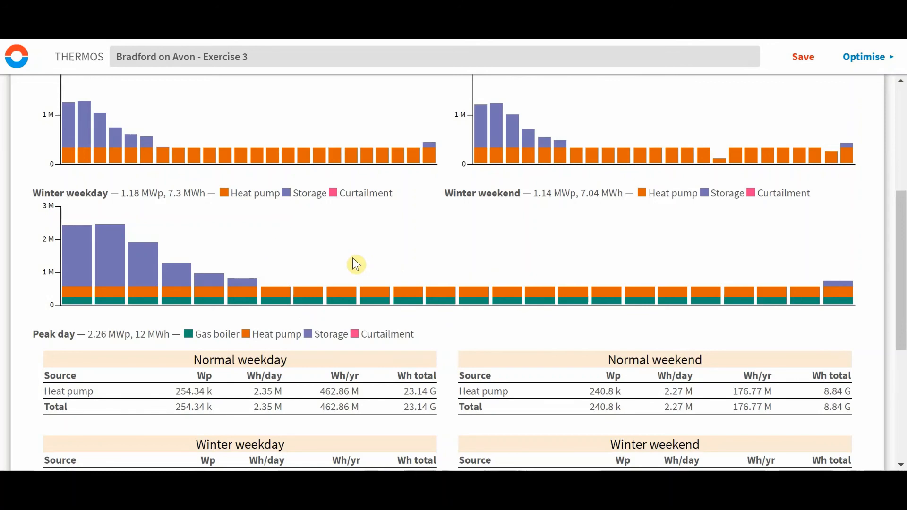
mouse_move(345, 268)
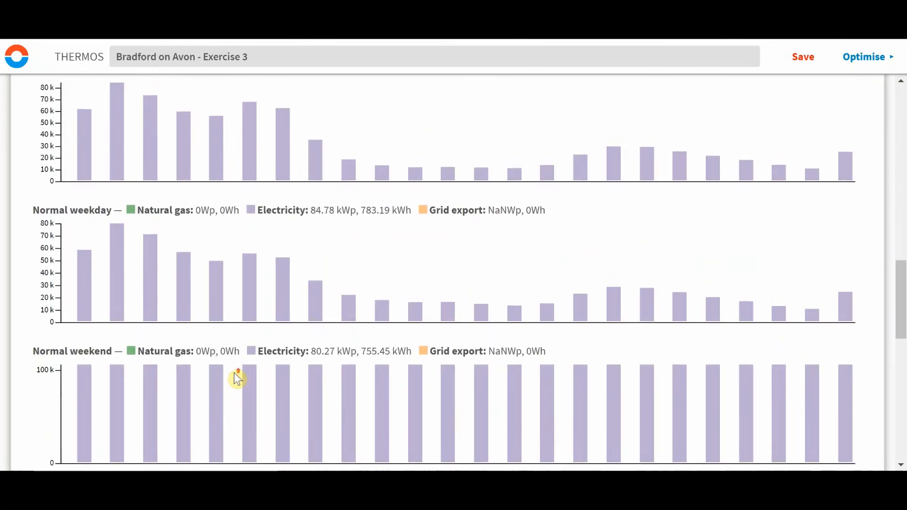
Scroll to the fuel consumption tables: peak-day natural gas 219.74 kWp, electricity 106.44 kWp.
scroll(up, 3)
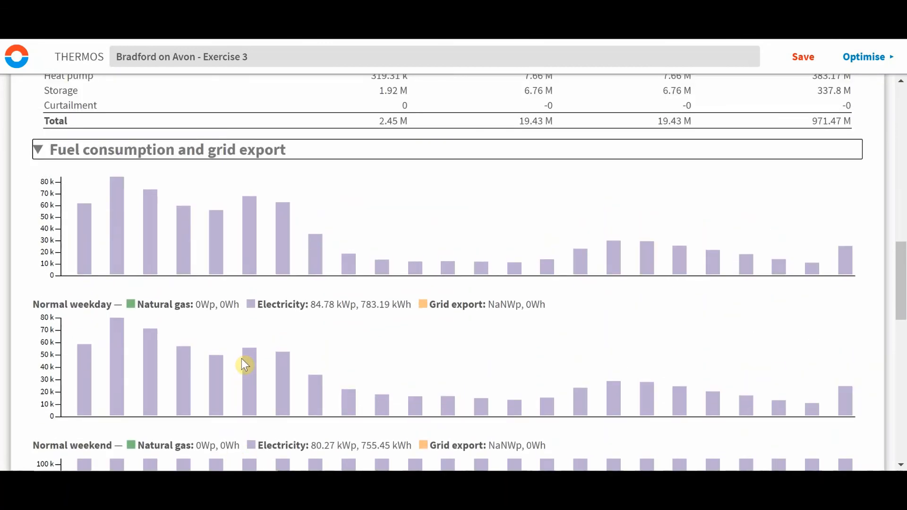
scroll(down, 3)
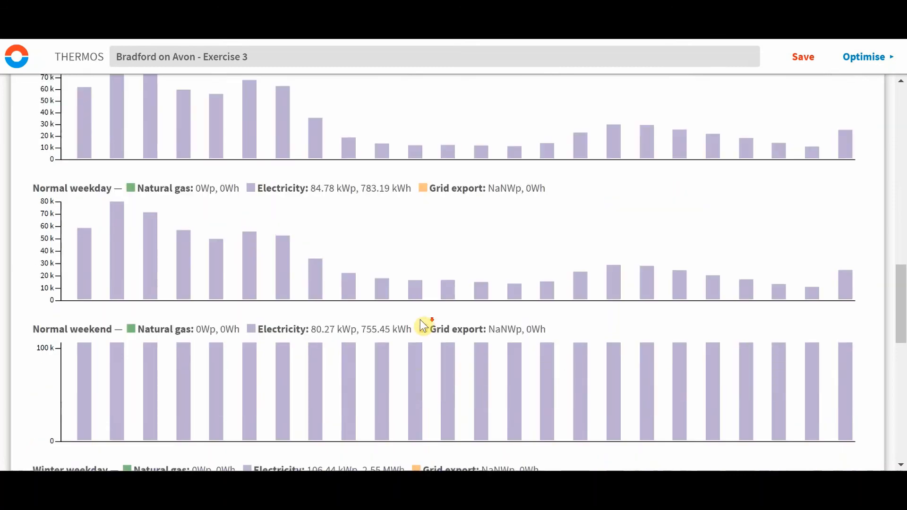
scroll(down, 3)
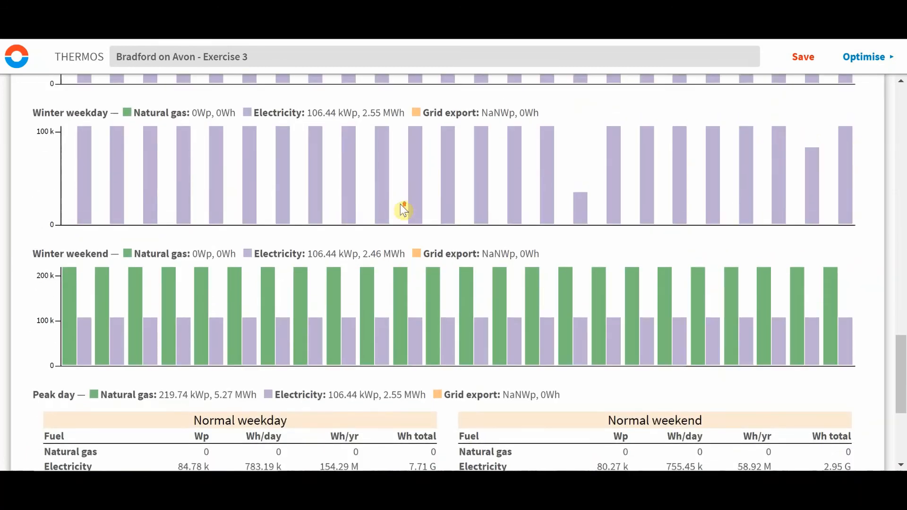
scroll(down, 3)
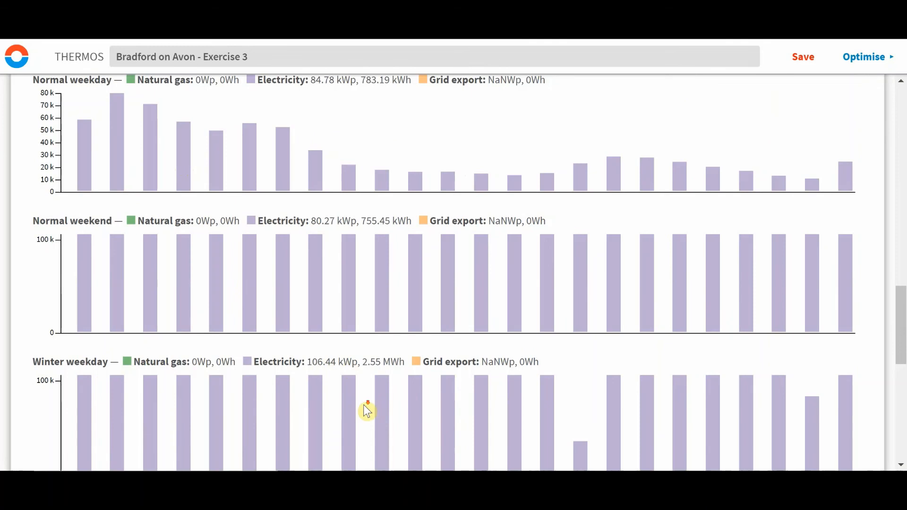
scroll(down, 3)
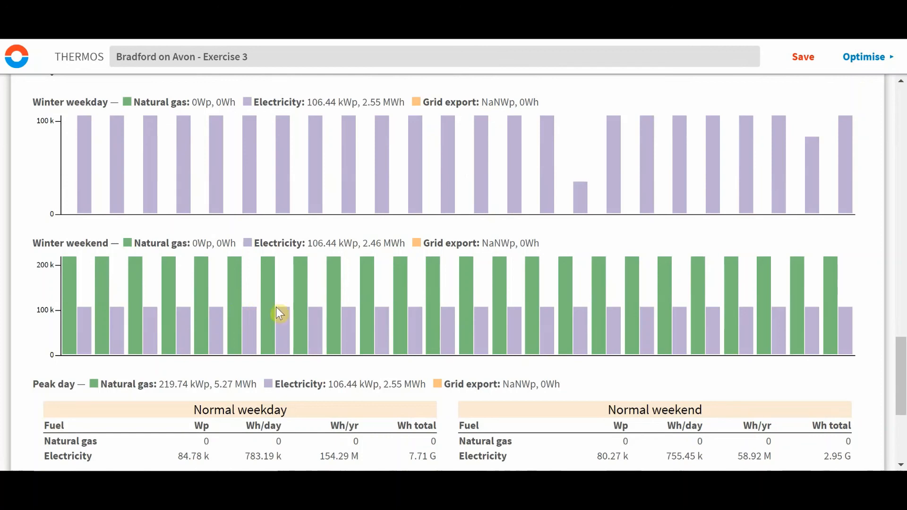
scroll(down, 3)
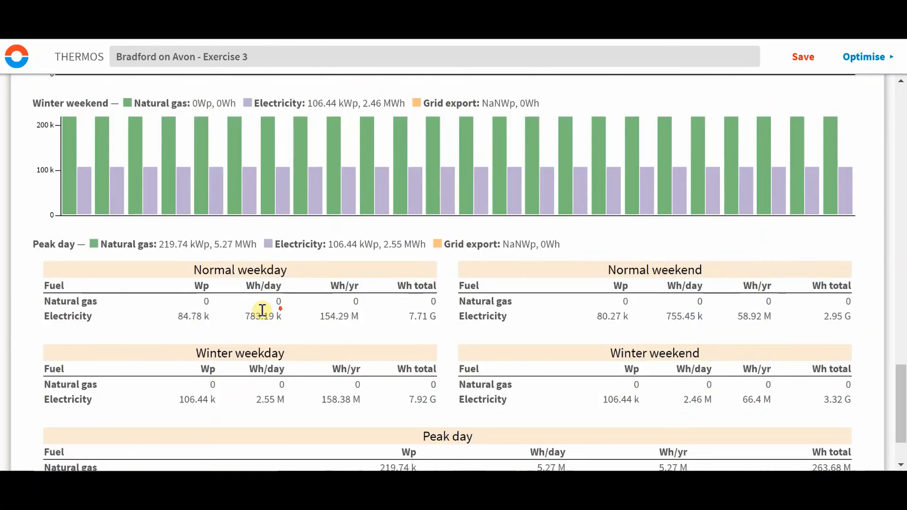
Scroll to the Yearly emissions table showing zero CO2, PM2.5 and NOx quantities and costs.
scroll(down, 3)
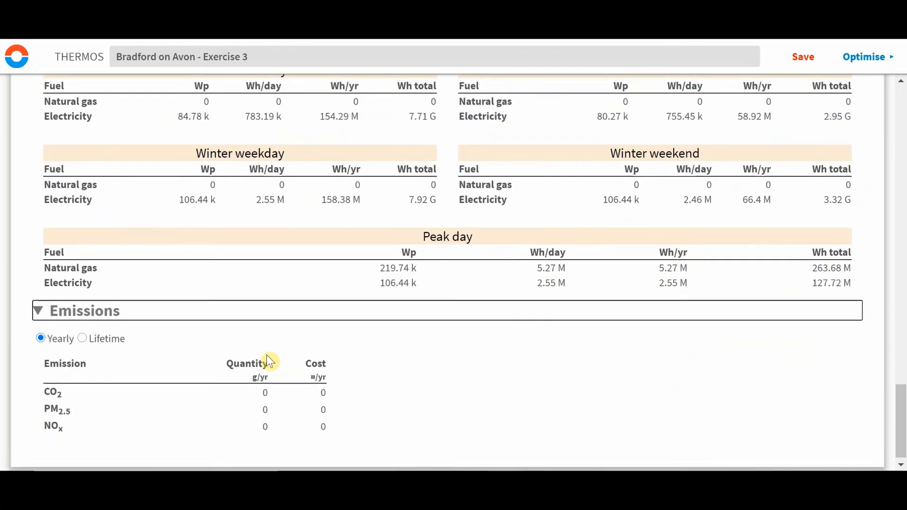
scroll(down, 3)
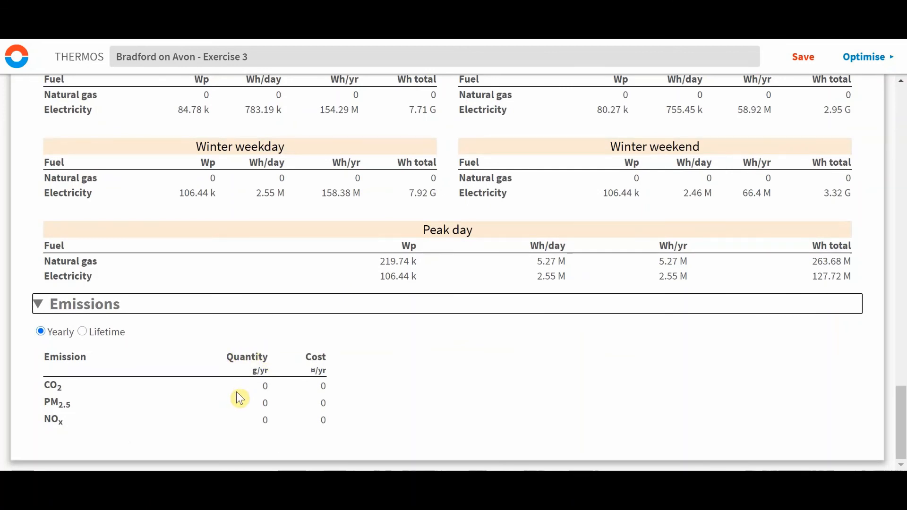
mouse_move(203, 299)
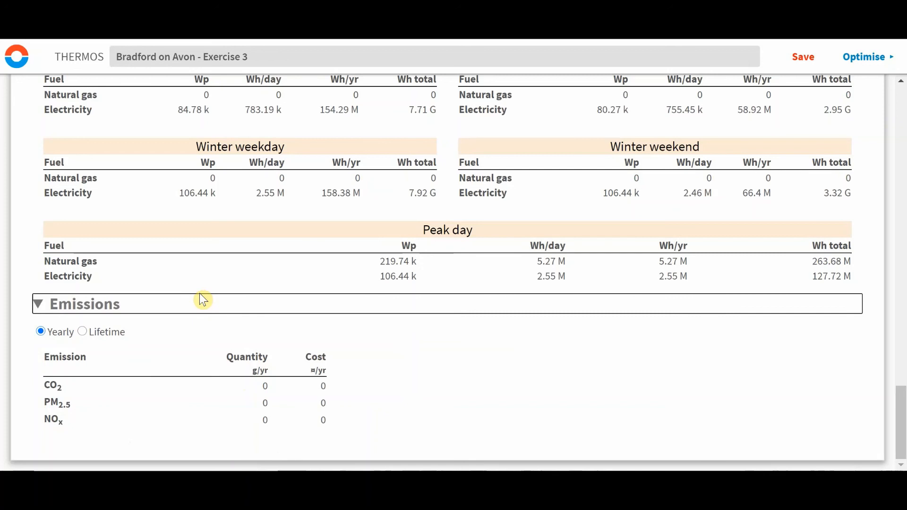